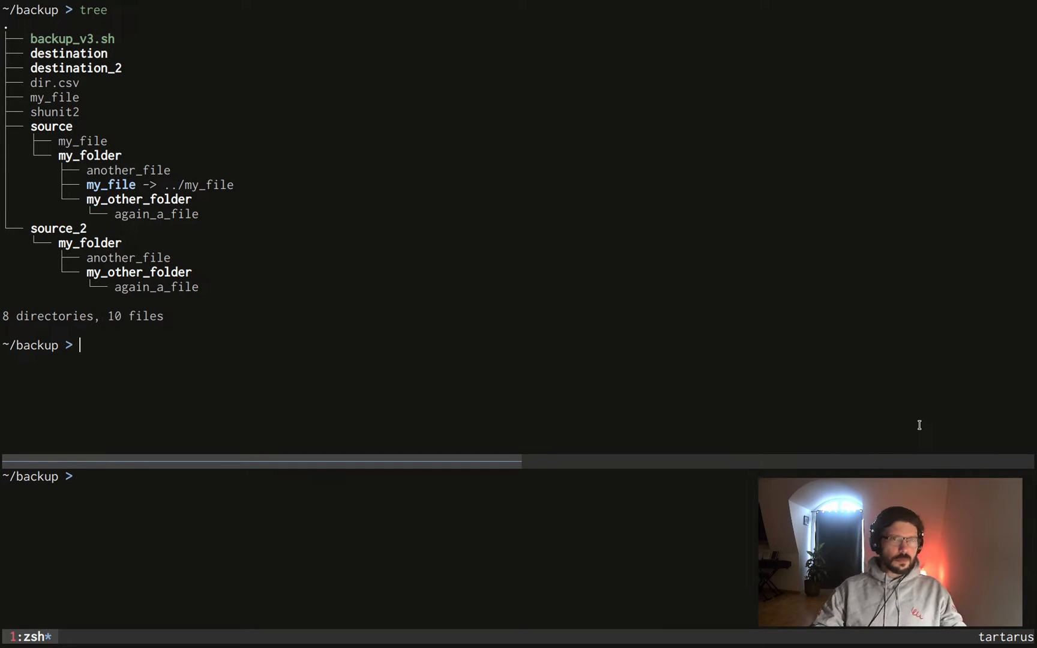
# Step: Run backup_v3.sh without arguments to see its missing-file error, then display dir.csv
pyautogui.write('./back')
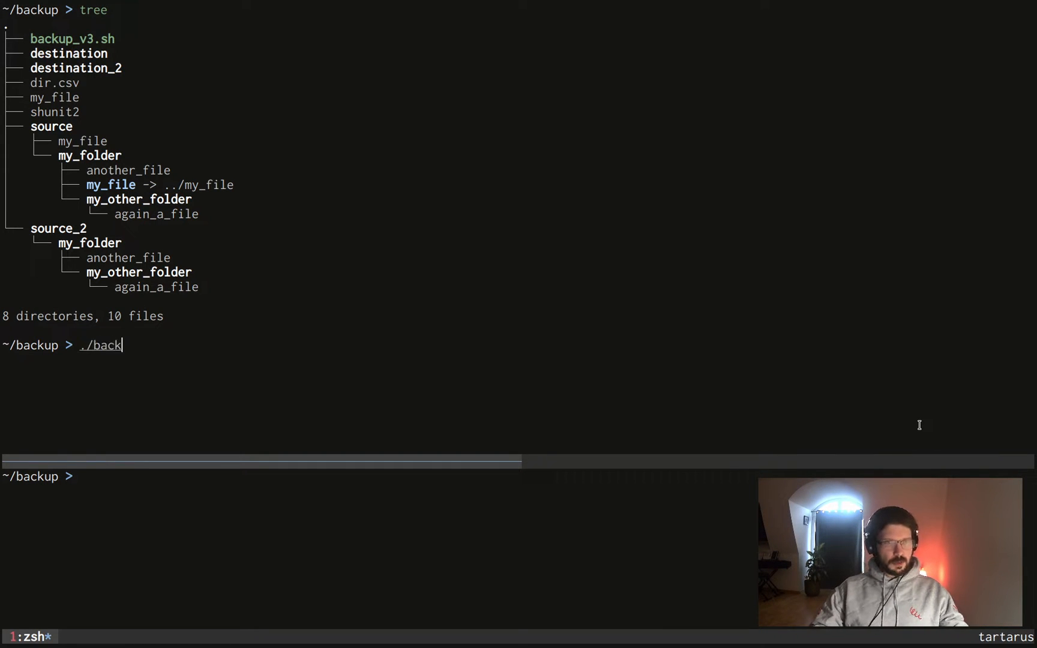
pyautogui.press('Return')
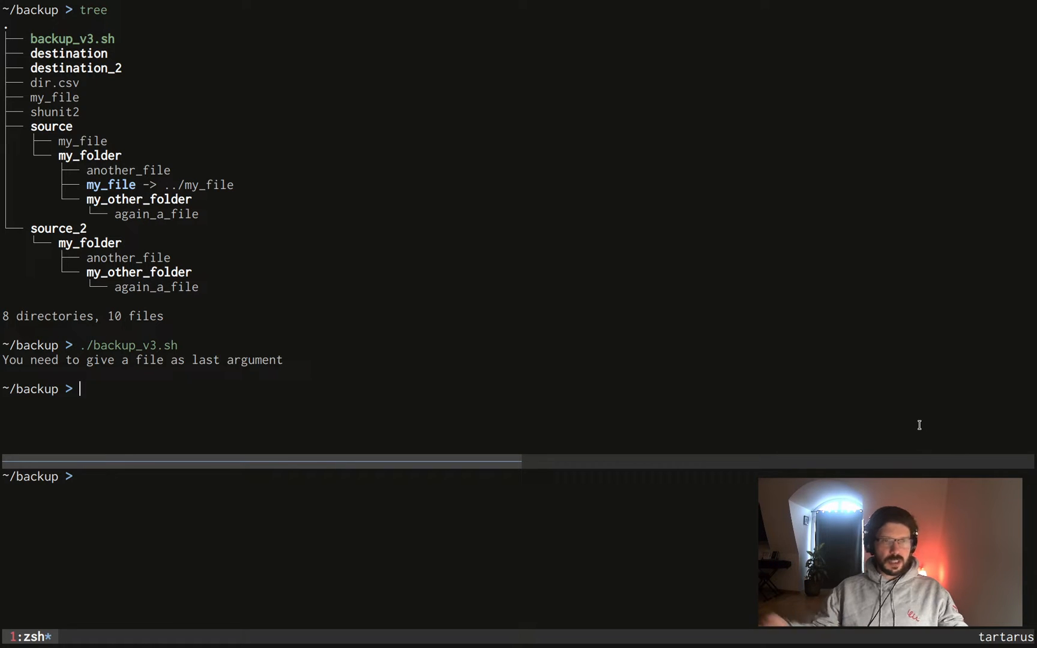
pyautogui.write('cat')
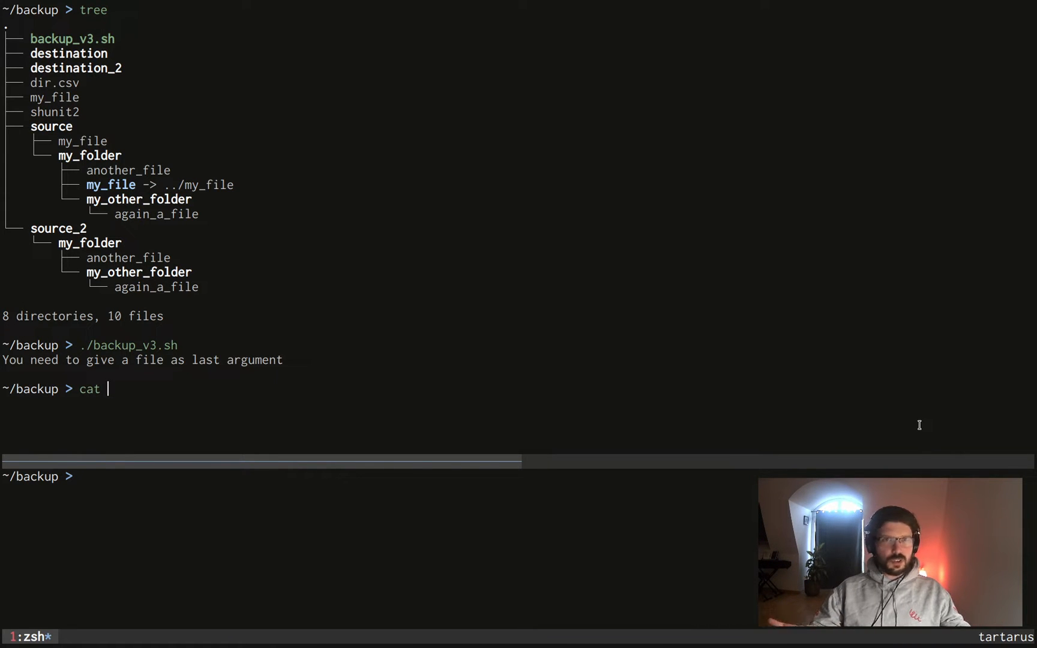
pyautogui.write('d')
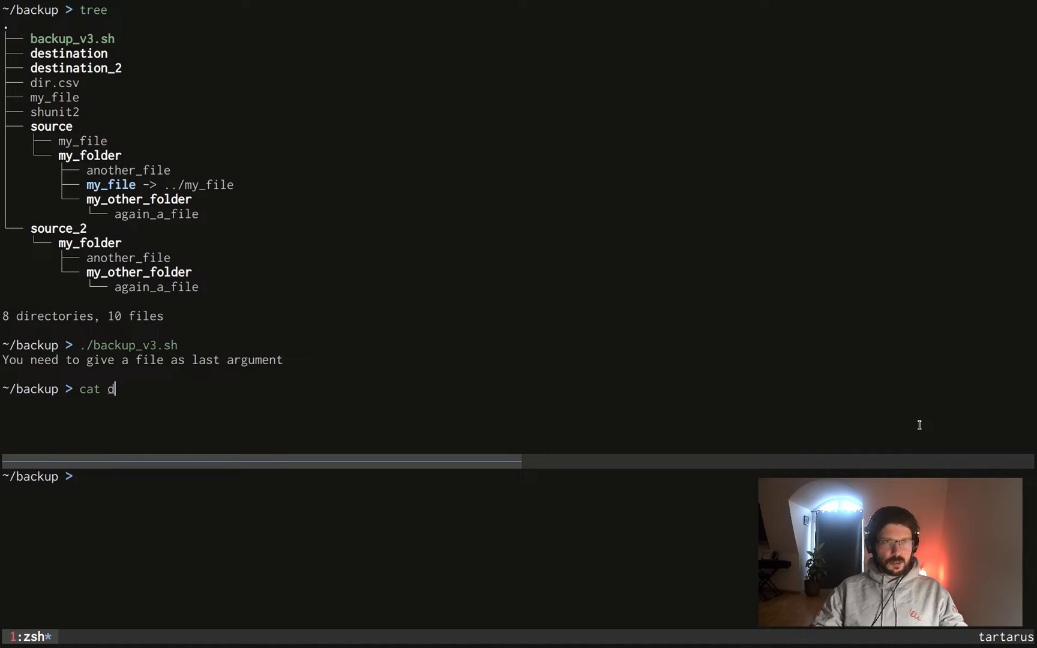
pyautogui.press('Return')
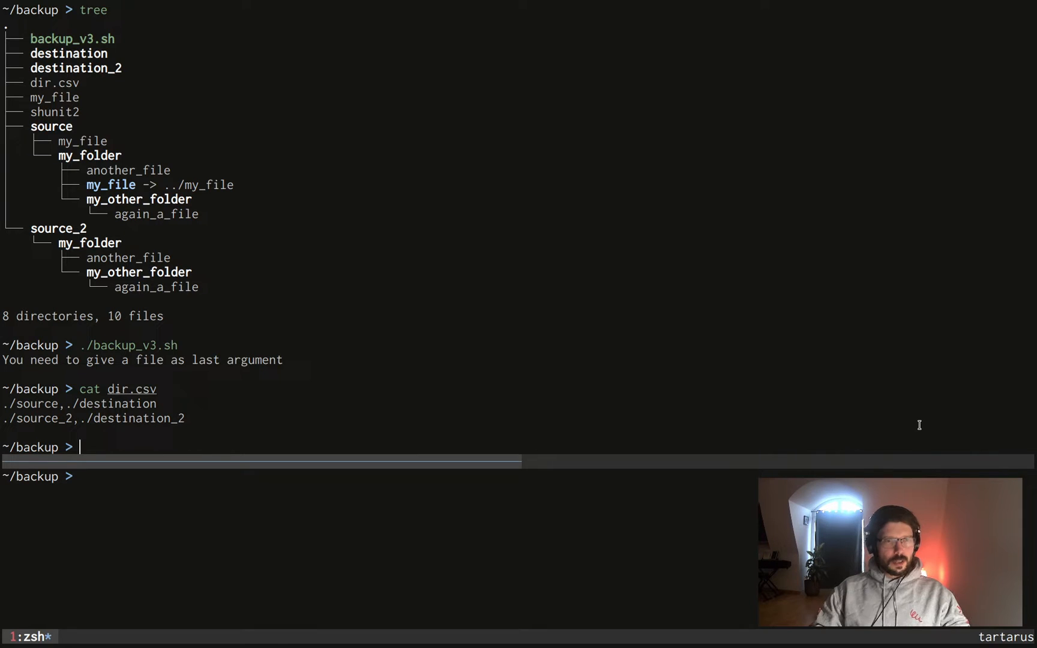
# Step: Run ./backup_v3.sh dir.csv to back up the listed folders
pyautogui.write('./')
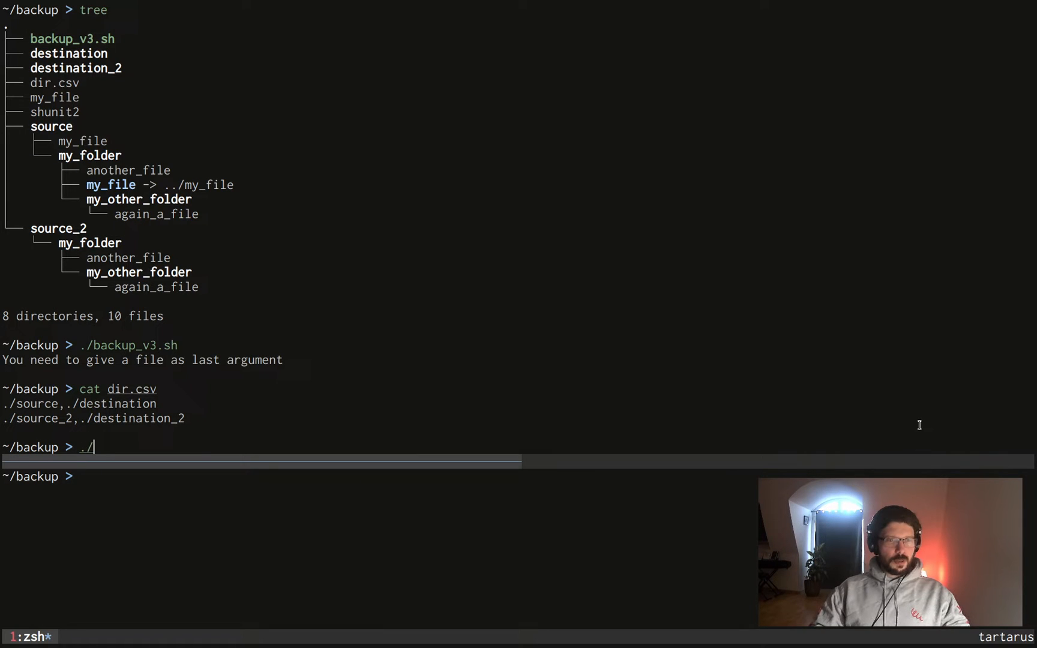
pyautogui.write('backup_v3.sh di')
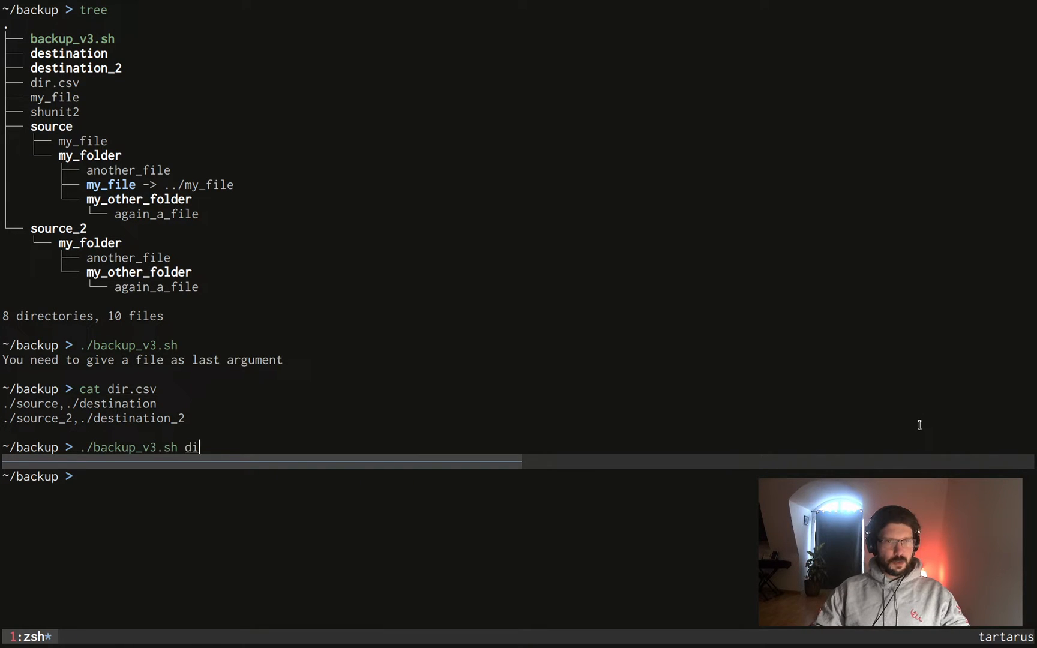
pyautogui.write('r.csv')
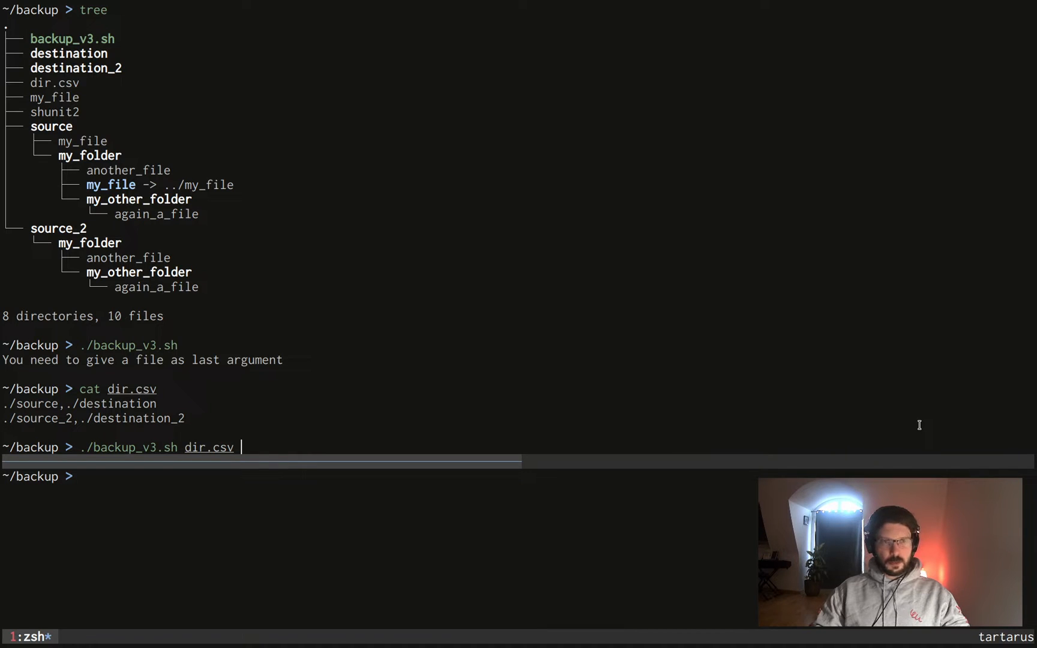
pyautogui.press('Return')
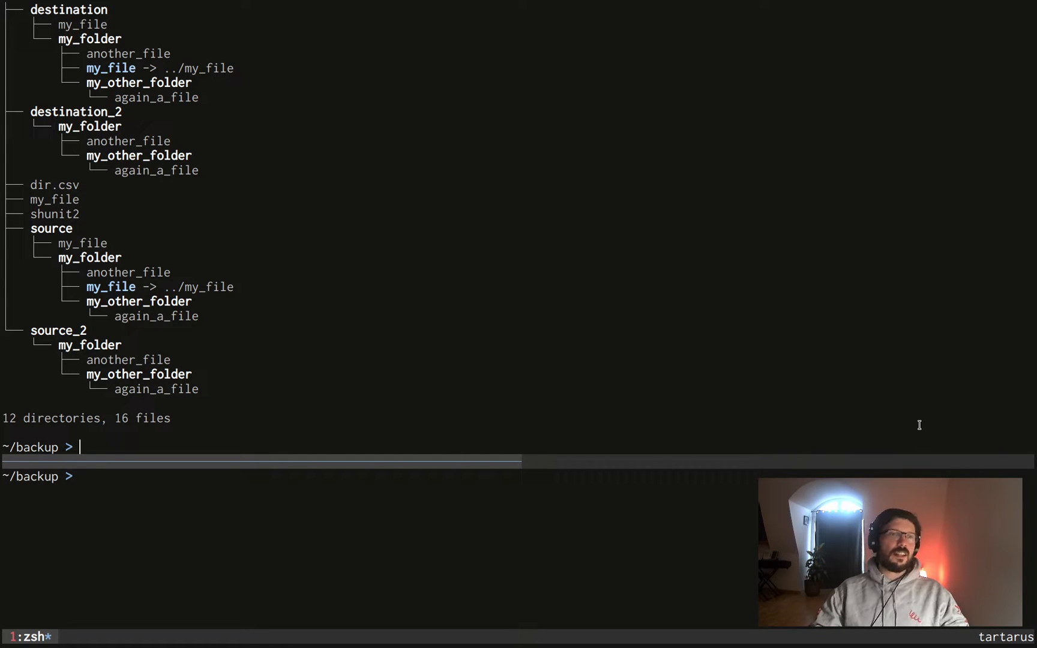
# Step: Delete the contents of destination and destination_2 with rm -rf, confirming with y
pyautogui.write('rm')
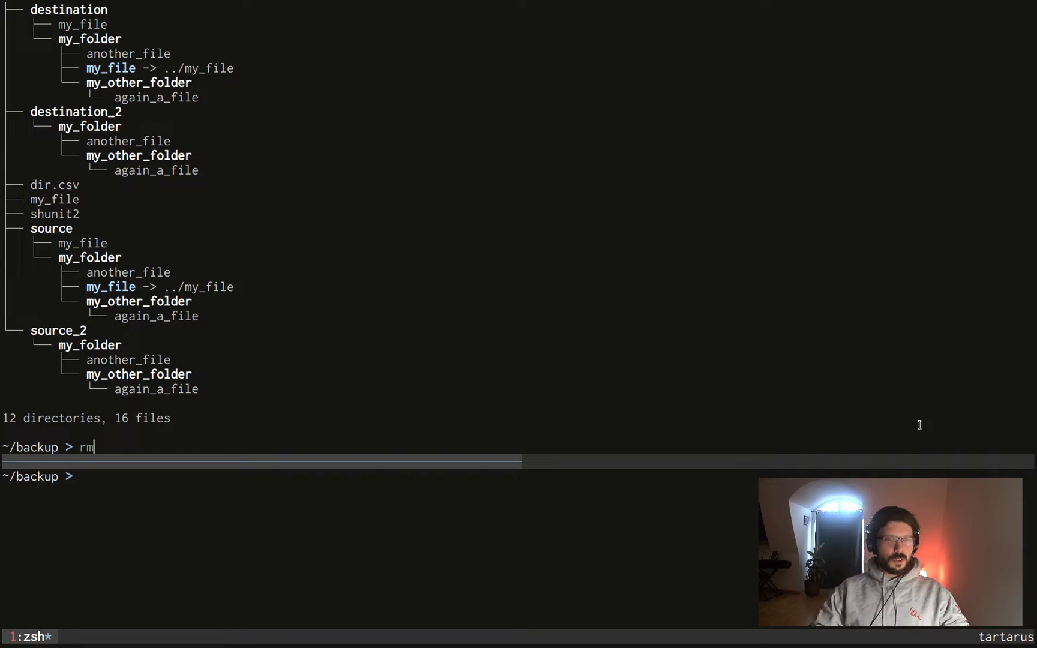
pyautogui.write('-rf destination_2/*')
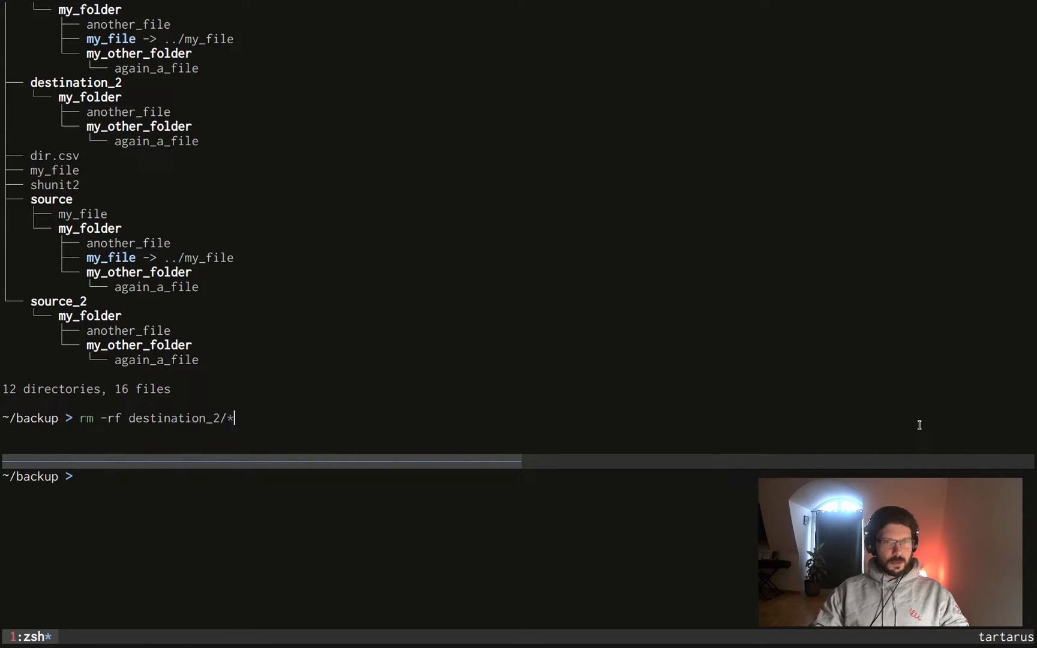
pyautogui.press('Tab')
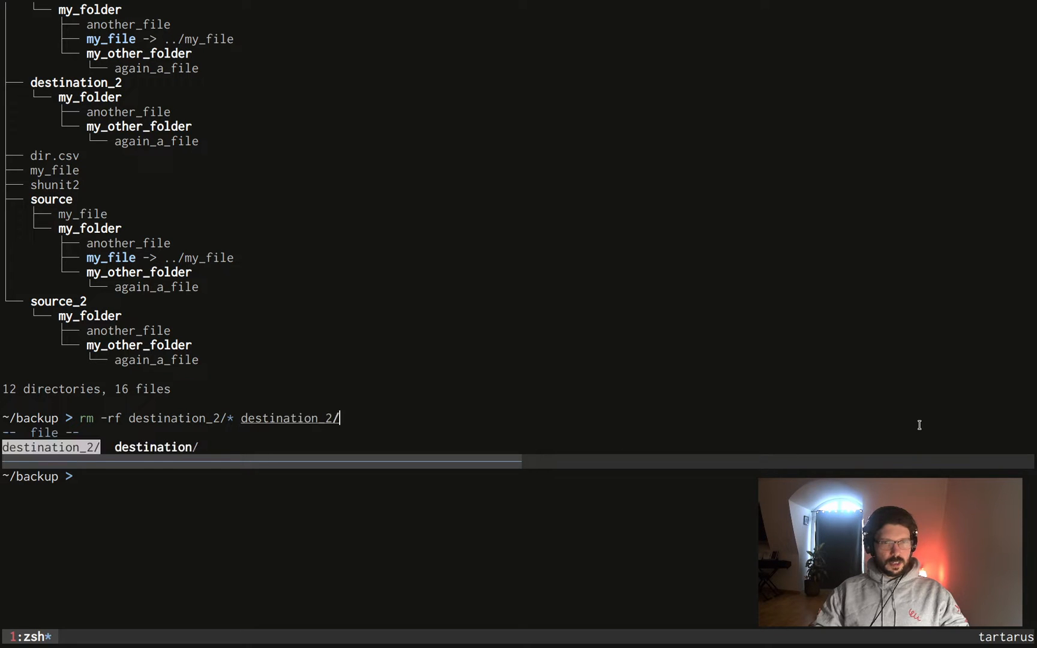
pyautogui.press('tab')
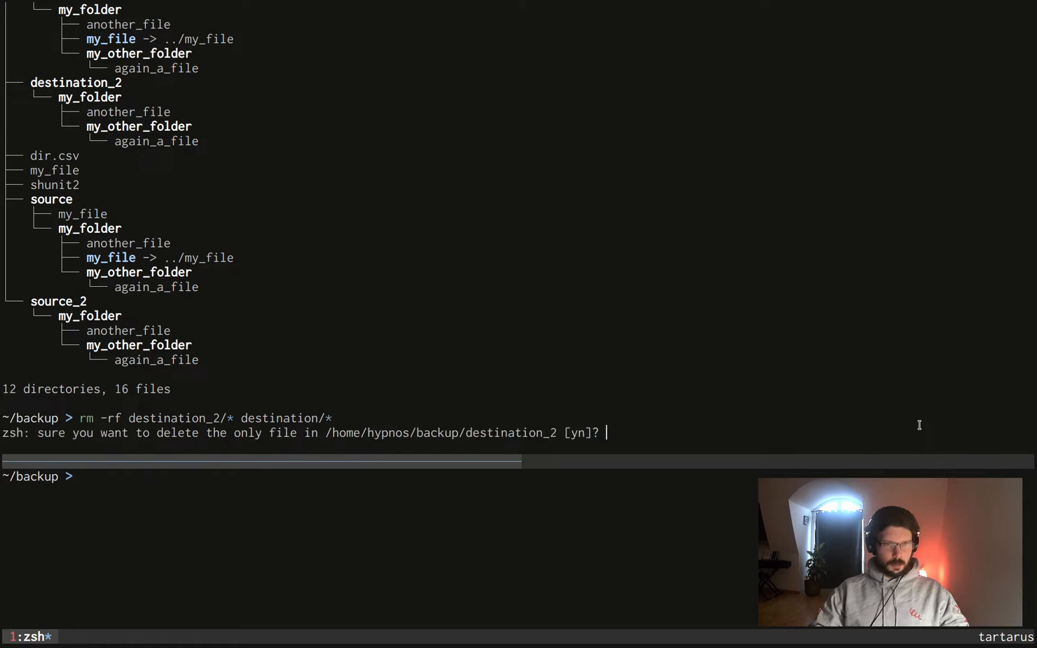
pyautogui.write('y')
pyautogui.write('tree')
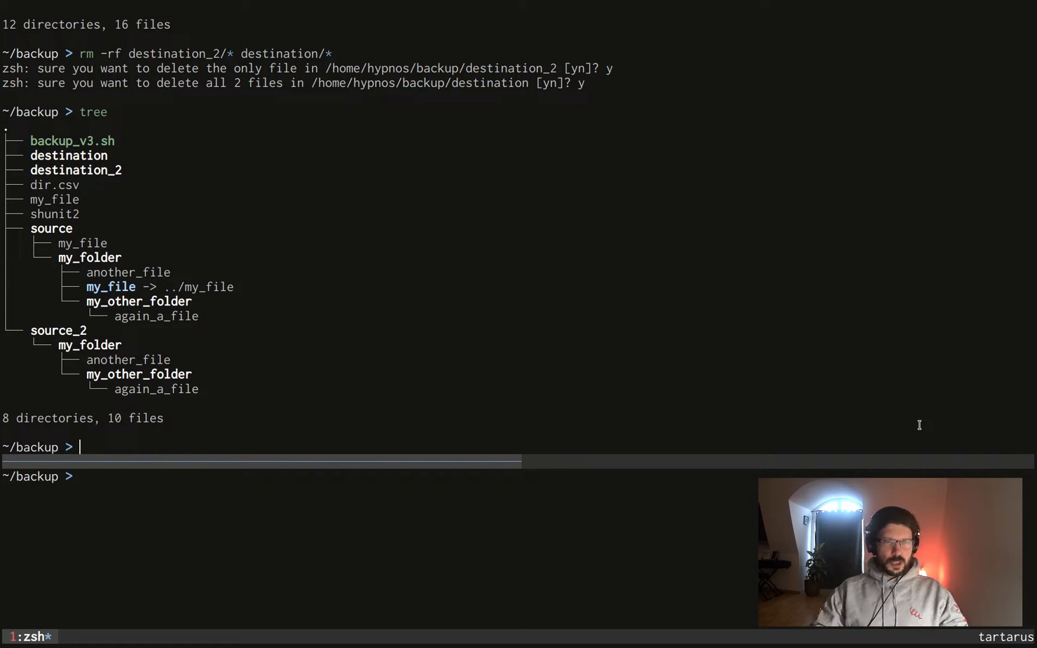
# Step: View backup_v3.sh from the top in Neovim, and install shunit2 via yay -S shunit2
pyautogui.write('nvim ba')
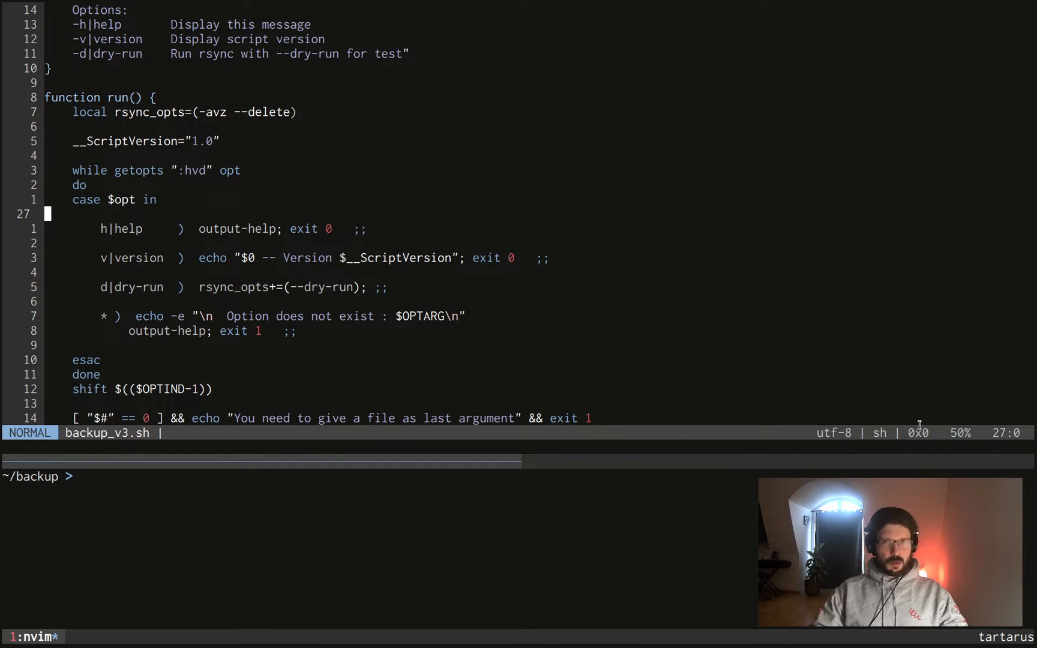
pyautogui.press('gg')
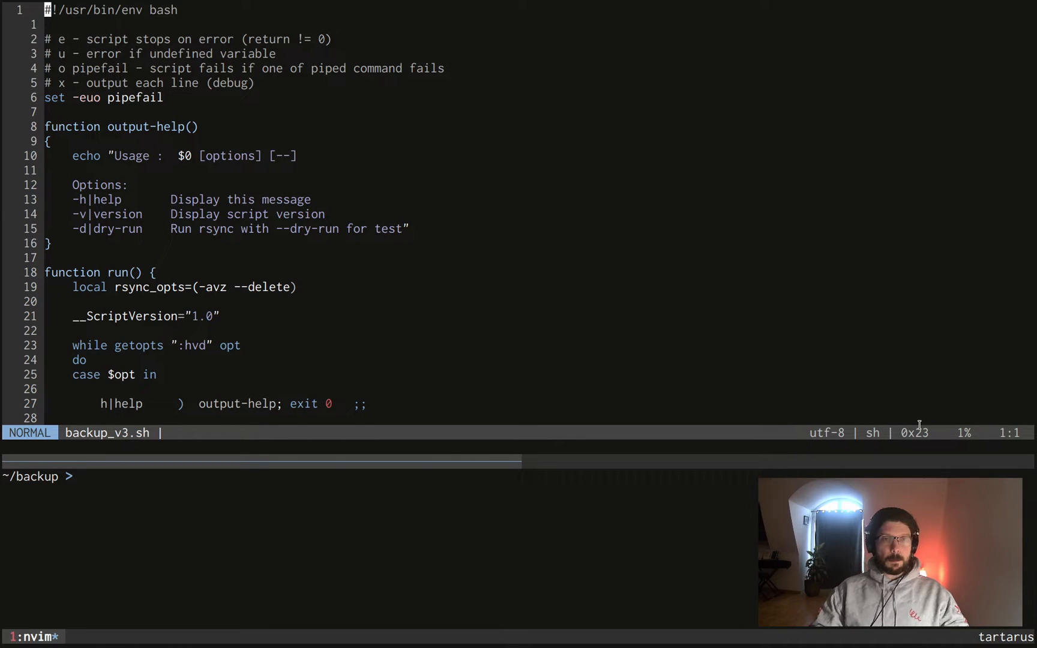
pyautogui.write('yay -')
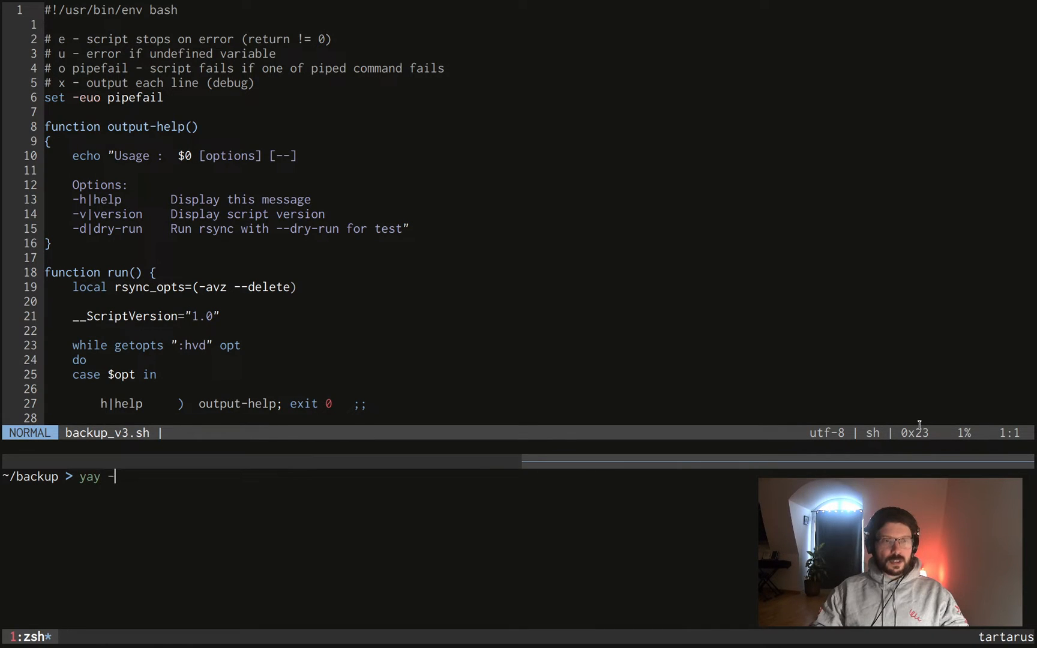
pyautogui.write('S shn')
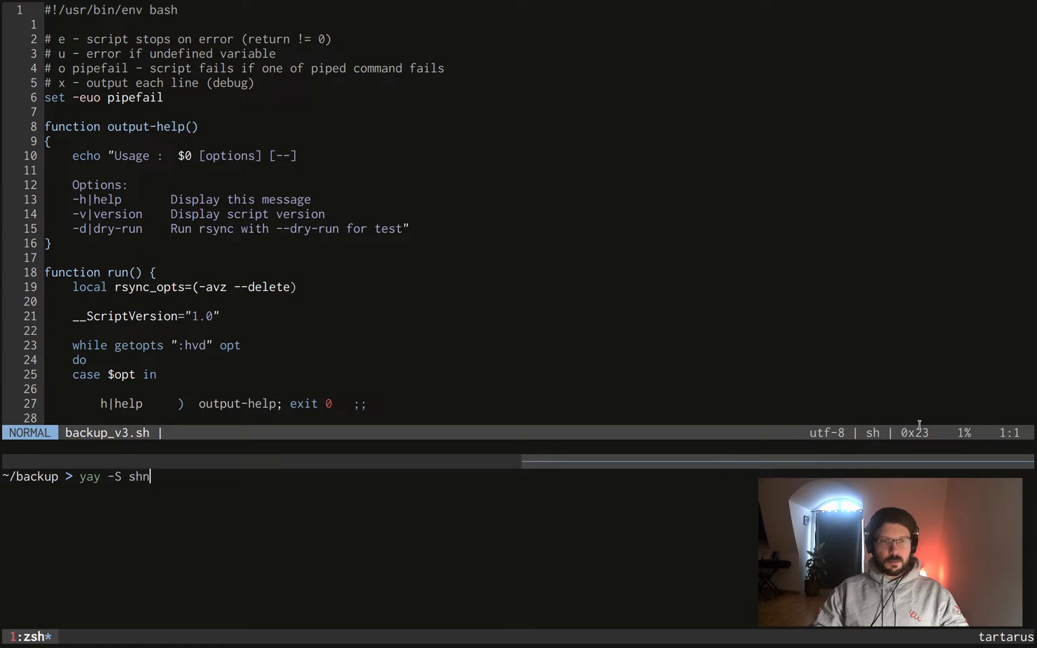
pyautogui.write('unit')
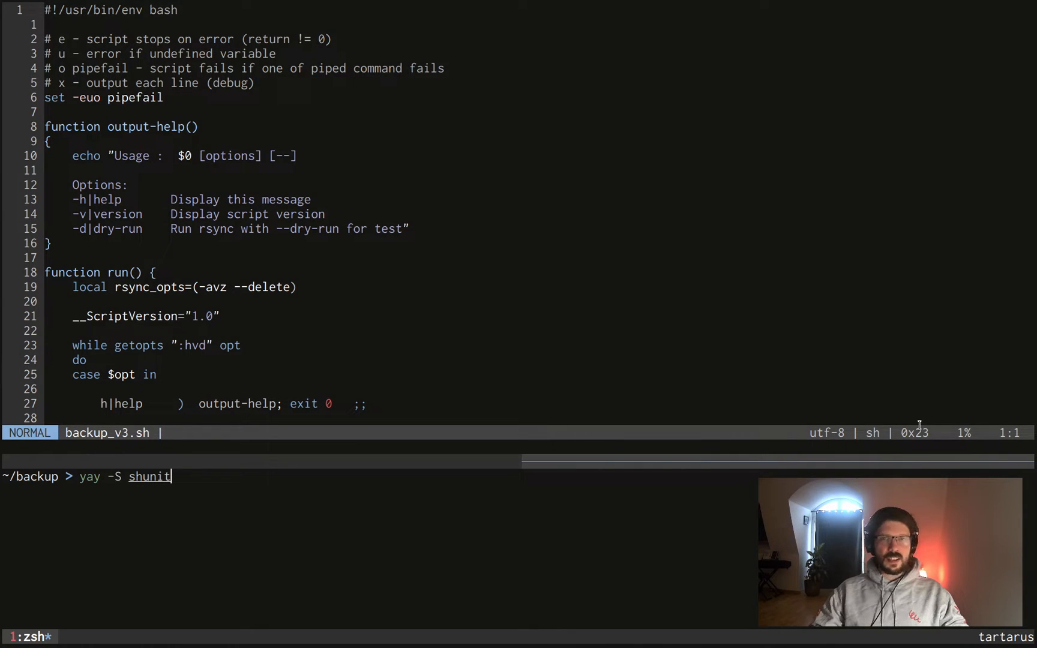
pyautogui.write('2')
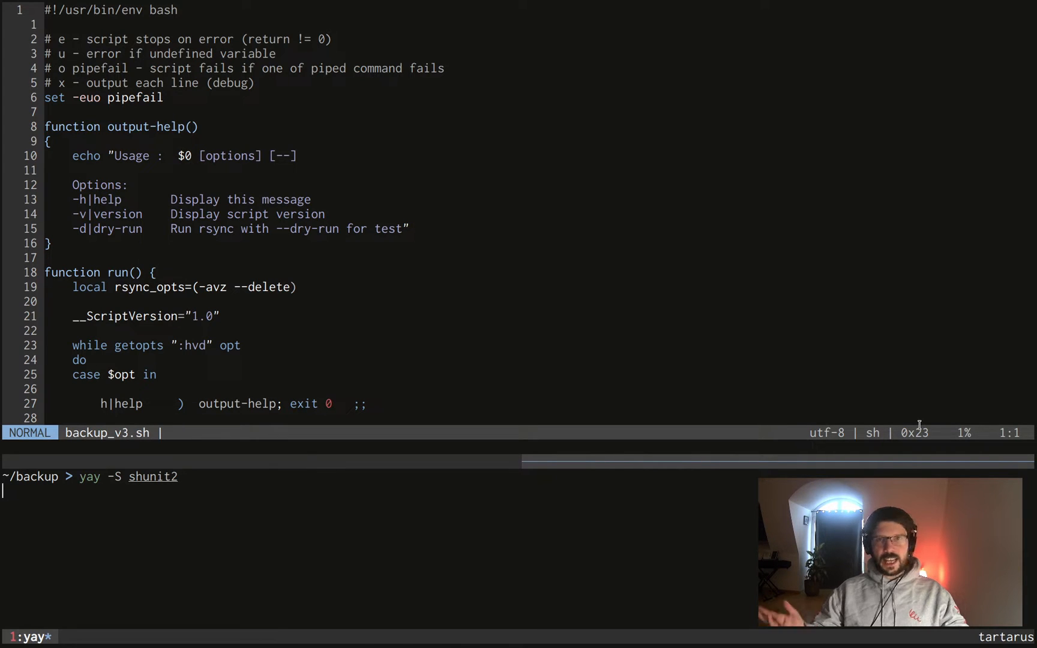
pyautogui.press('Return')
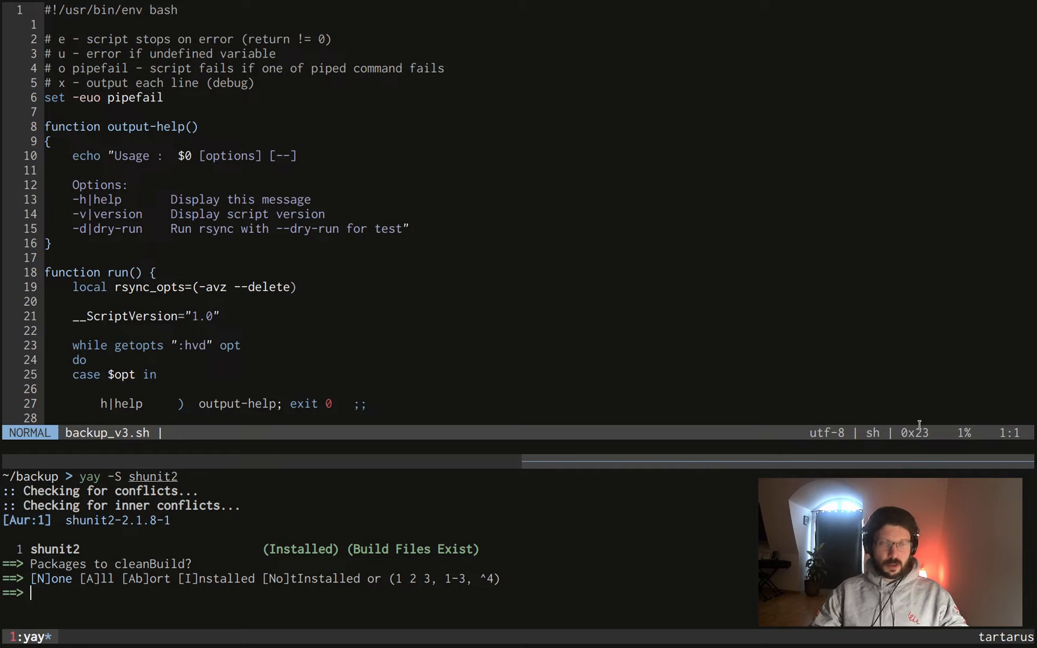
pyautogui.press('ctrl+c')
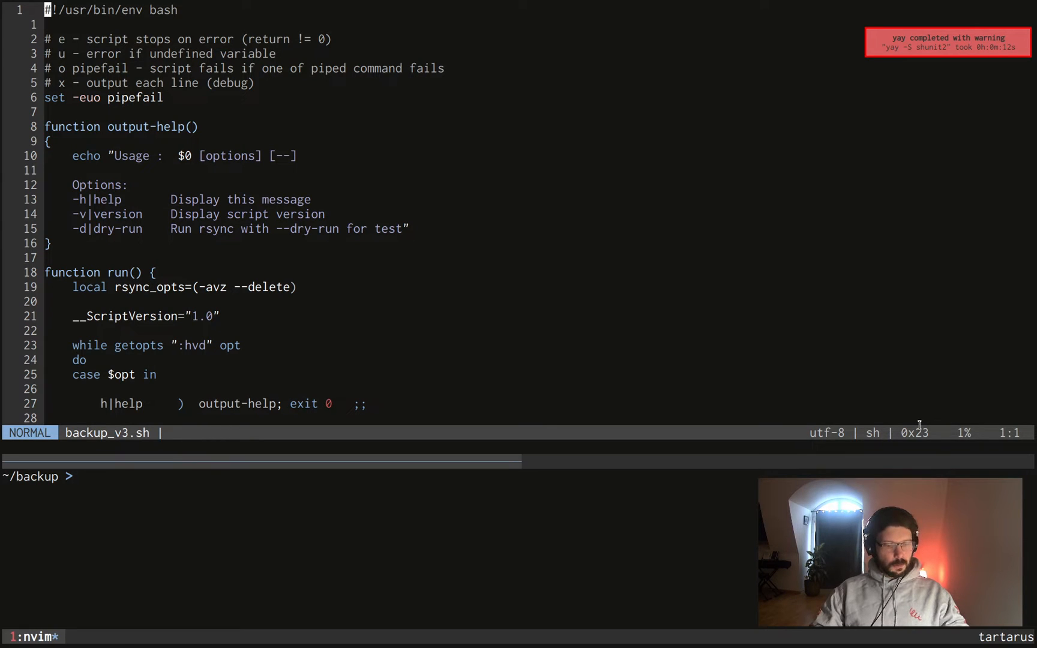
# Step: Open a new backup_test.sh in a vertical split beside backup_v3.sh and resize the windows
pyautogui.press('ctrl+w v')
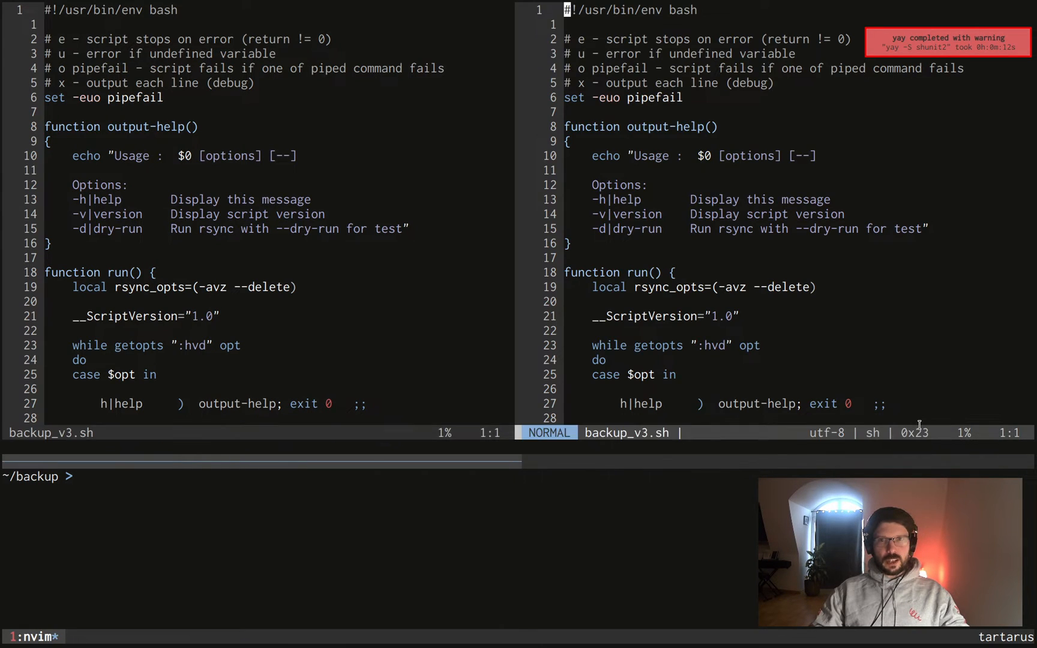
pyautogui.write(':vnew')
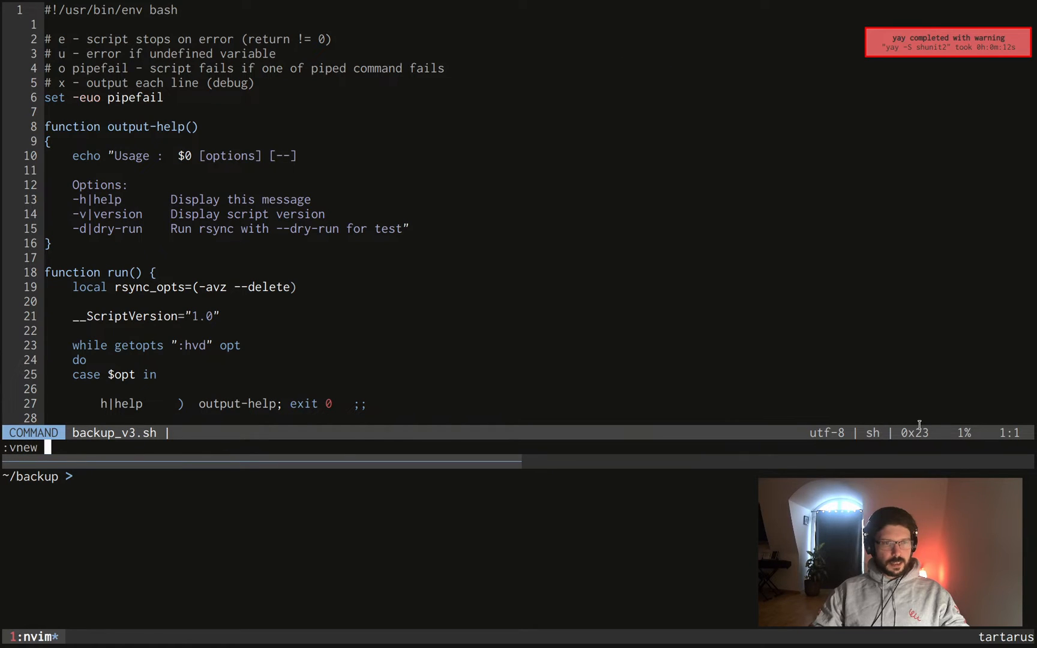
pyautogui.write('backu')
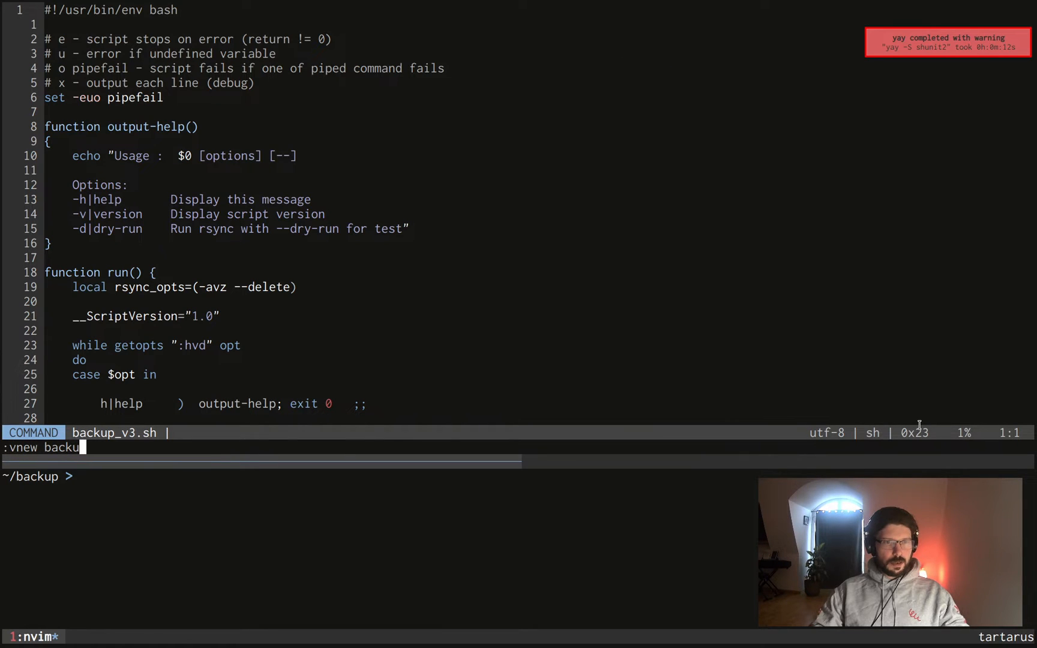
pyautogui.write('p_t')
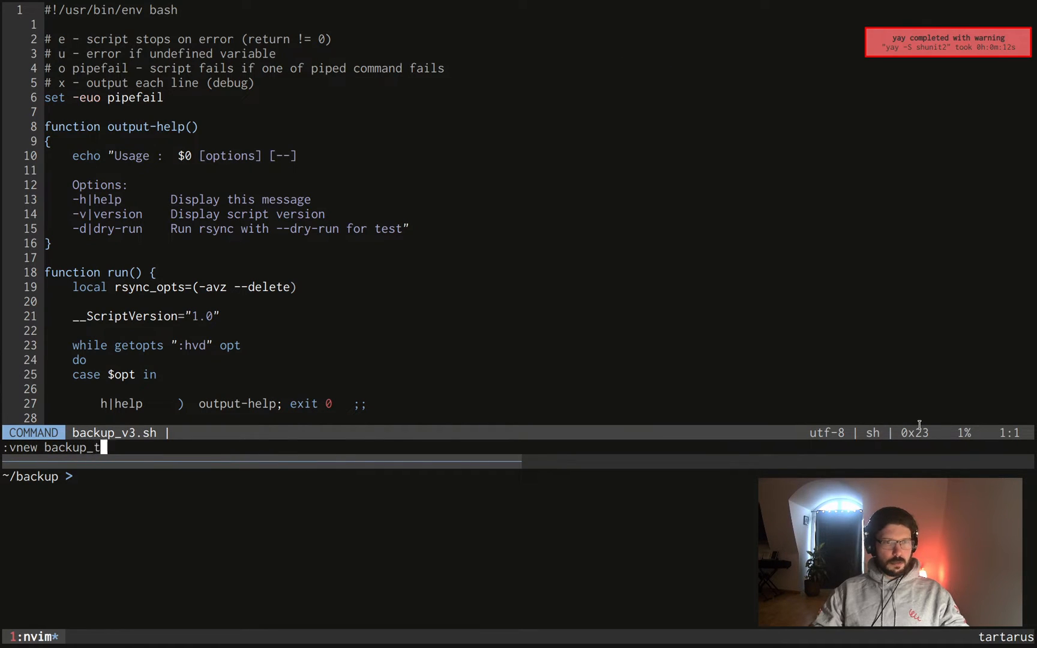
pyautogui.press('Return')
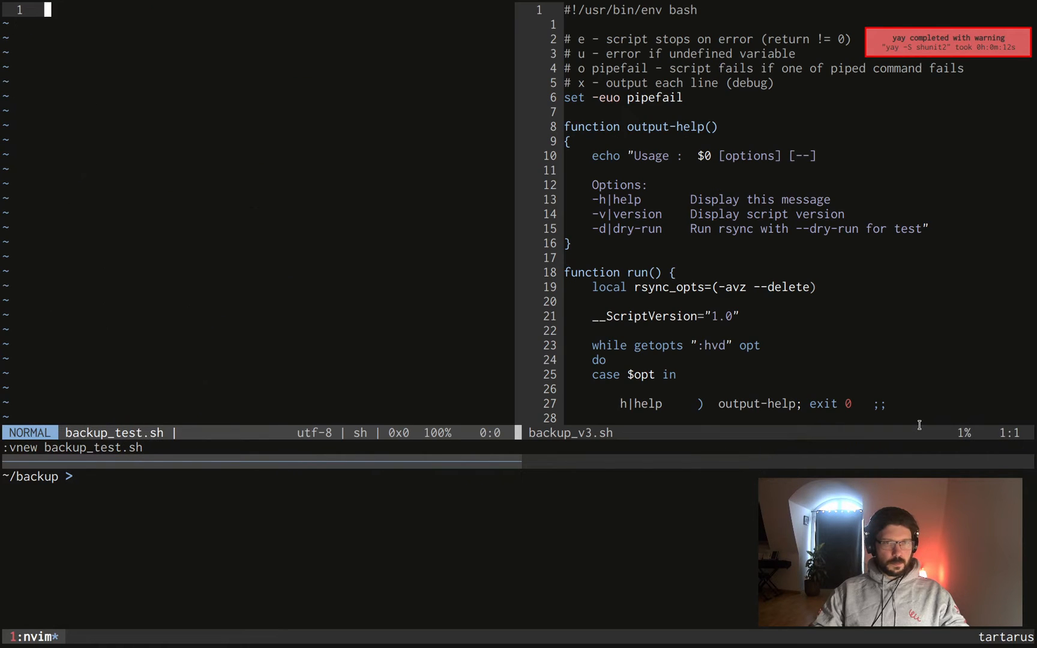
pyautogui.press('ctrl+w')
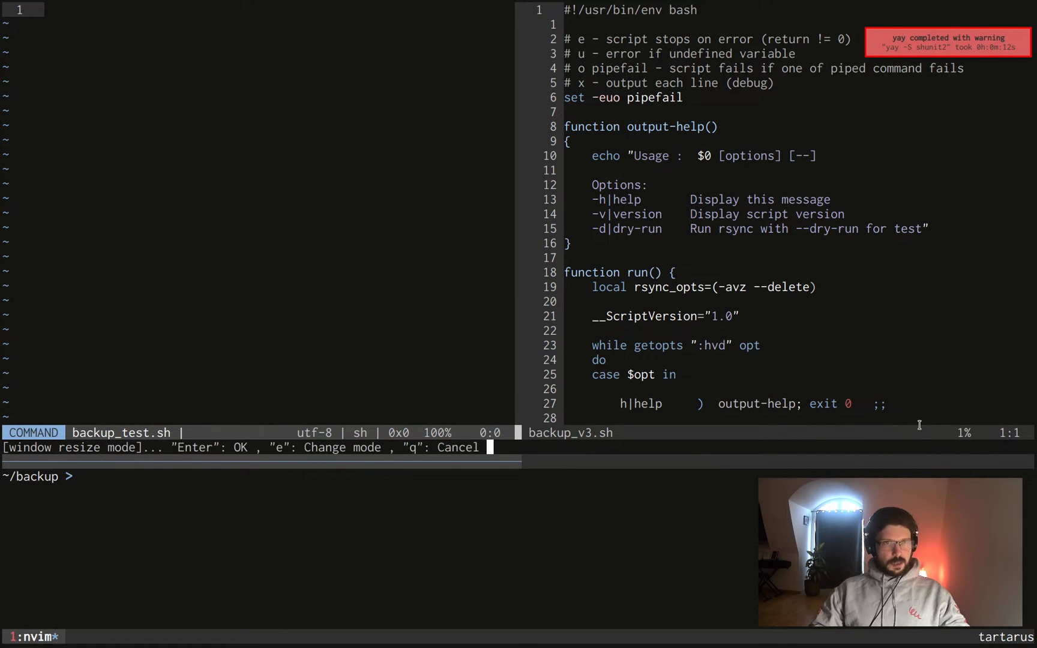
pyautogui.press('e')
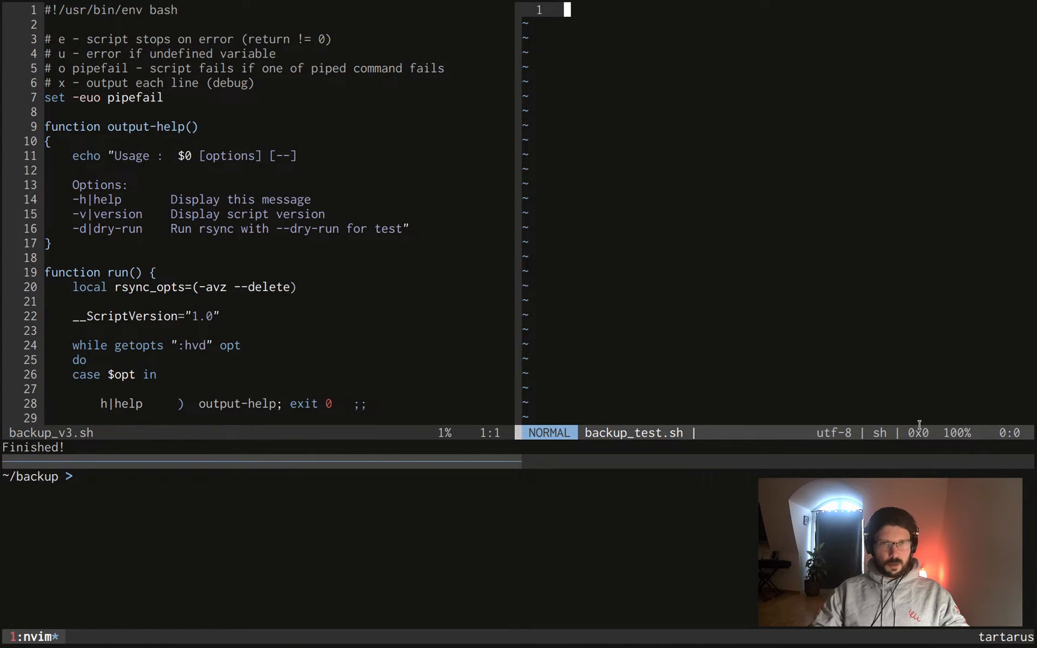
# Step: Write a #!/usr/bin/env bash shebang and a 'source shunit2' line, then save
pyautogui.write('bash')
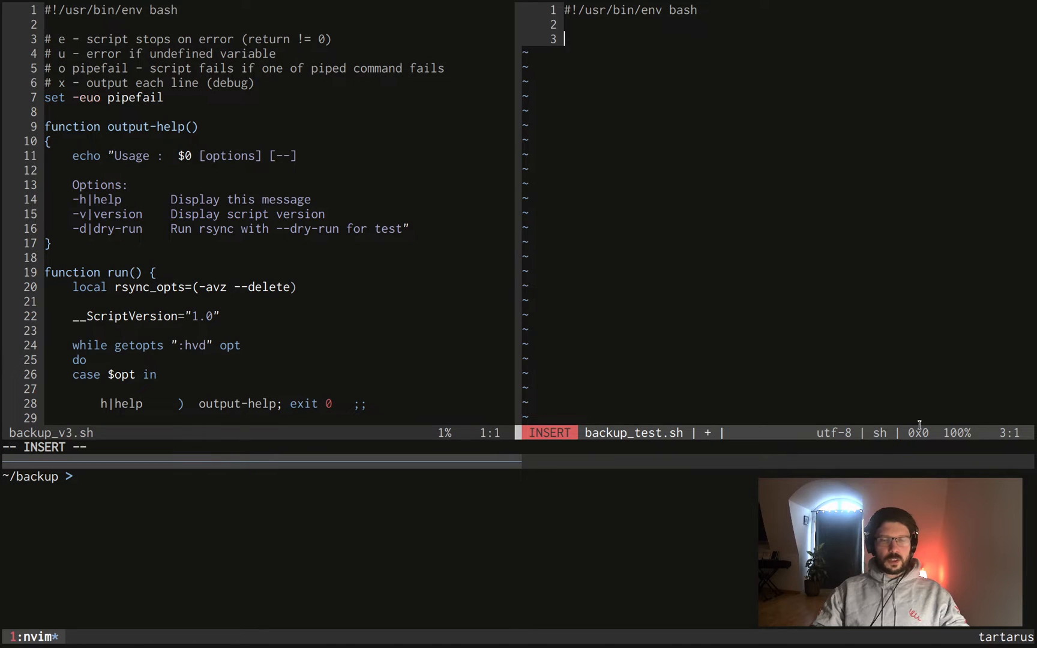
pyautogui.write('source')
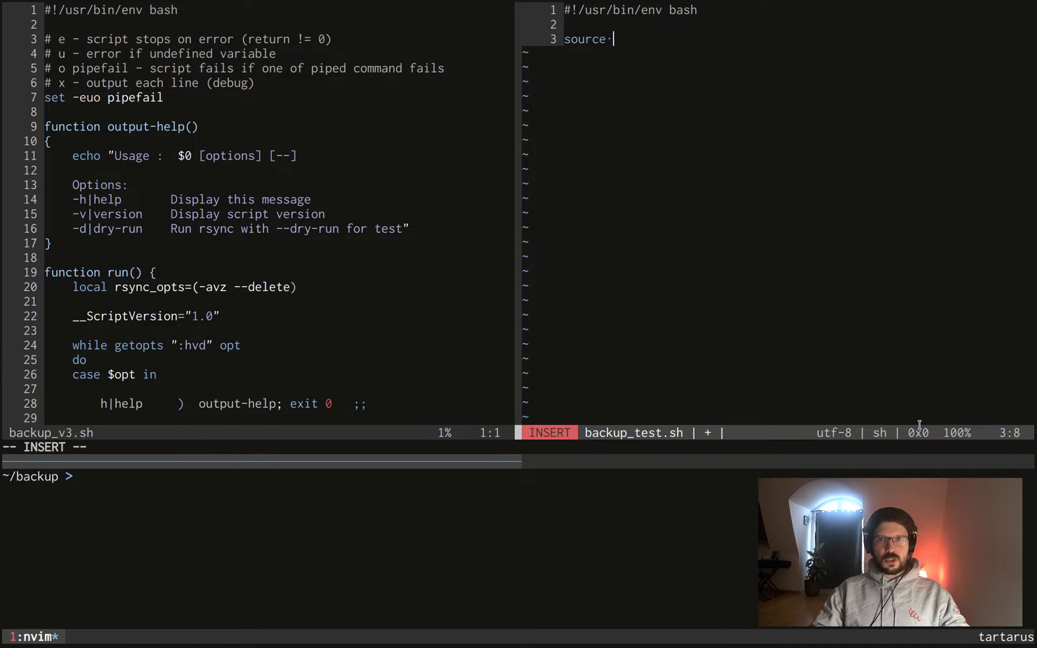
pyautogui.write('shunit')
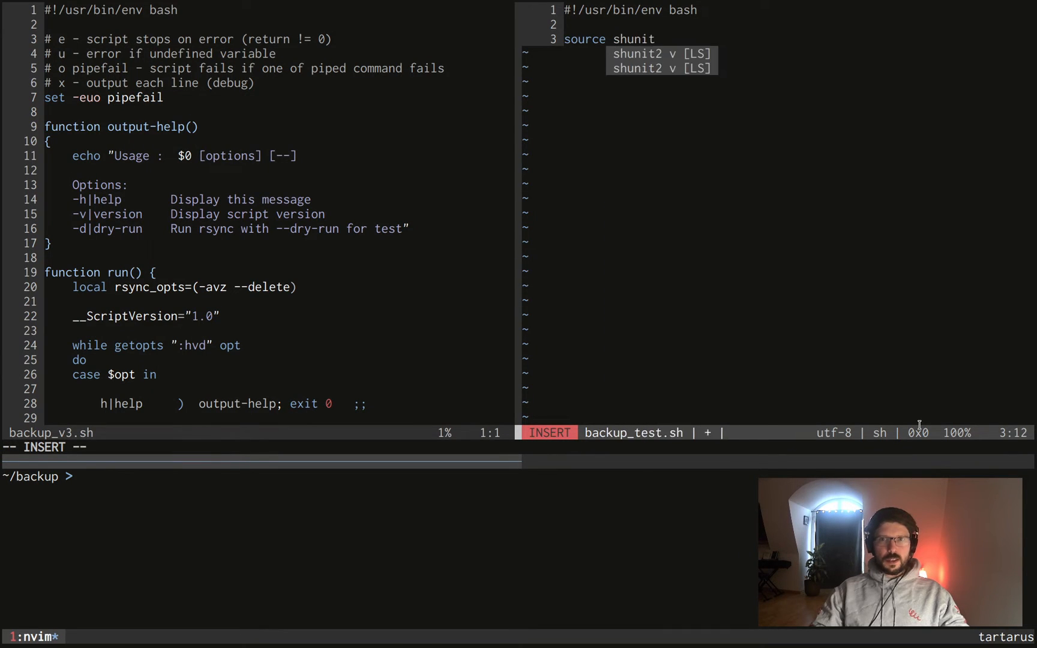
pyautogui.press('Escape')
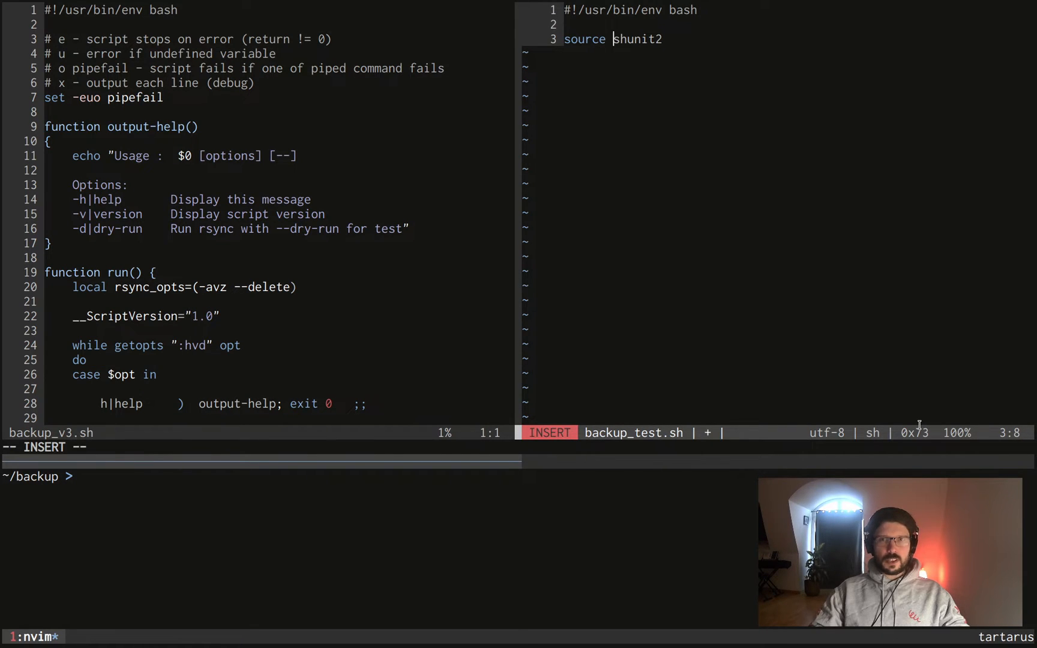
pyautogui.write('./')
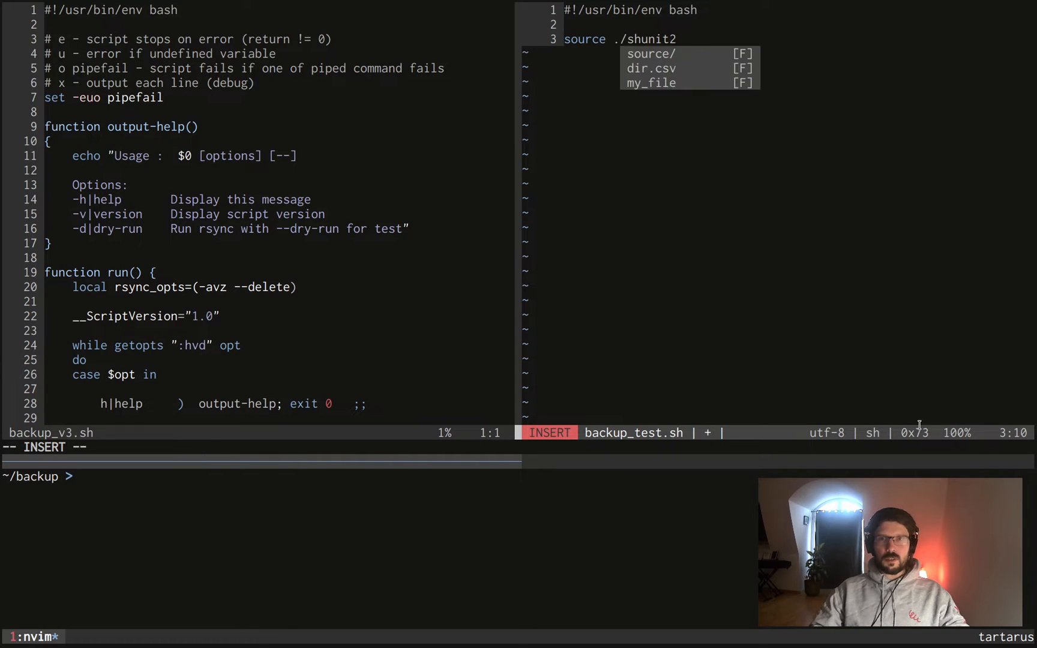
pyautogui.press('Escape')
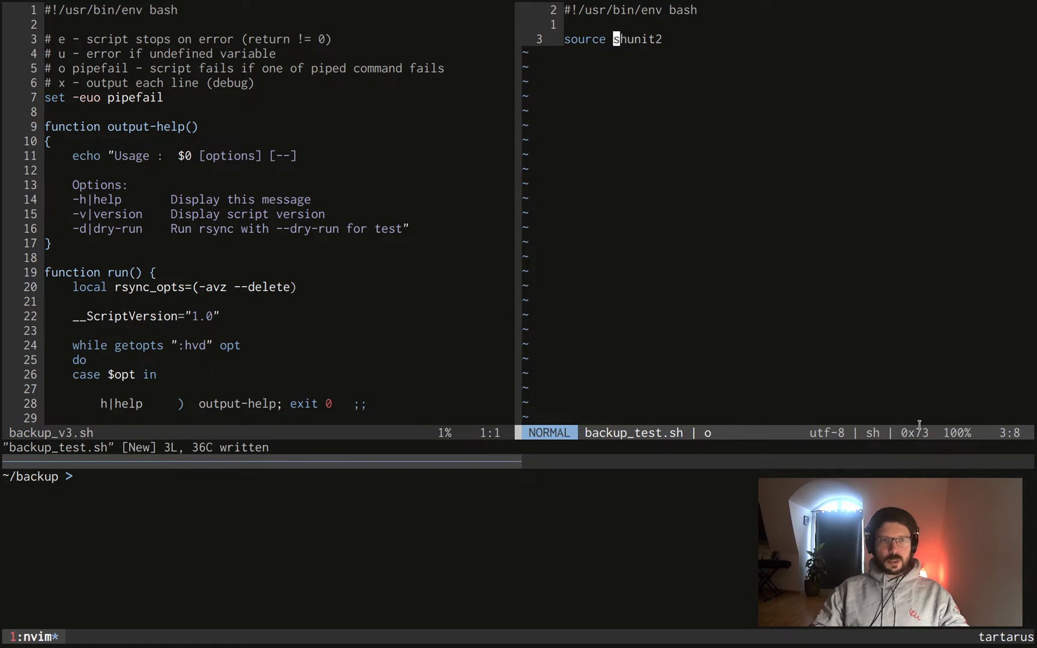
# Step: Make backup_test.sh executable with chmod 755 and run it, reporting Ran 0 tests, OK
pyautogui.write('chmod')
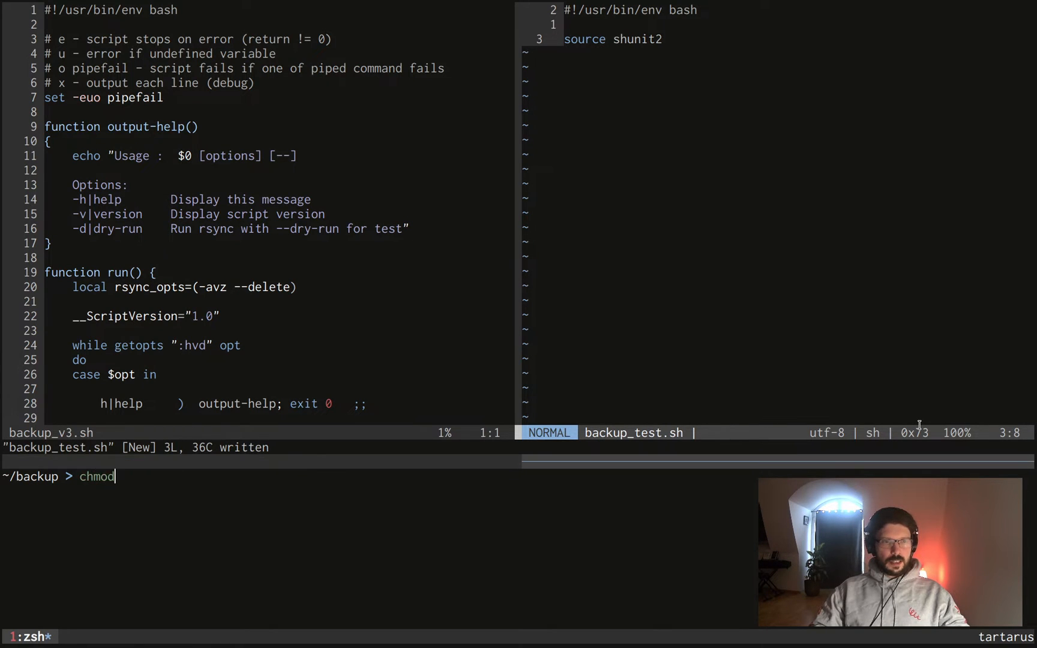
pyautogui.write('755')
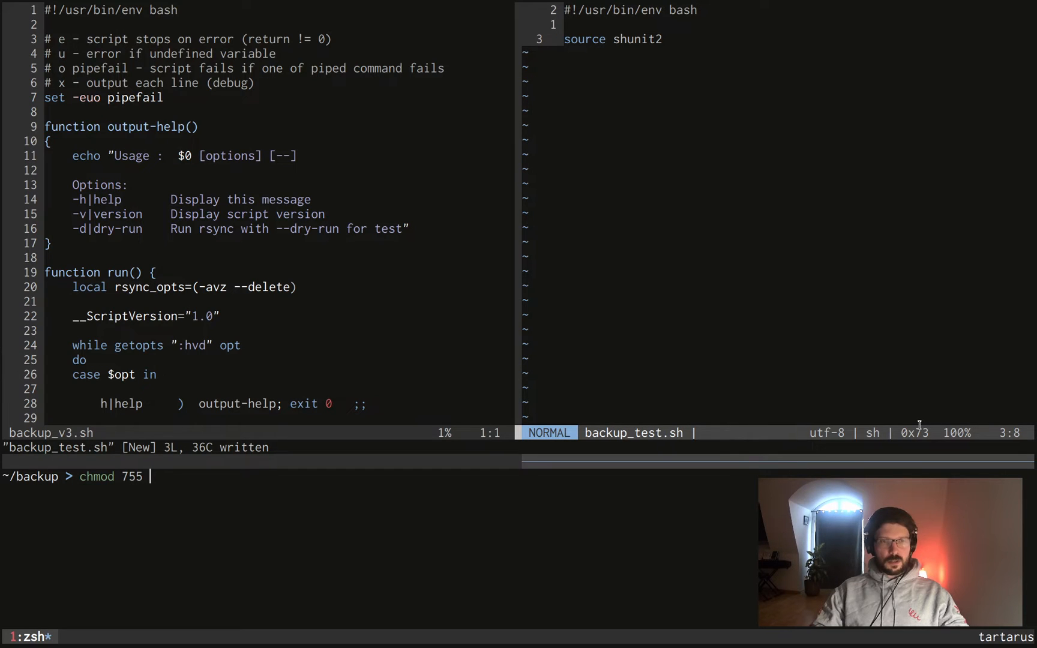
pyautogui.write('bac')
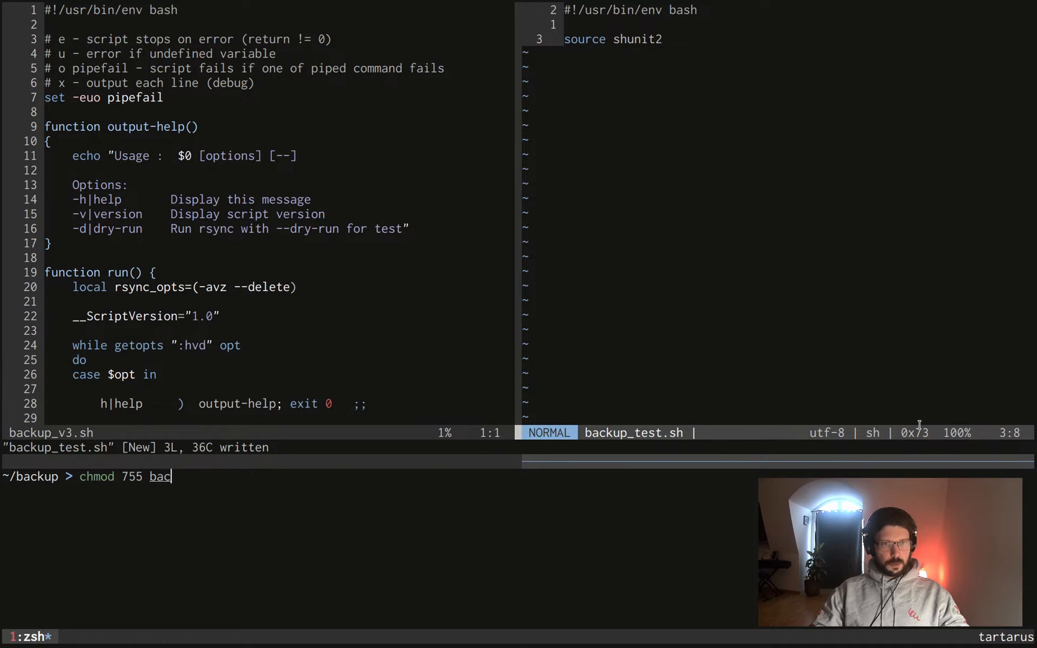
pyautogui.press('Return')
pyautogui.write('./backup_test.sh')
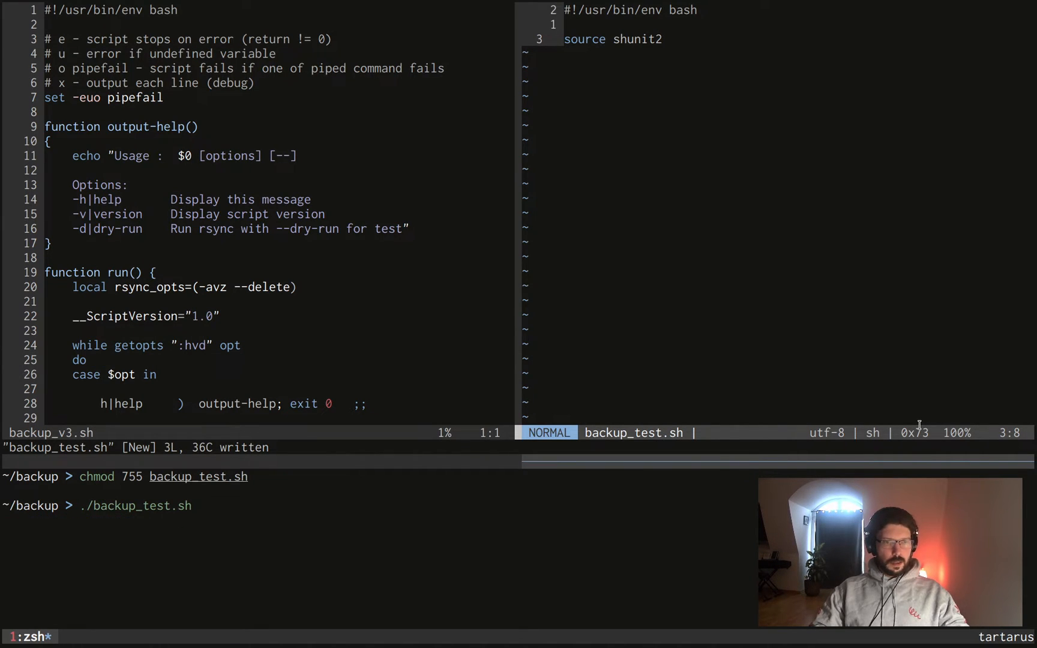
pyautogui.press('Return')
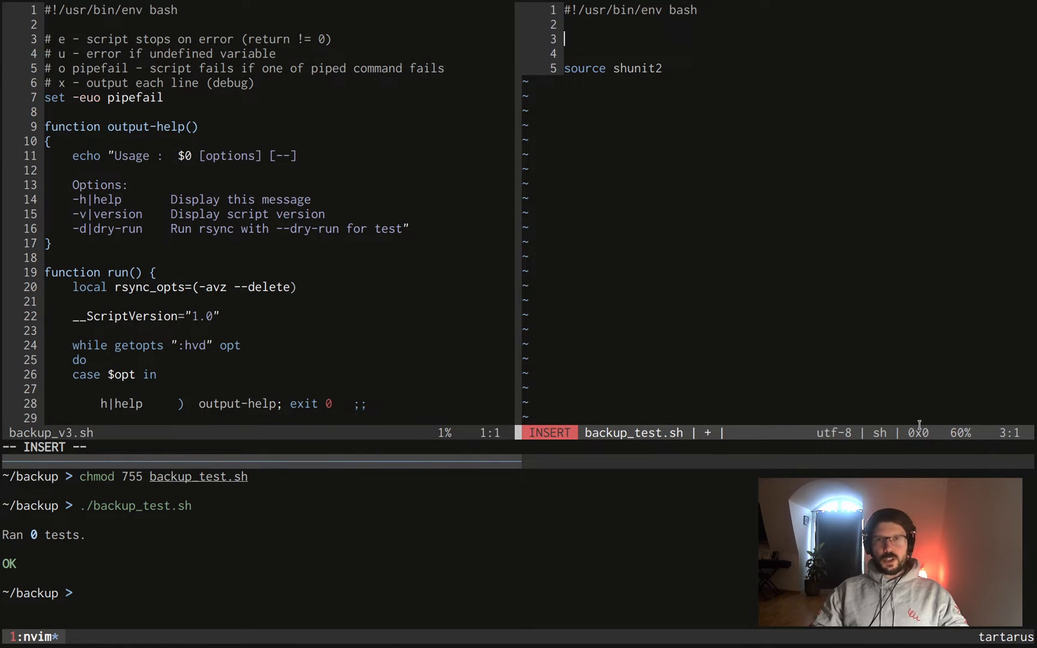
# Step: Expand the shunit snippet into a test template with setup and teardown hooks
pyautogui.write('s')
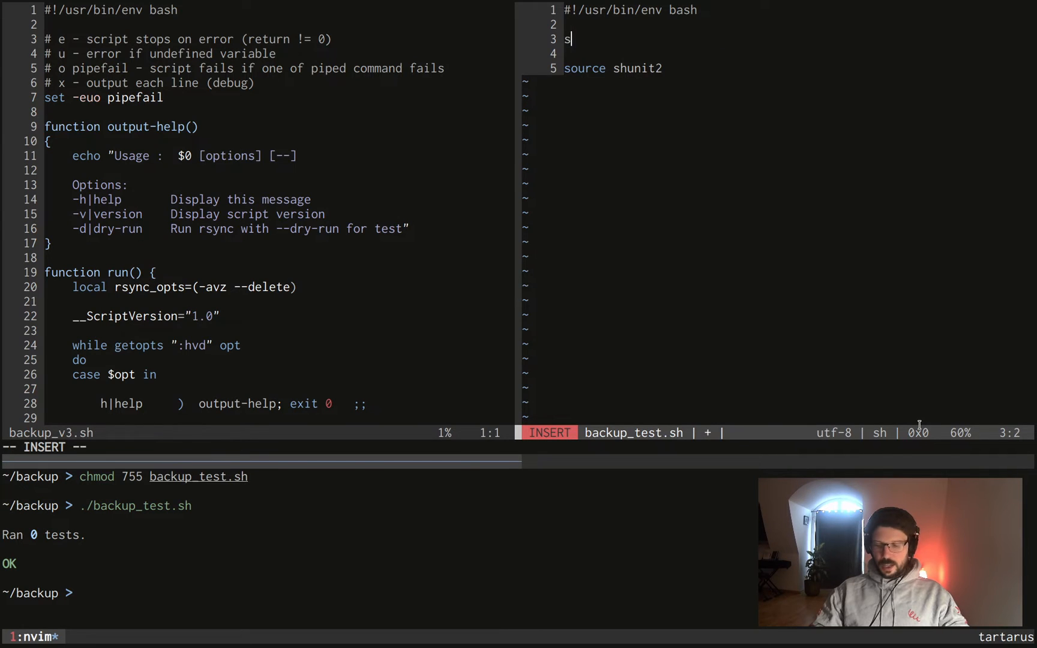
pyautogui.write('hunit2')
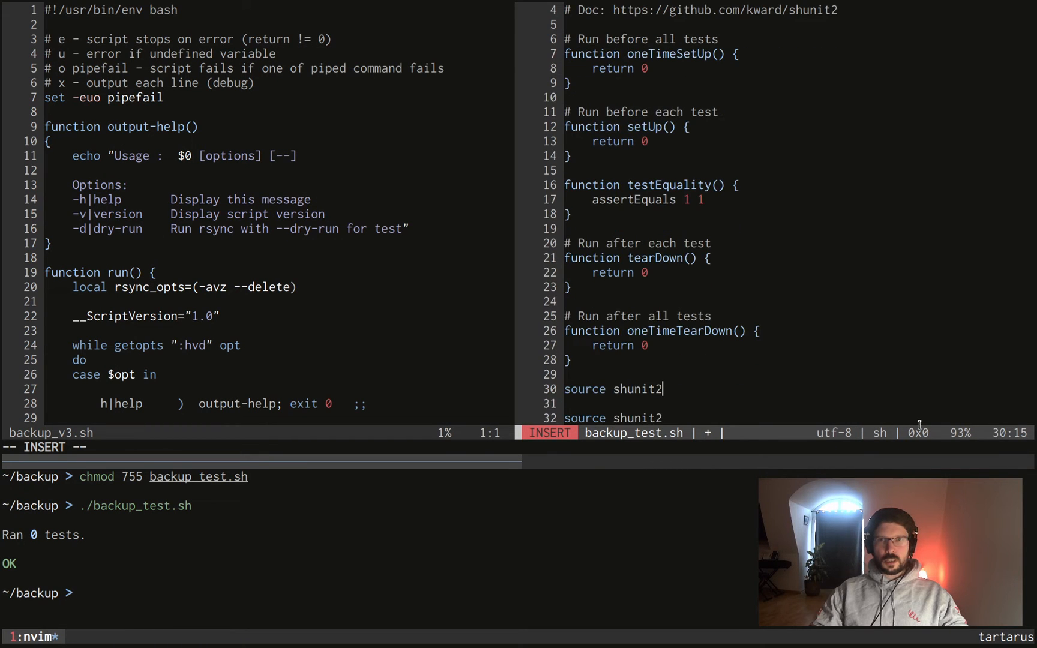
pyautogui.press('Escape')
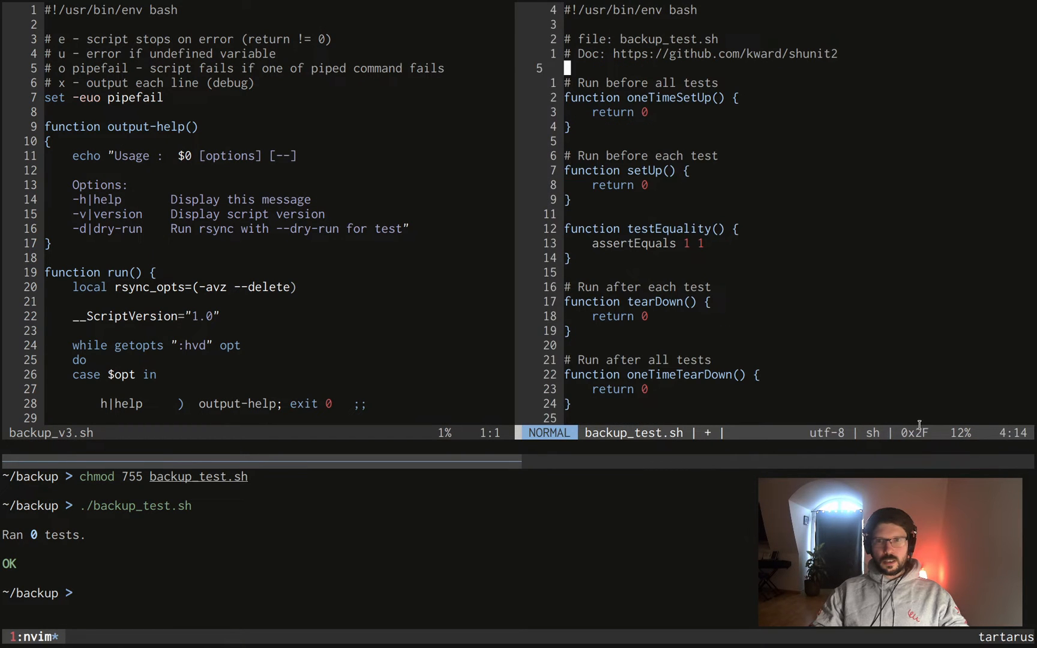
pyautogui.press('j')
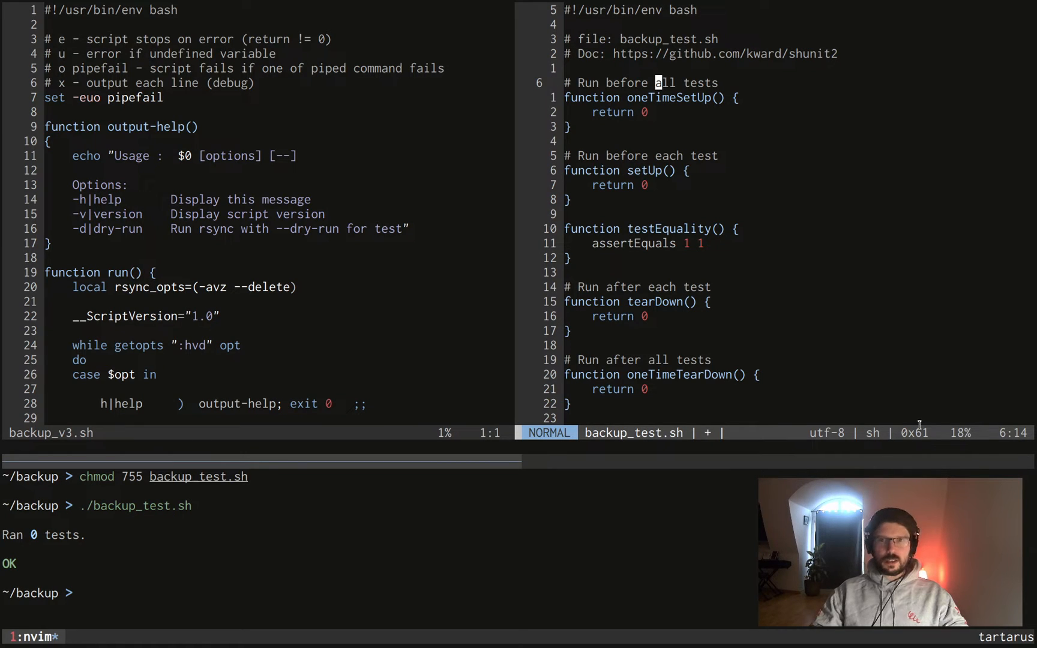
pyautogui.press('j')
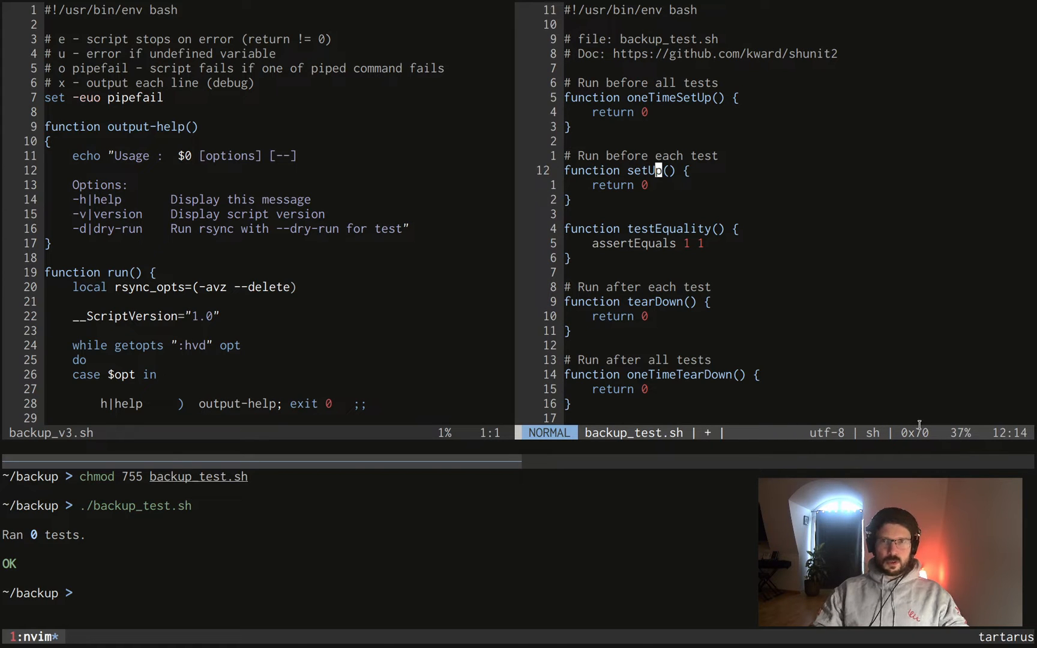
pyautogui.press('j')
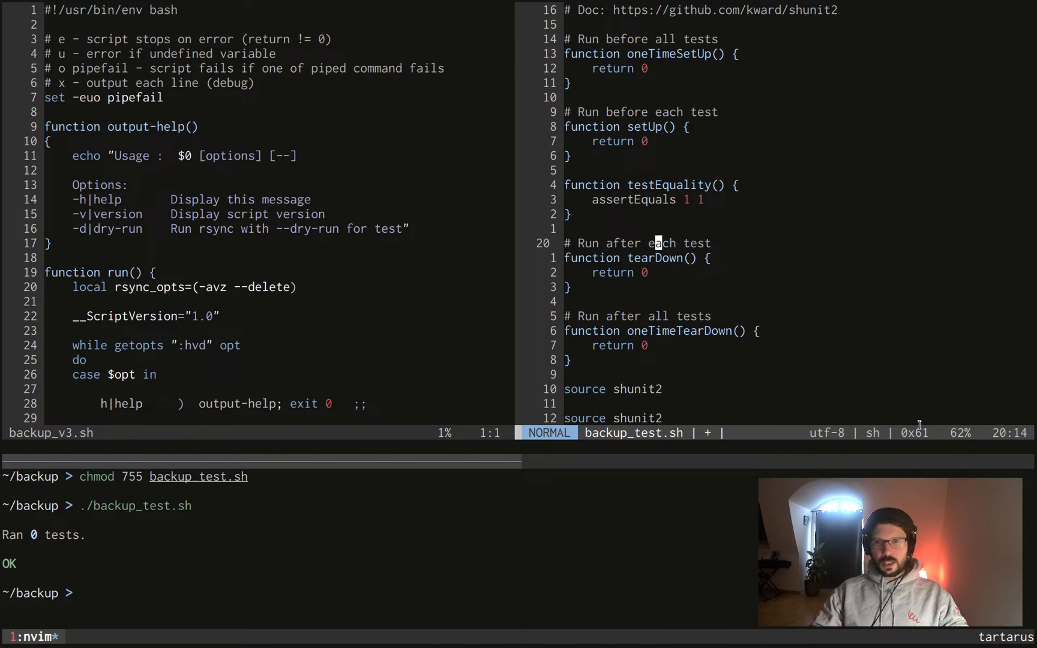
# Step: Delete the oneTimeTearDown block and the duplicate 'source shunit2' line, and save
pyautogui.press('j')
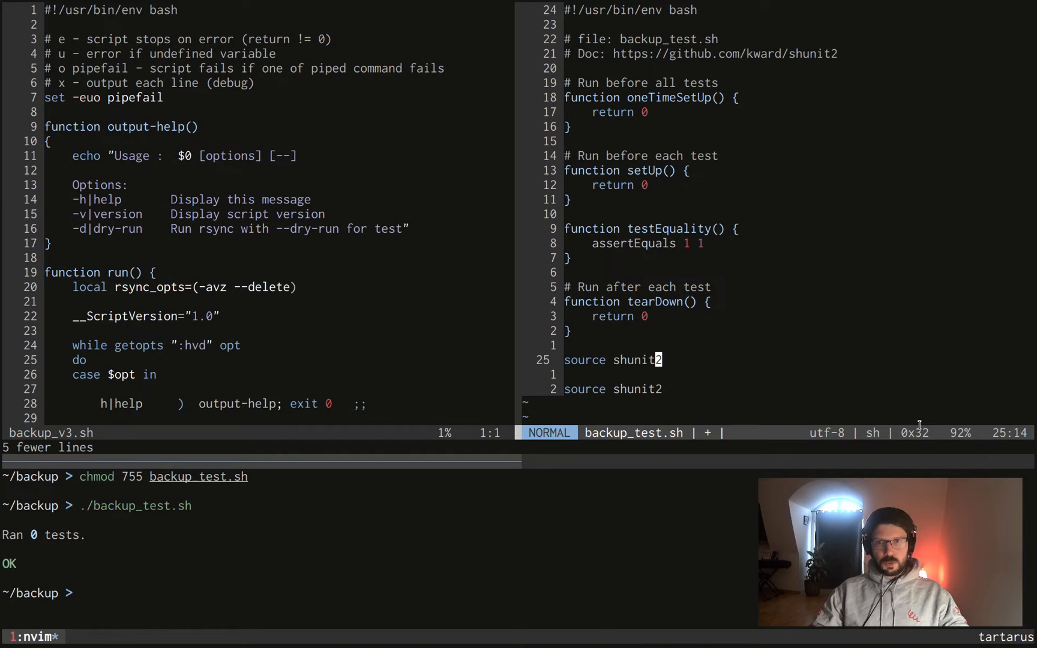
pyautogui.press('d')
pyautogui.write(':w')
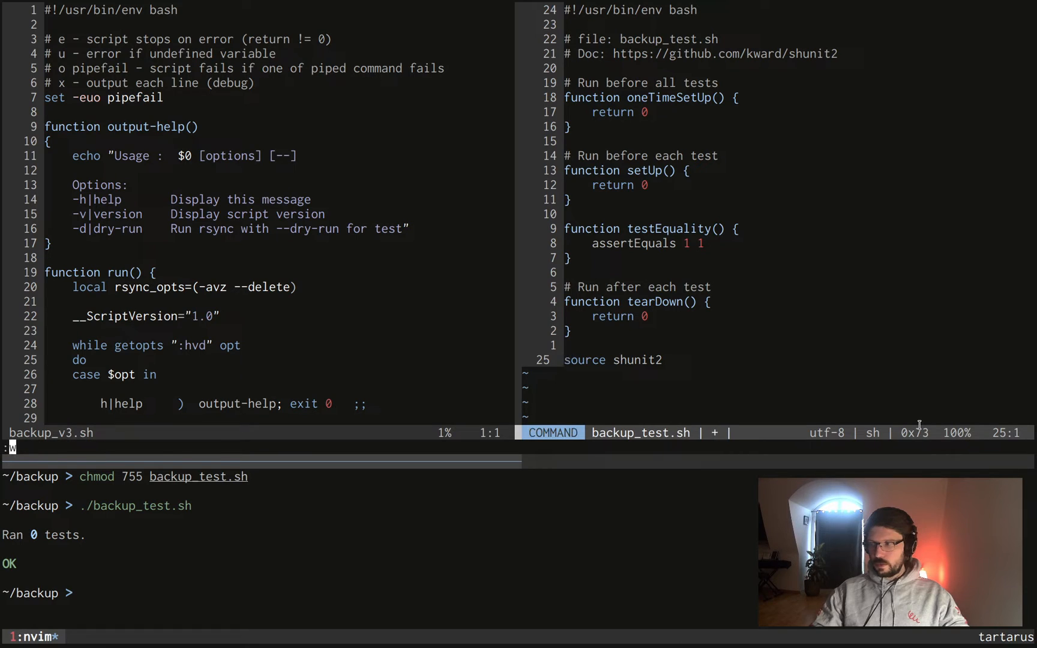
pyautogui.press('Return')
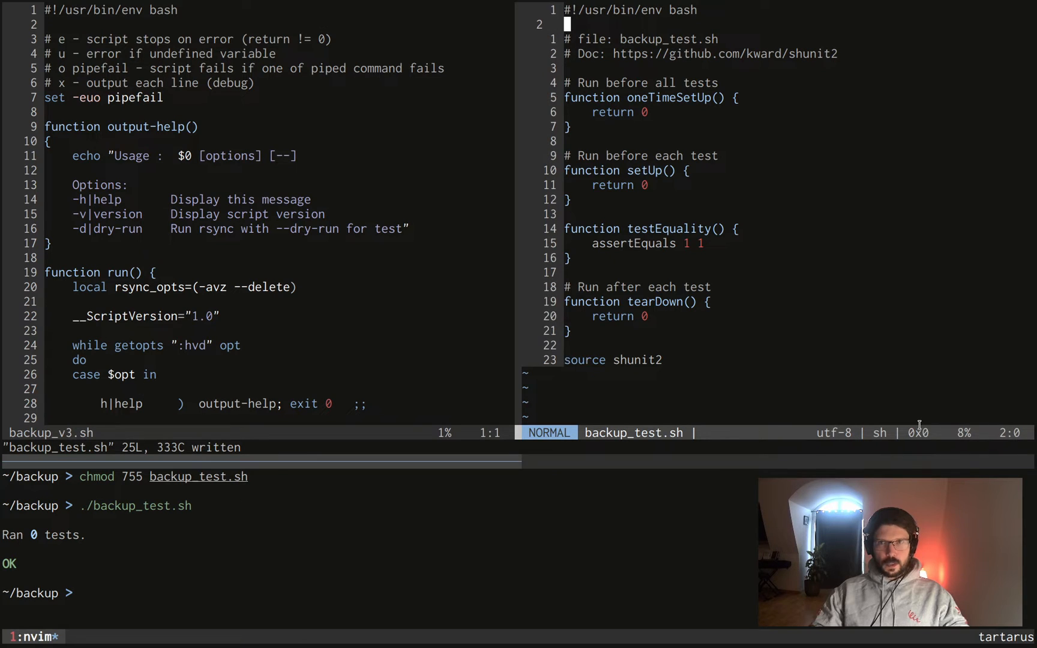
pyautogui.press('V')
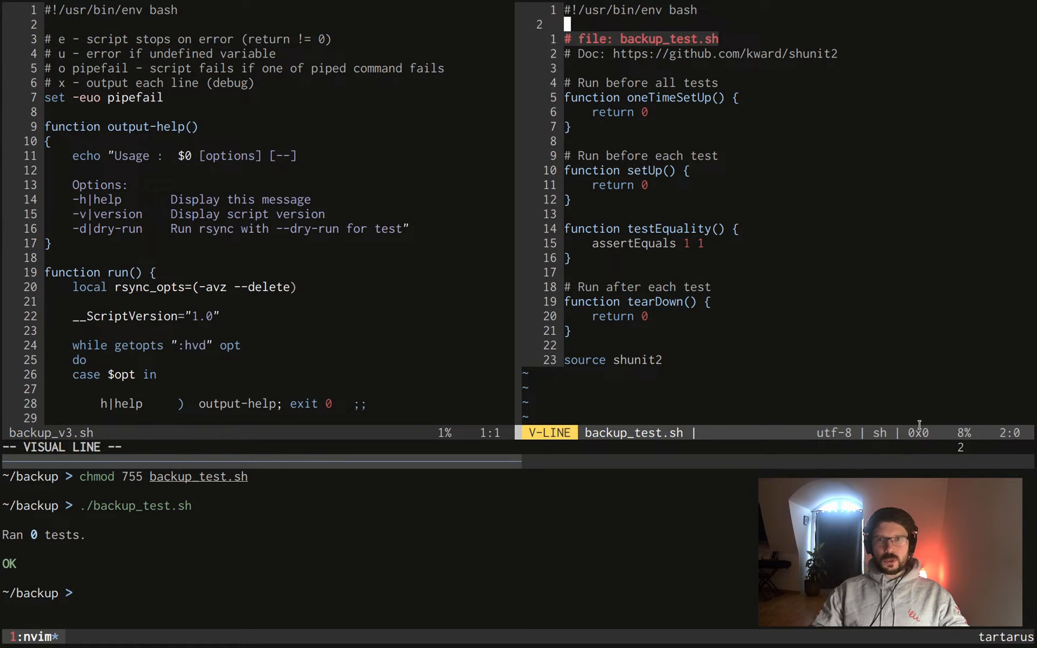
pyautogui.press('ctrl+v')
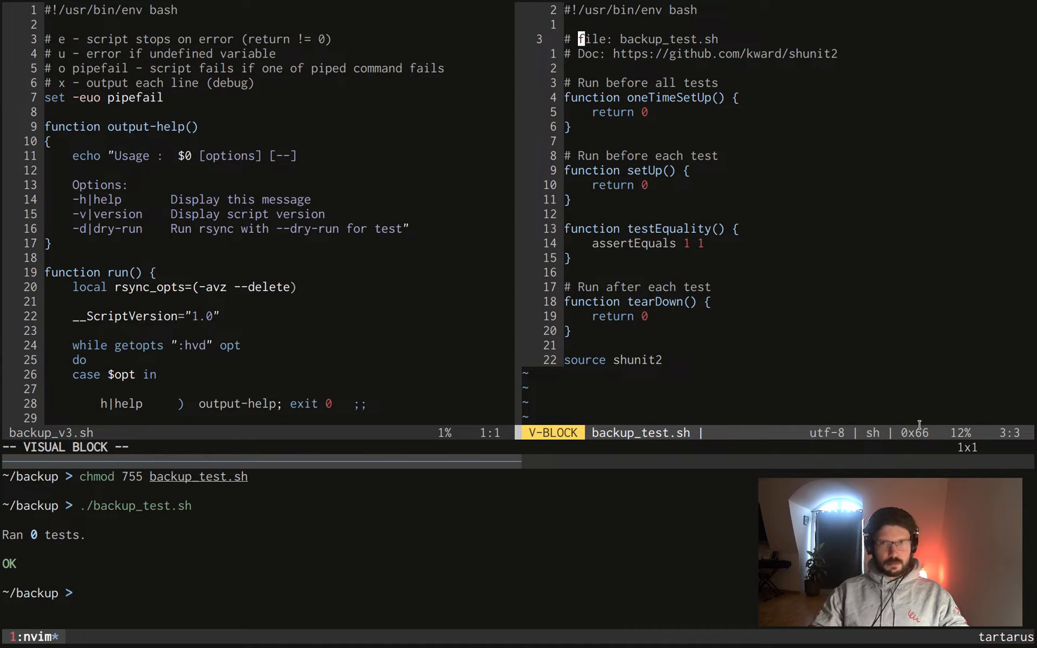
pyautogui.press('Escape')
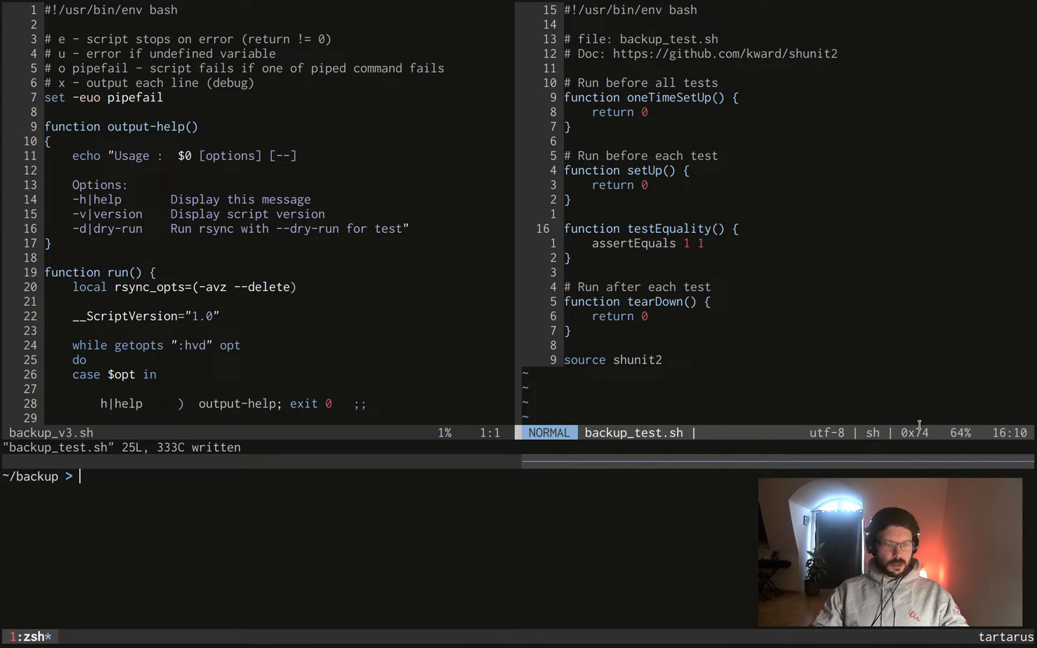
# Step: Run ./backup_v3.sh -h to list its help, version and dry-run options
pyautogui.write('backup')
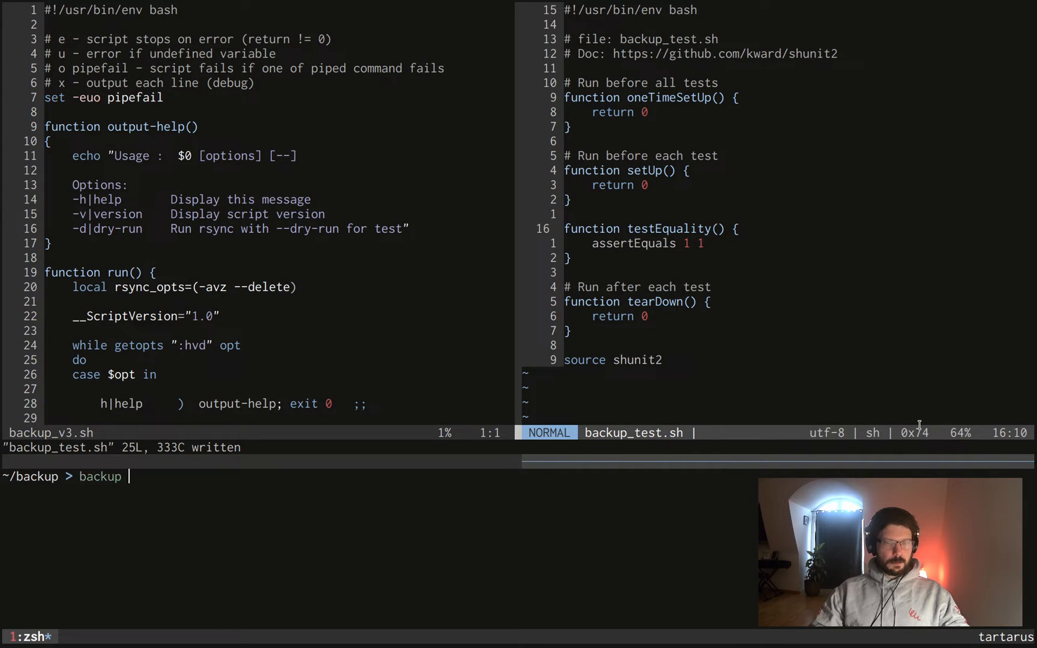
pyautogui.write('./ba')
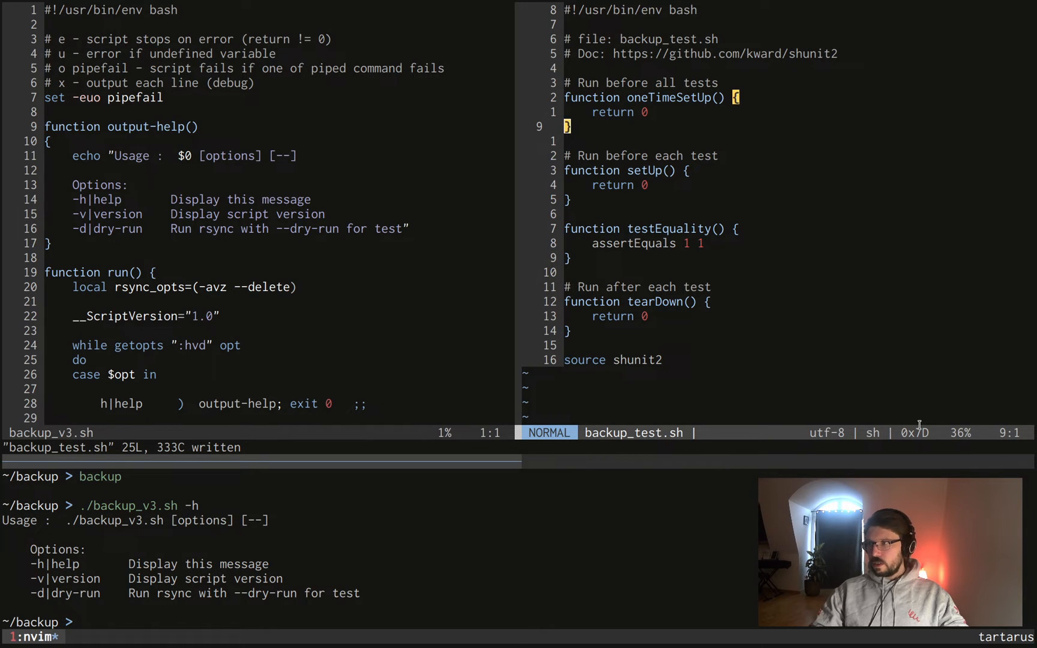
# Step: Replace oneTimeSetUp's return line with script=./backup_v3.sh and save the test file
pyautogui.press('k')
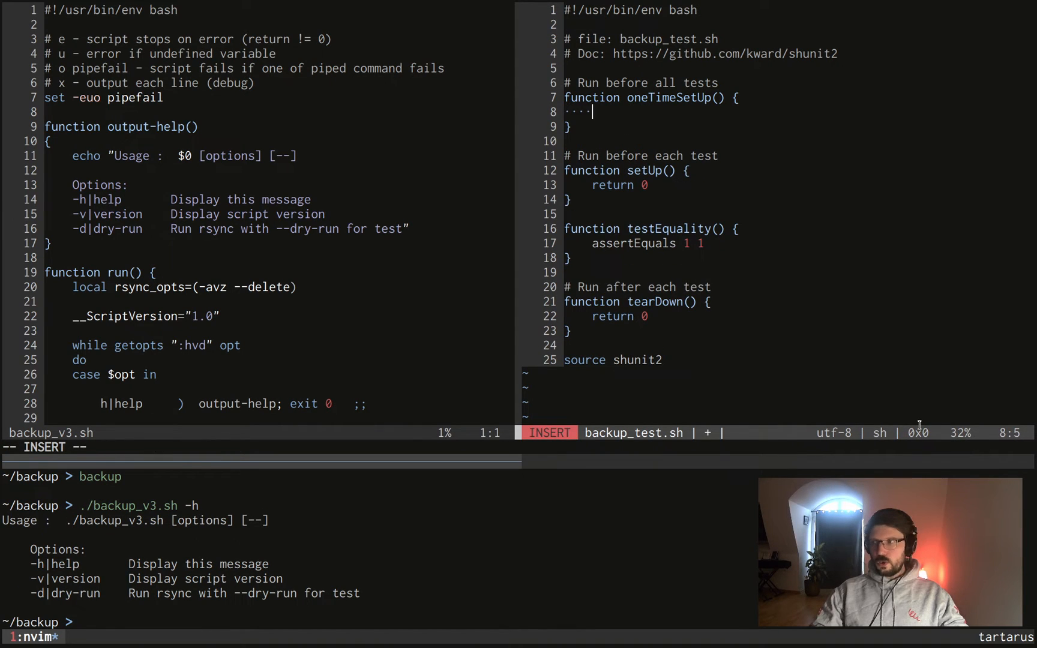
pyautogui.write('script')
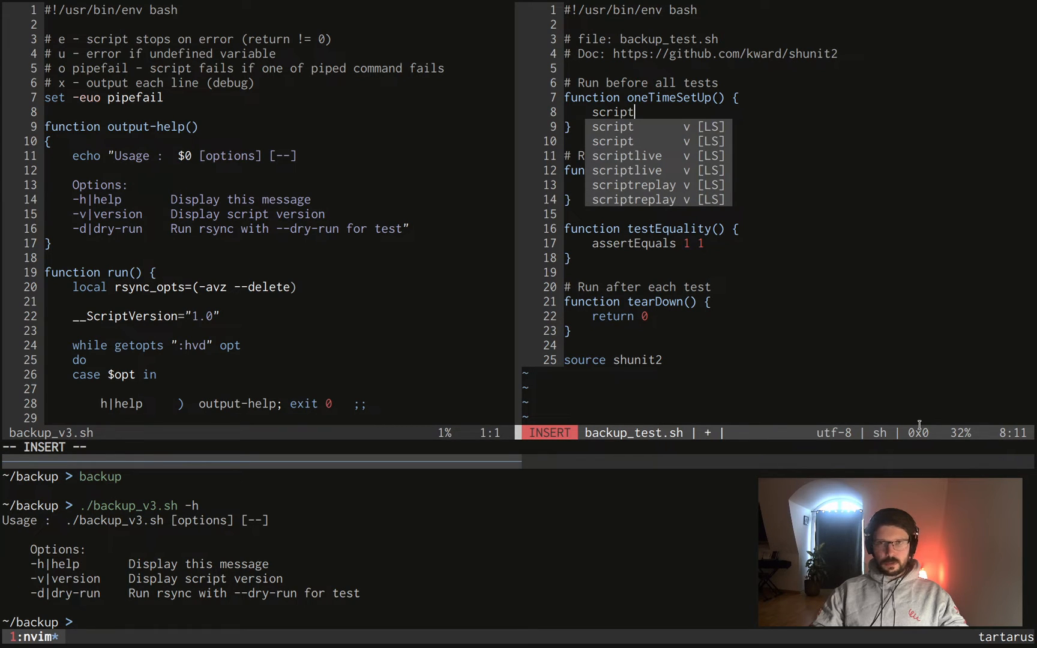
pyautogui.press('Escape')
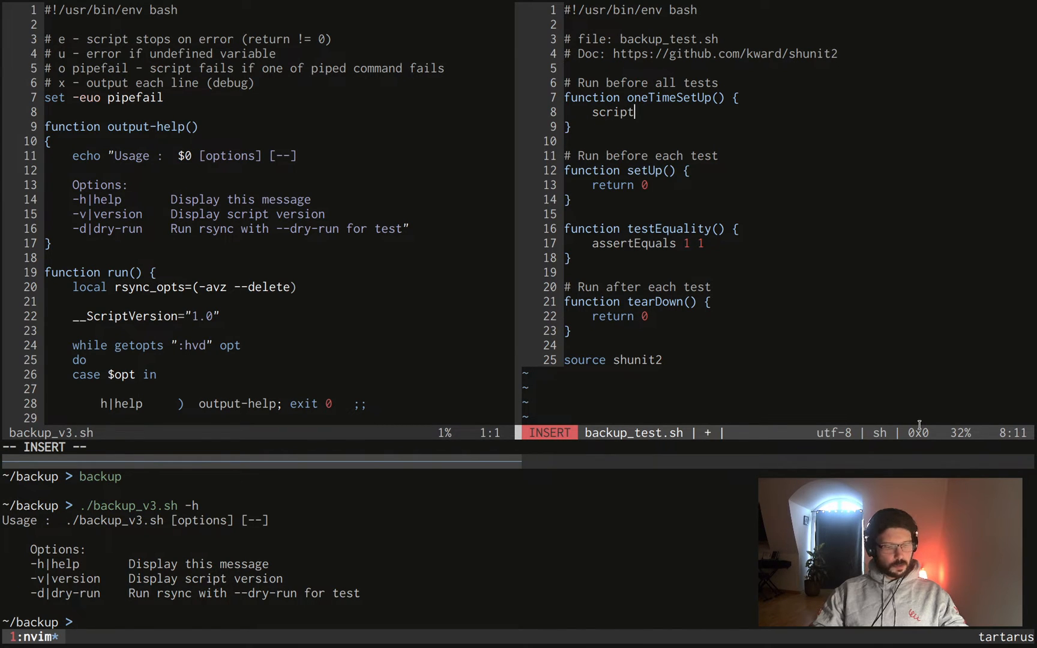
pyautogui.write('=./')
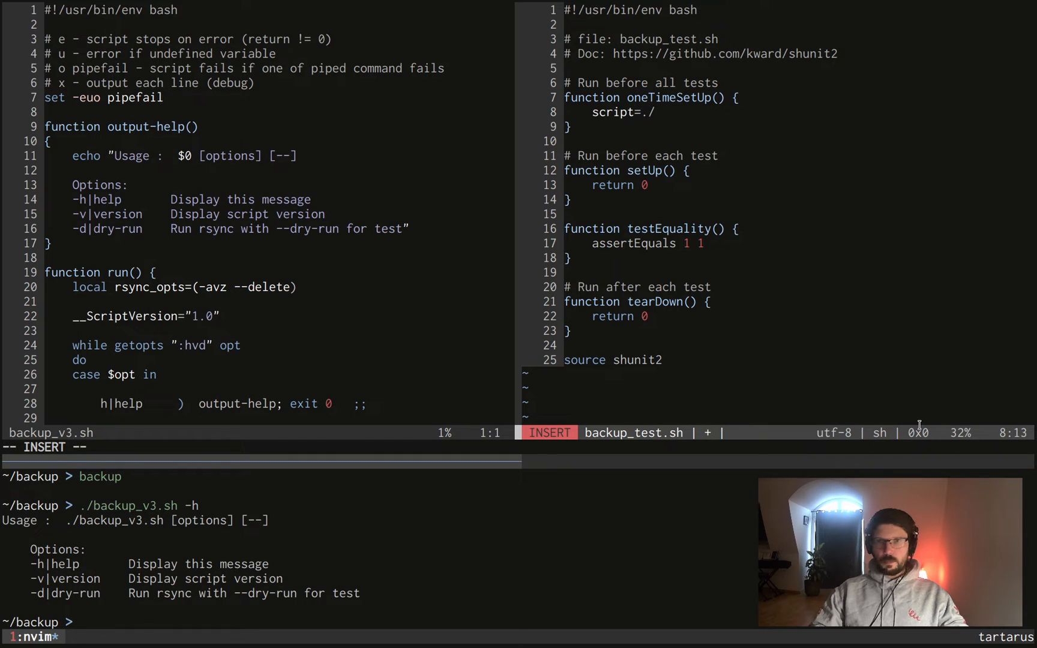
pyautogui.write('back')
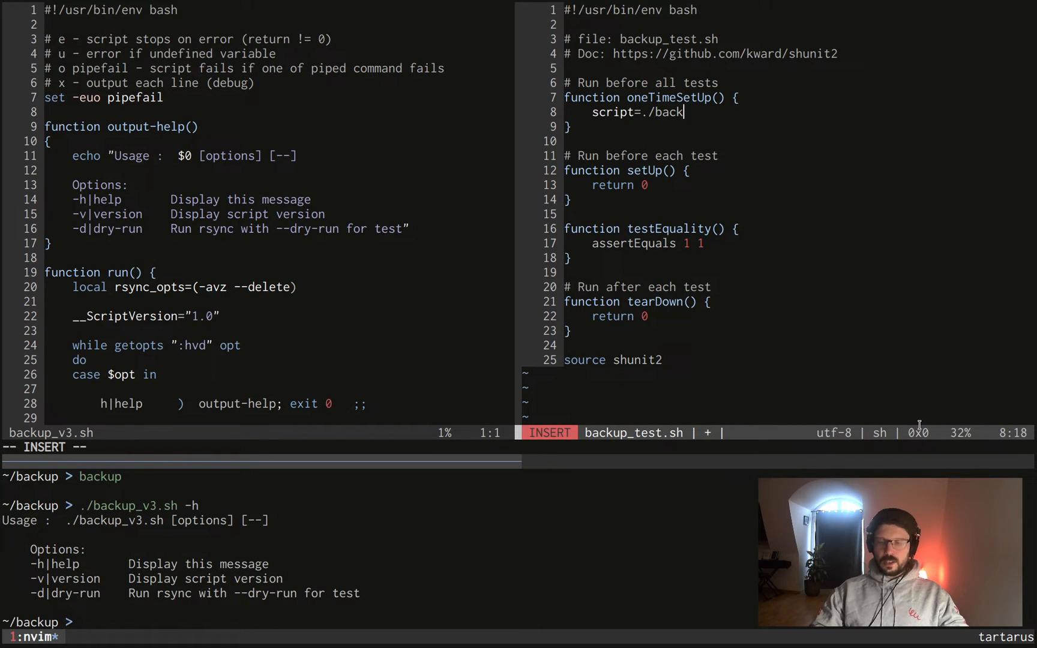
pyautogui.write('up.sh')
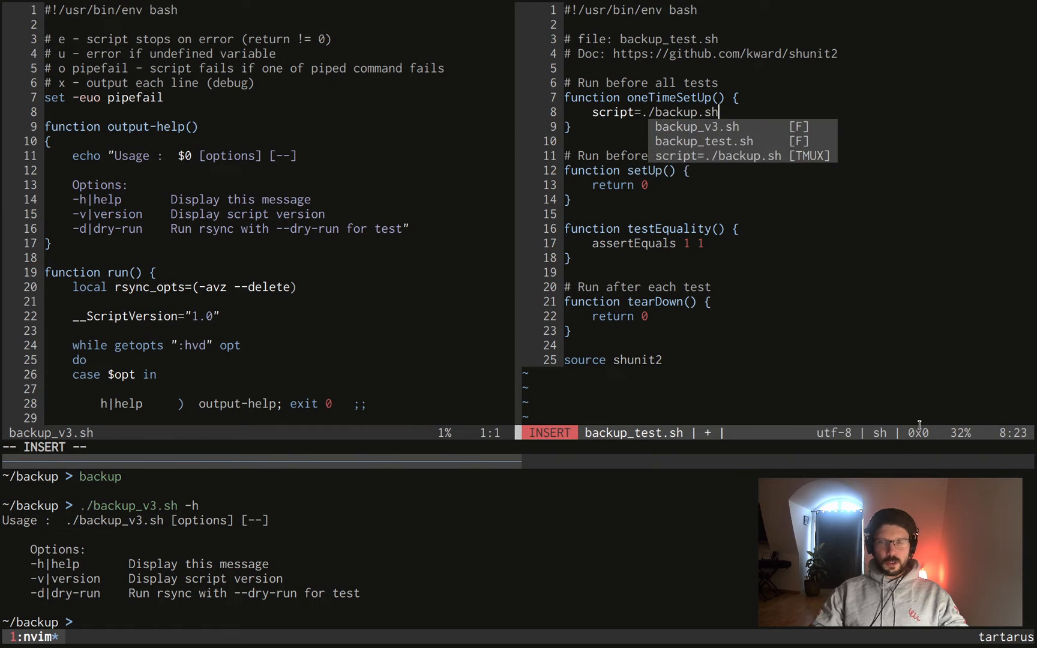
pyautogui.press('Escape')
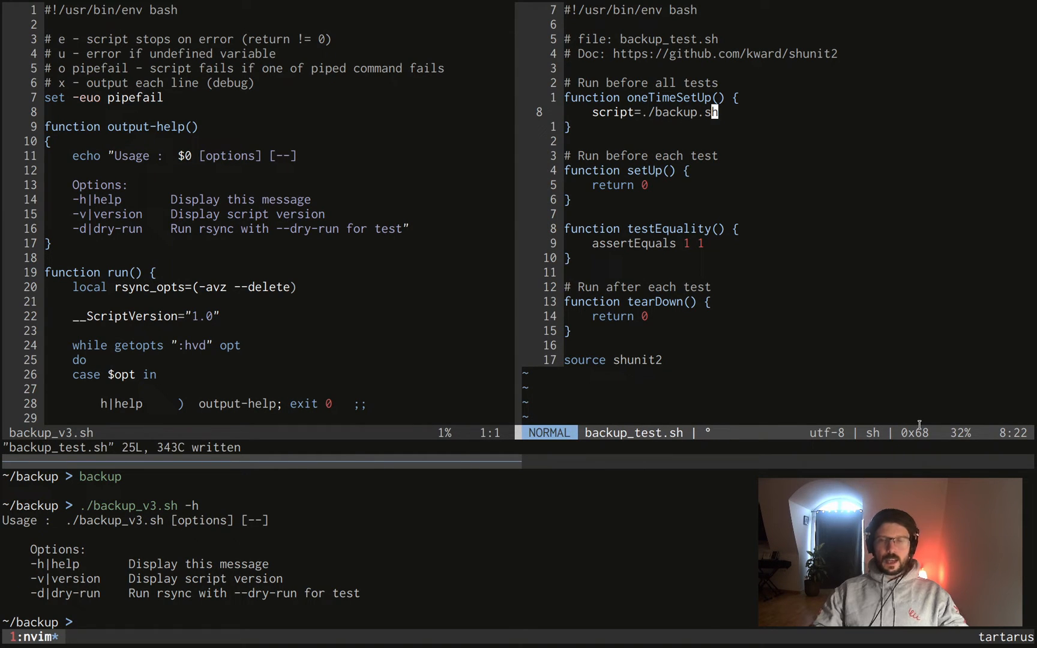
pyautogui.press('i')
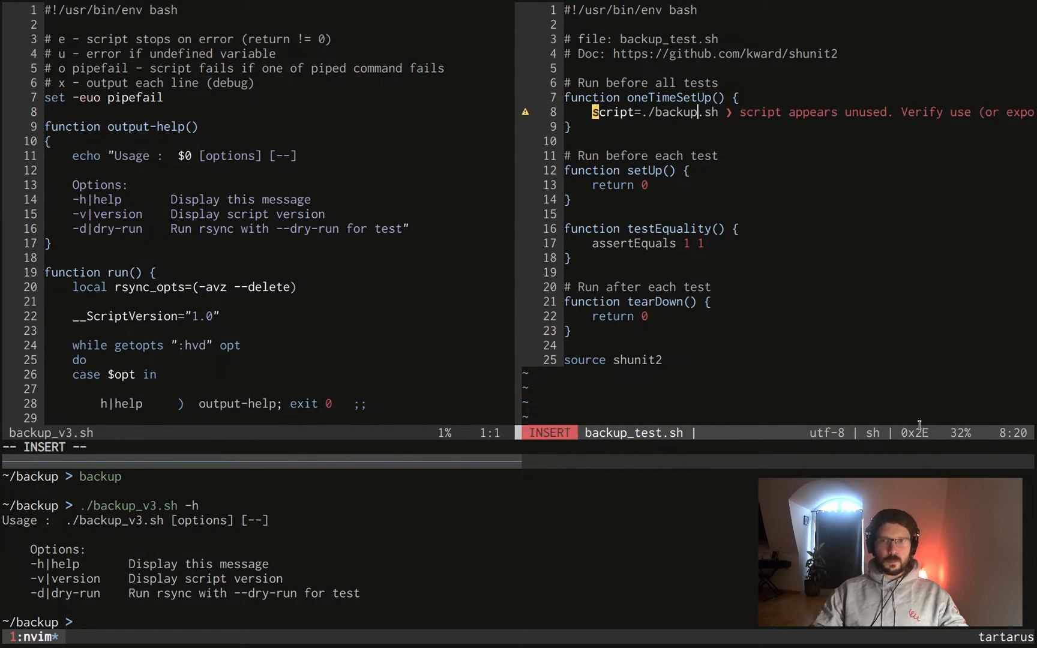
pyautogui.write('_v3')
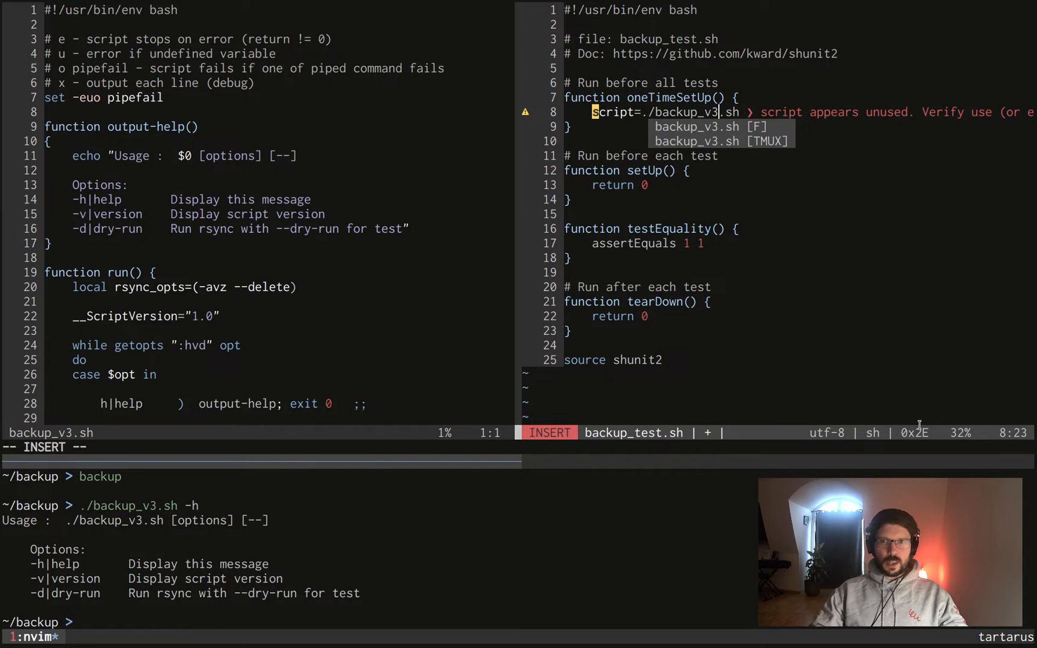
pyautogui.press('Escape')
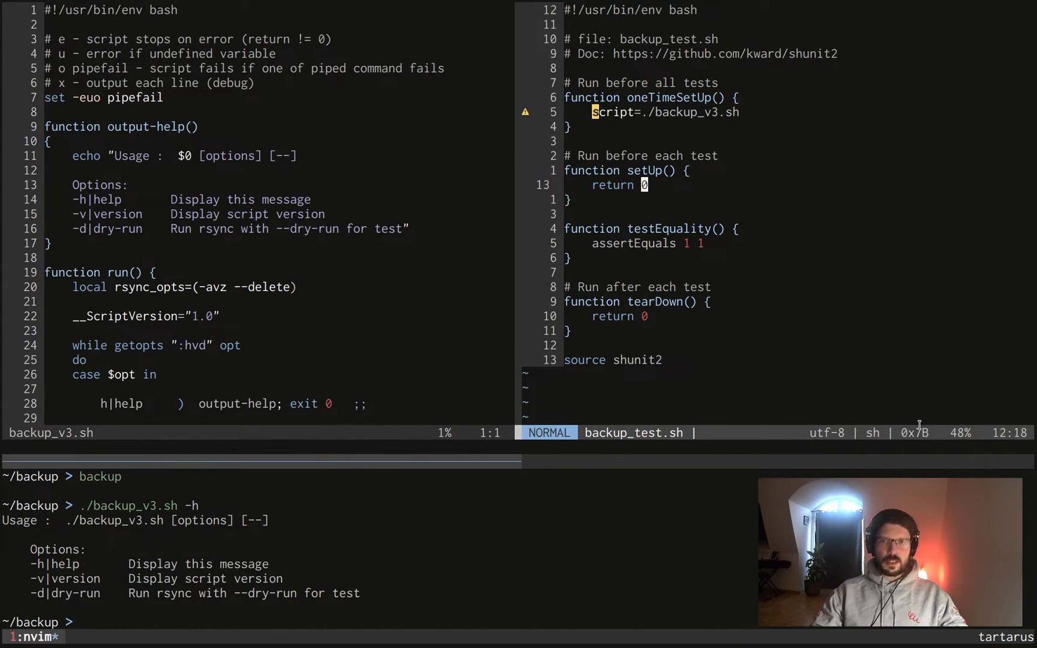
pyautogui.press('j')
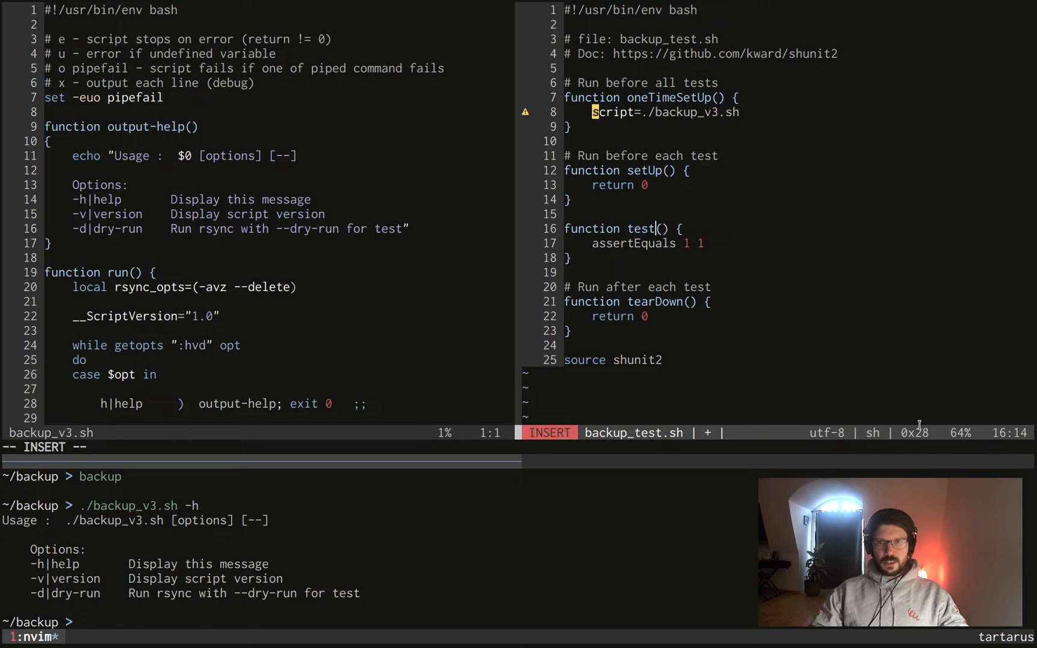
# Step: Rename the test to testOptionHelp, asserting "$(script -h)" contains help, and save
pyautogui.write('OptionHelp')
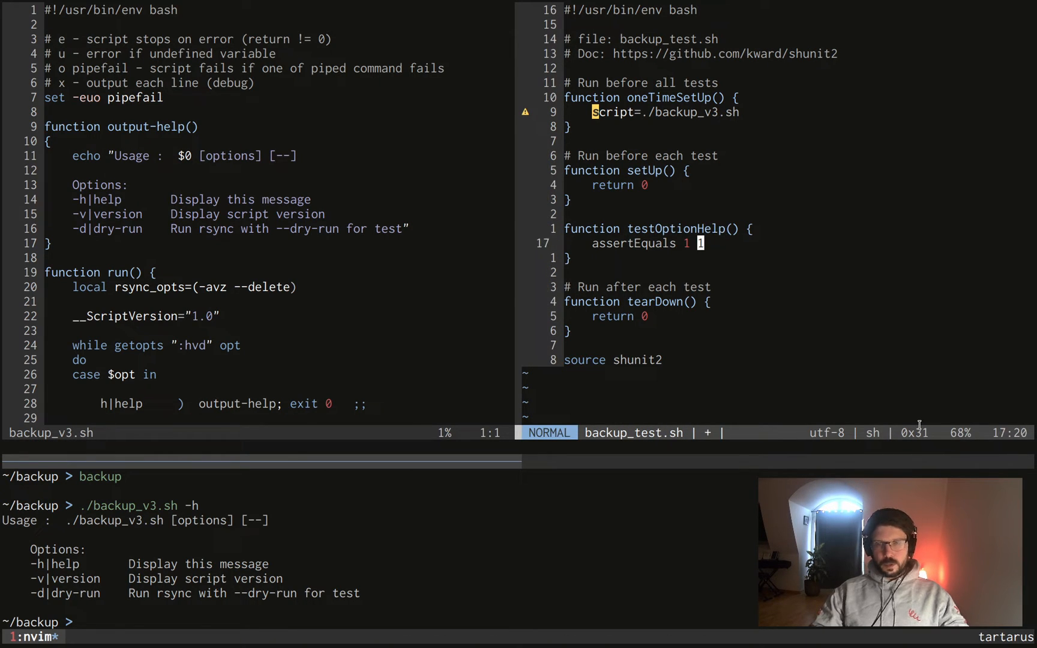
pyautogui.press(':')
pyautogui.write('assert')
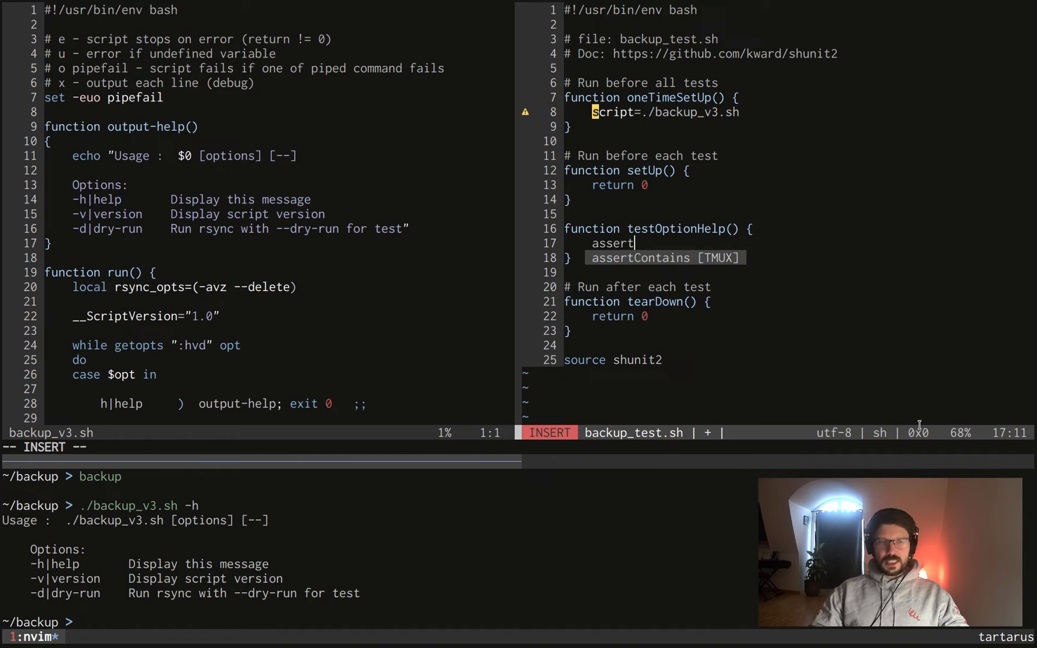
pyautogui.write('Contains')
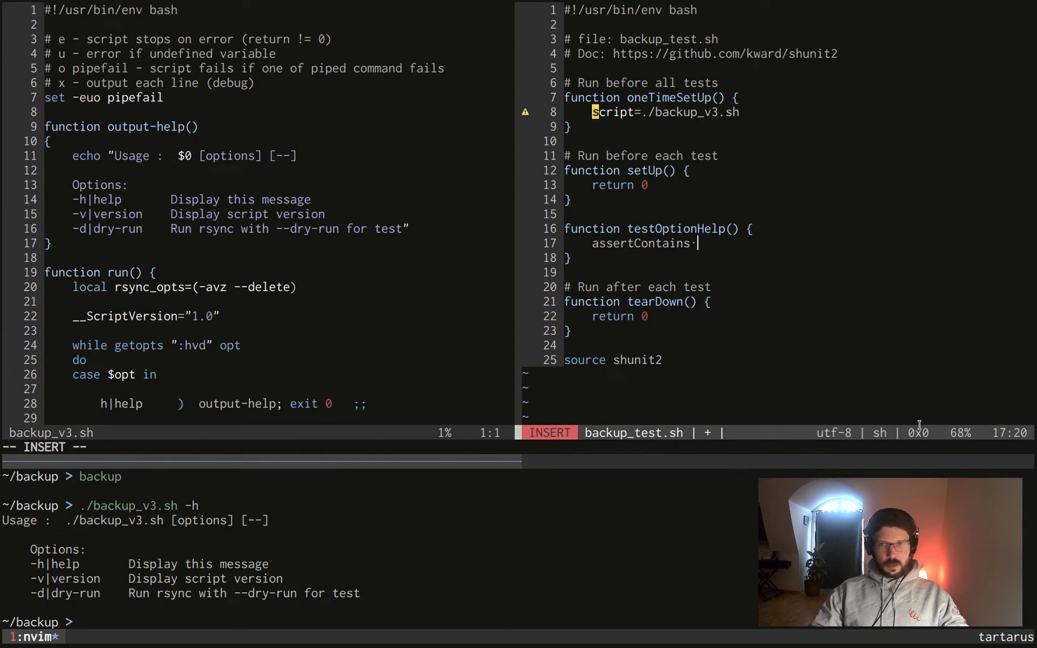
pyautogui.write('"$')
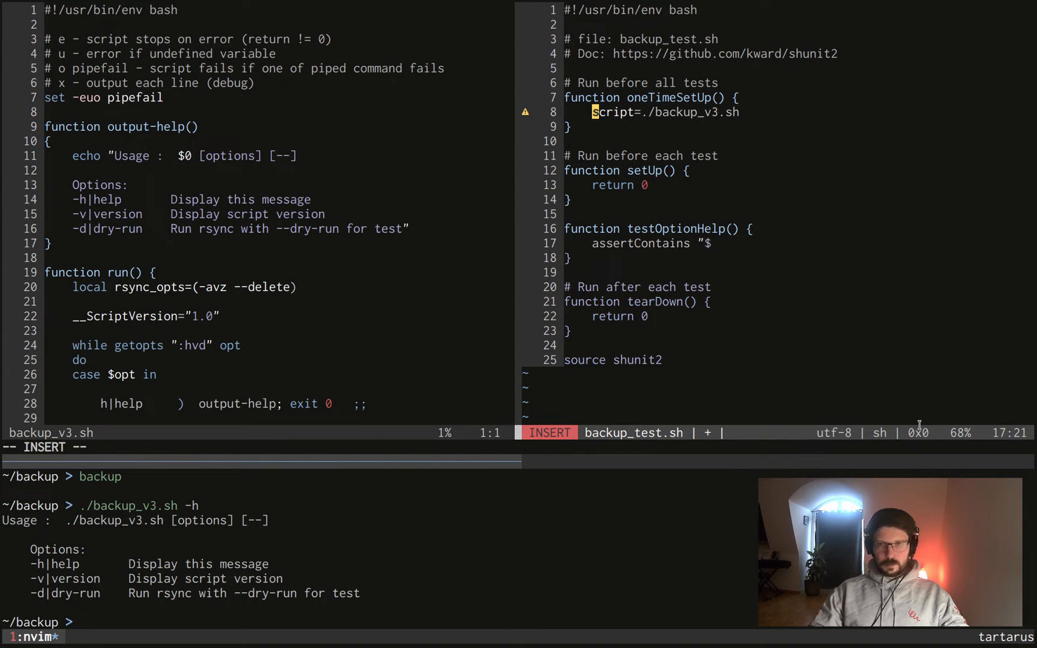
pyautogui.write('(')
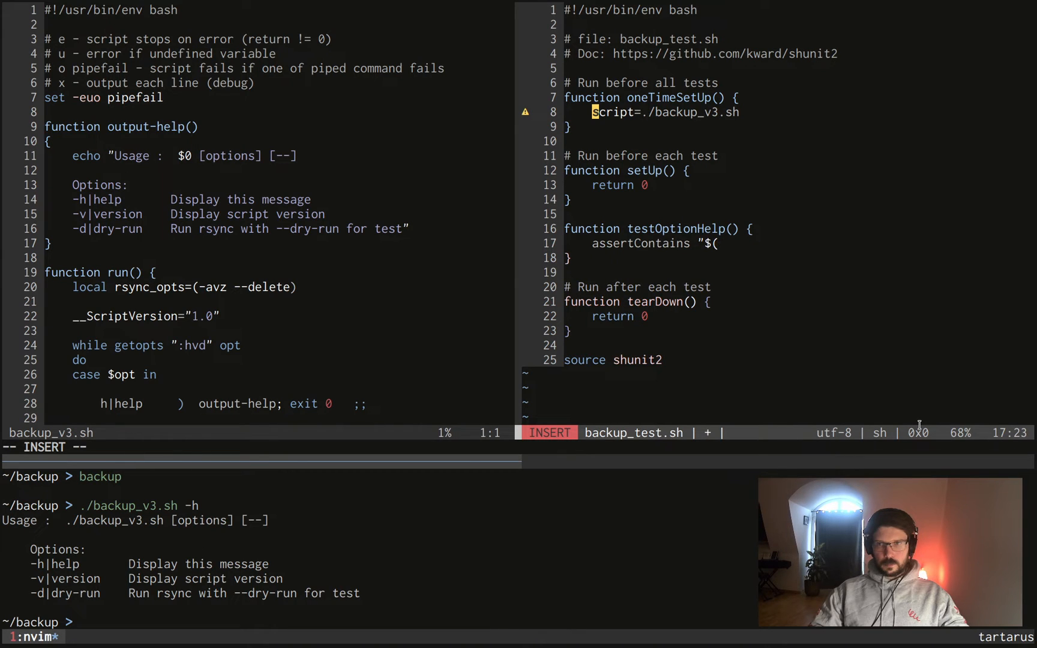
pyautogui.write('(scriot)')
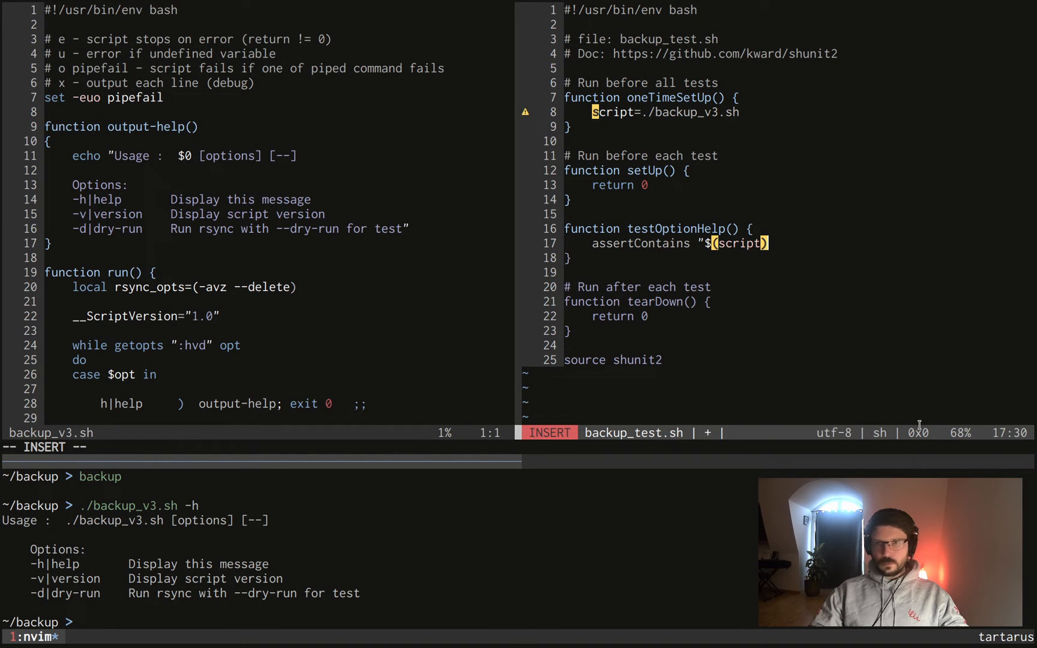
pyautogui.write('-')
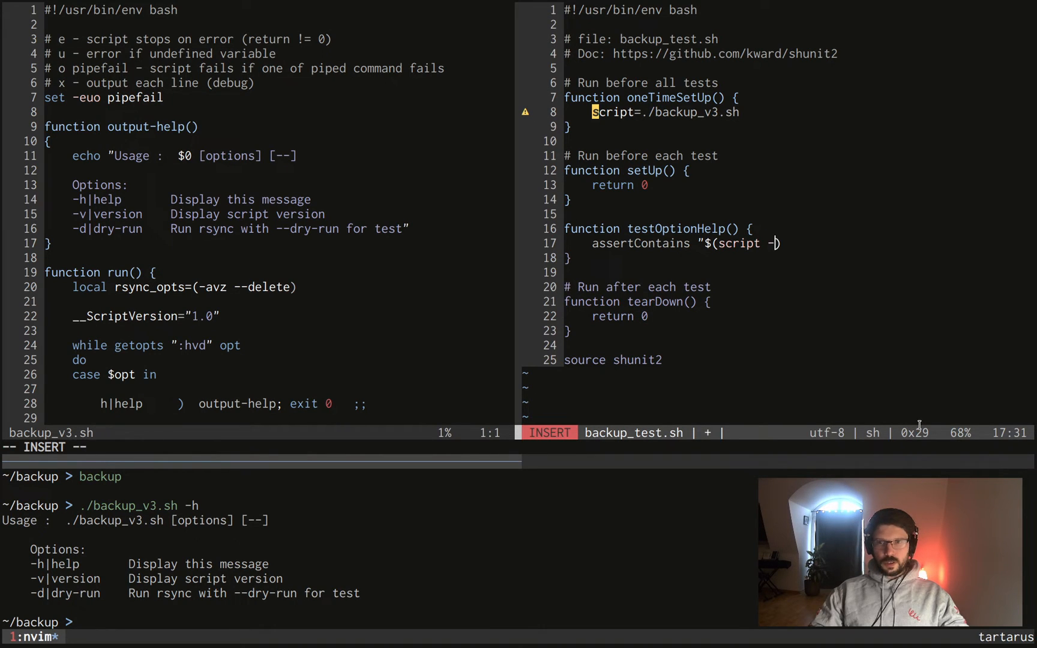
pyautogui.write('h)"')
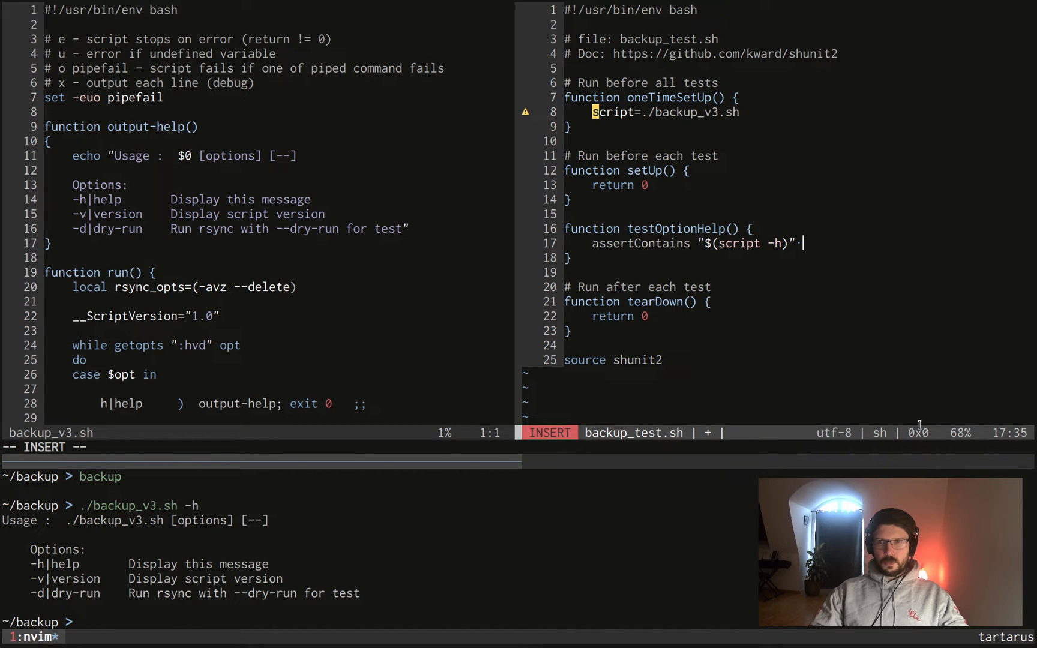
pyautogui.write('help')
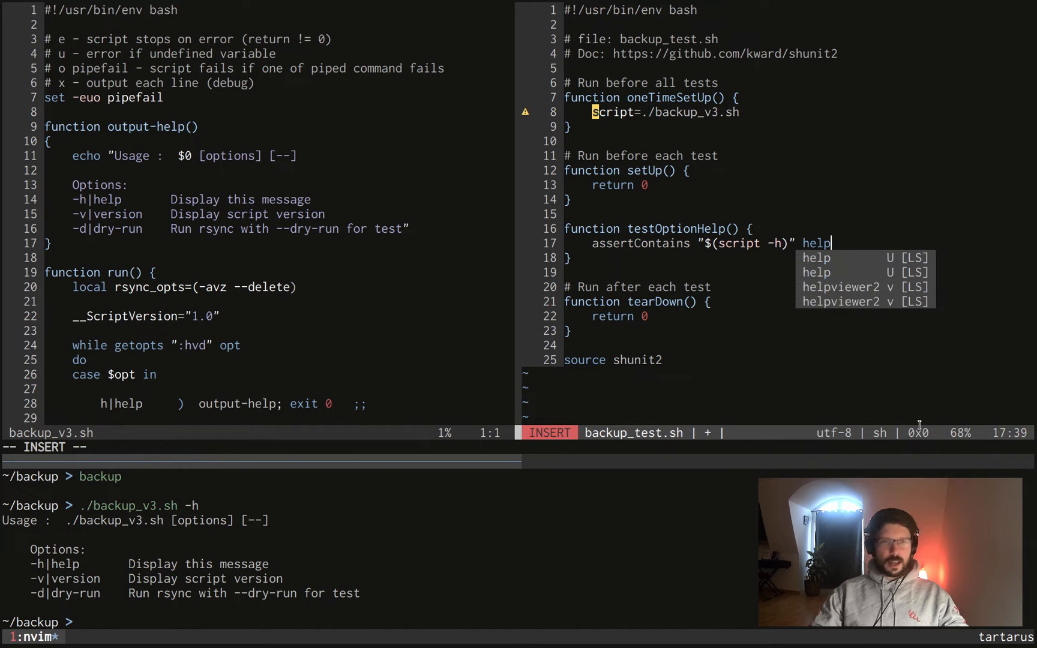
pyautogui.press('Escape')
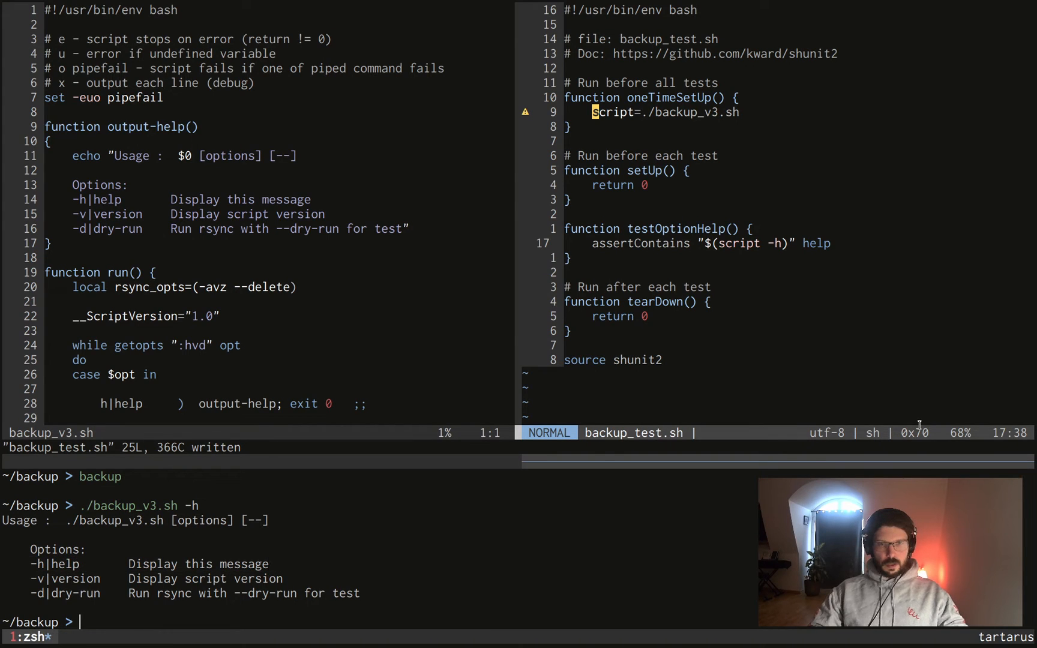
# Step: Run the test suite to see testOptionHelp pass, then change its expected text to 'bonjour'
pyautogui.write('./backup_v3.sh -h')
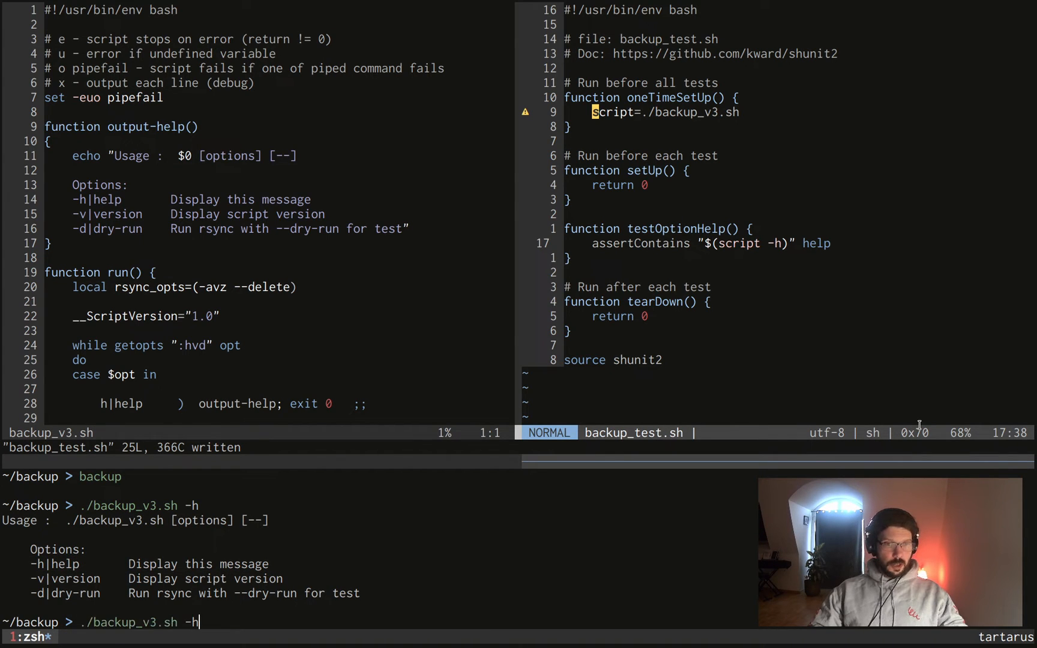
pyautogui.press('Return')
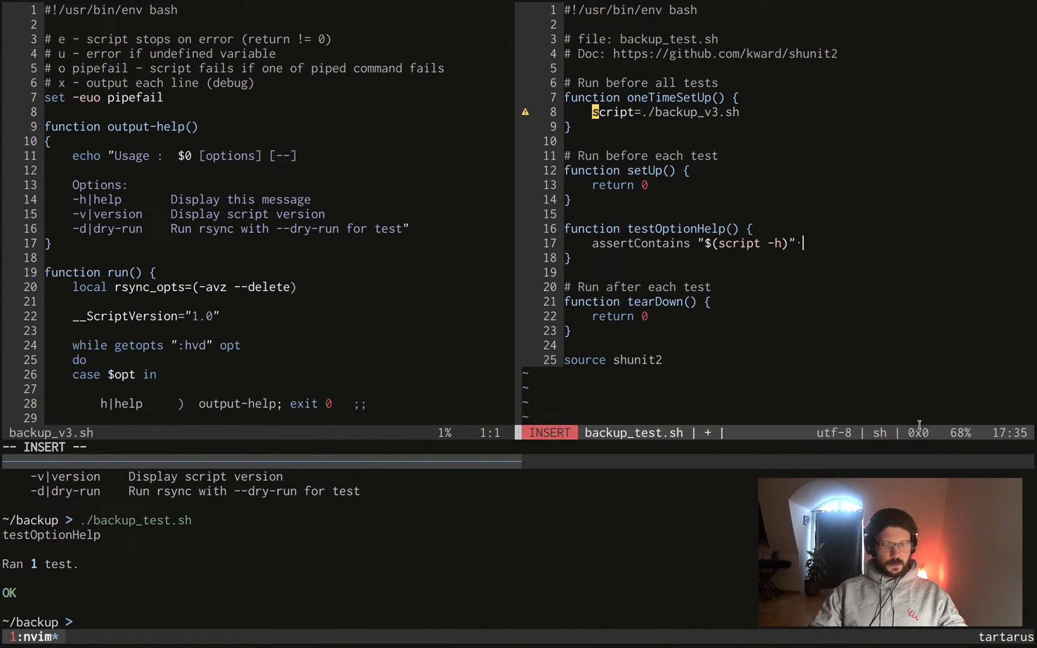
pyautogui.write('bonjour')
pyautogui.click(259, 622)
pyautogui.write('./backup_test.sh')
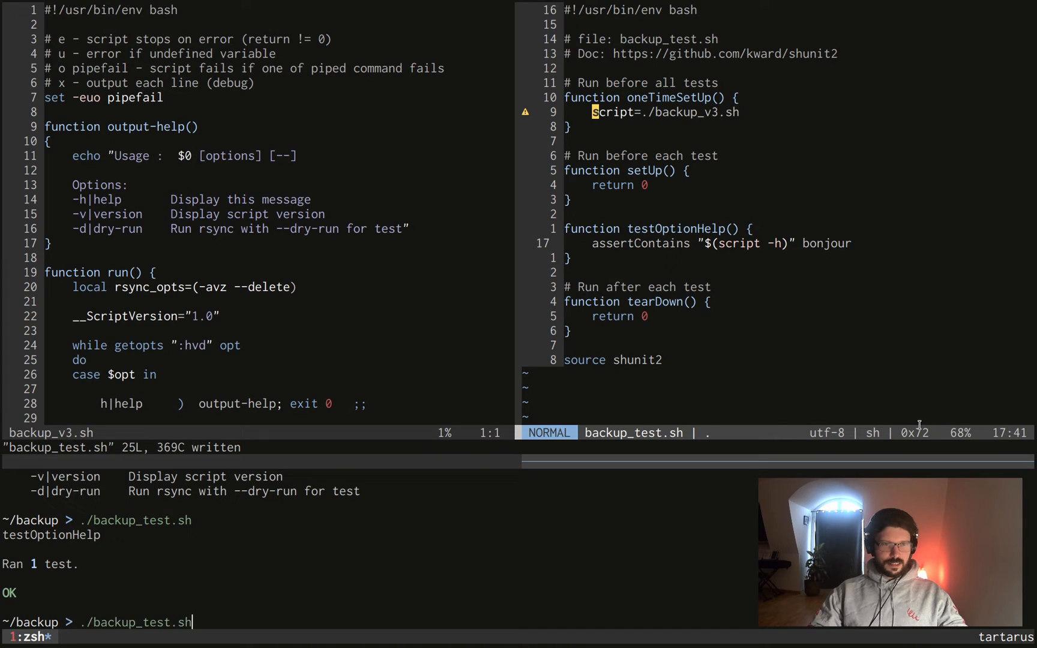
# Step: Rerun ./backup_test.sh to see it FAIL, then restore 'help' as the expected text
pyautogui.press('Return')
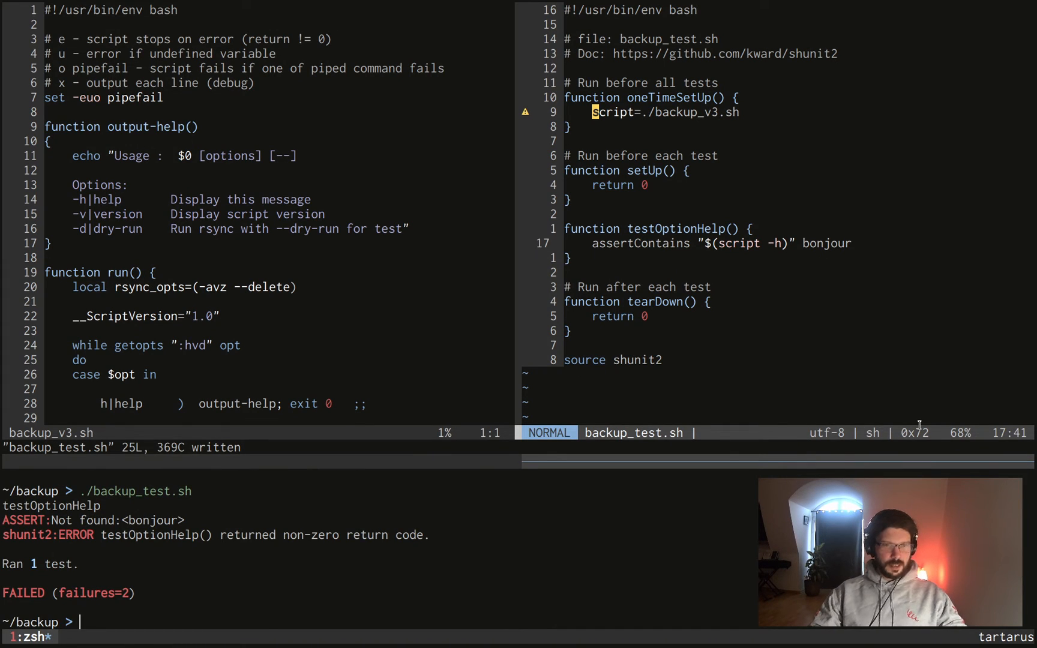
pyautogui.write('./backup_test.sh')
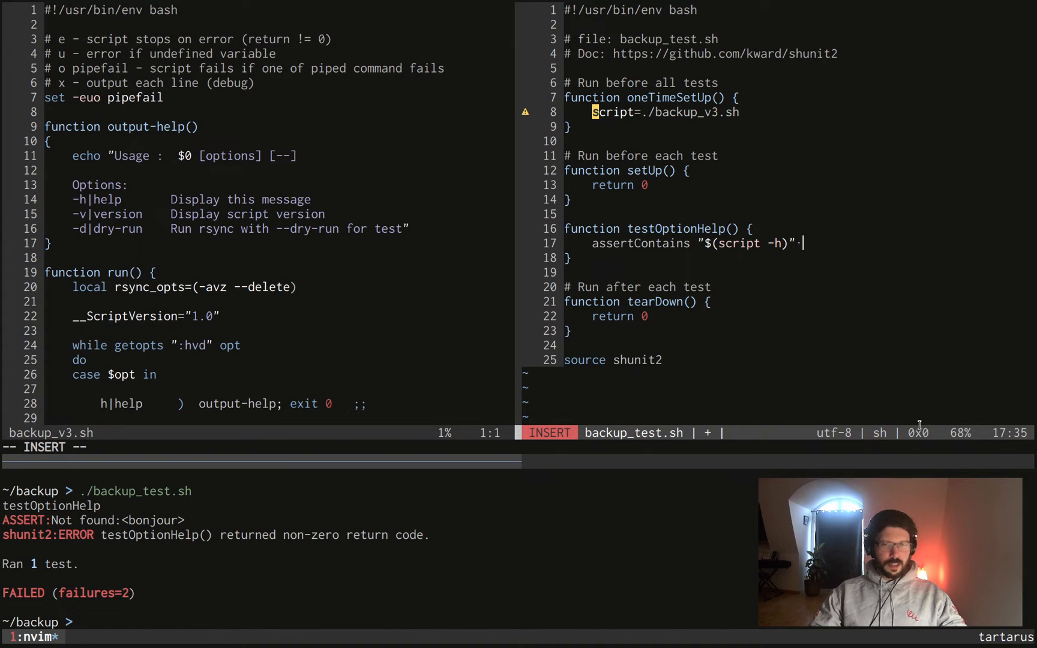
pyautogui.write('he')
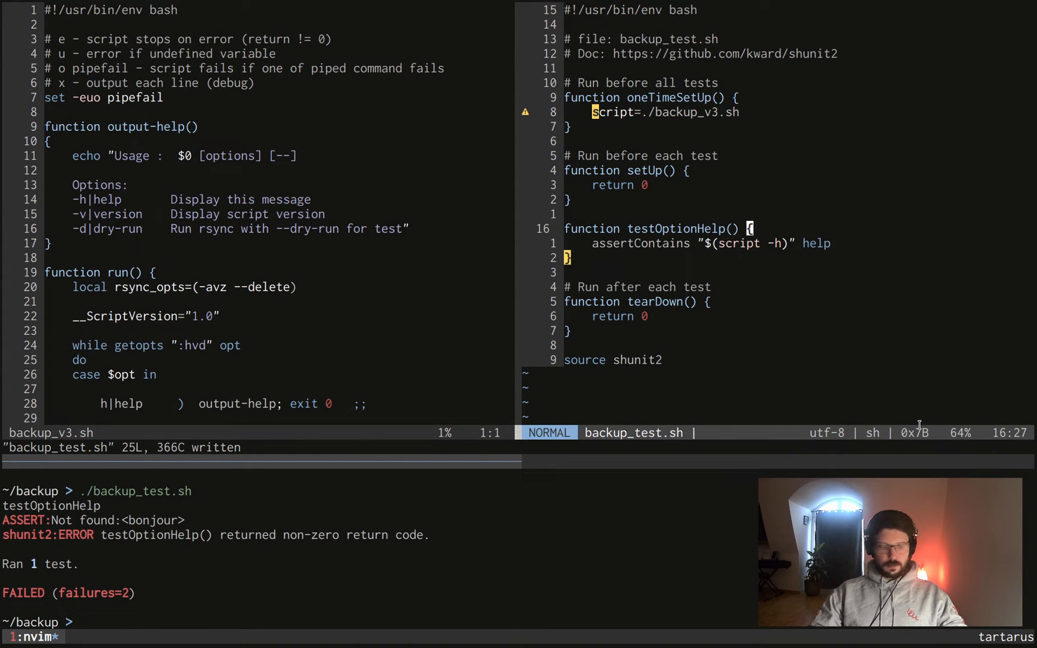
# Step: Duplicate testOptionHelp and substitute 'help' with 'version' throughout the copy
pyautogui.press('y')
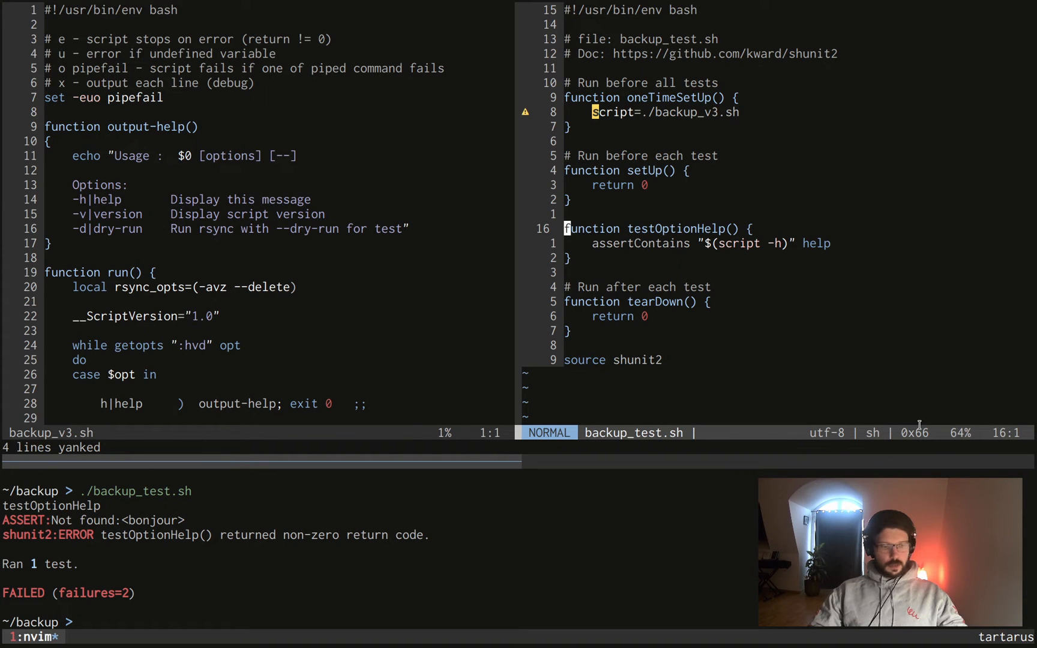
pyautogui.press('p')
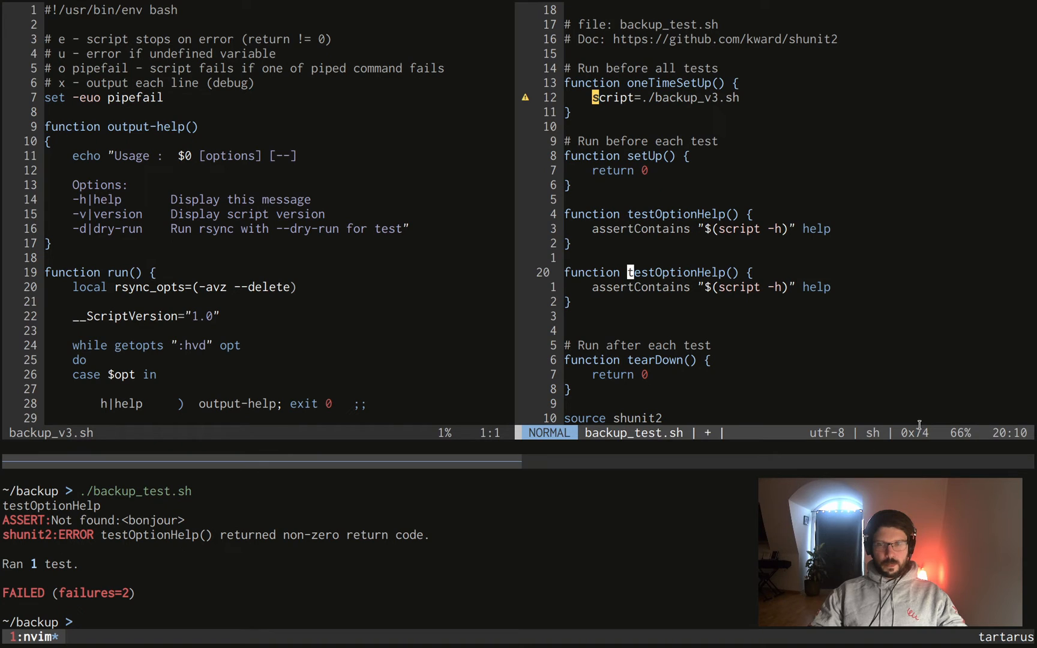
pyautogui.press('V')
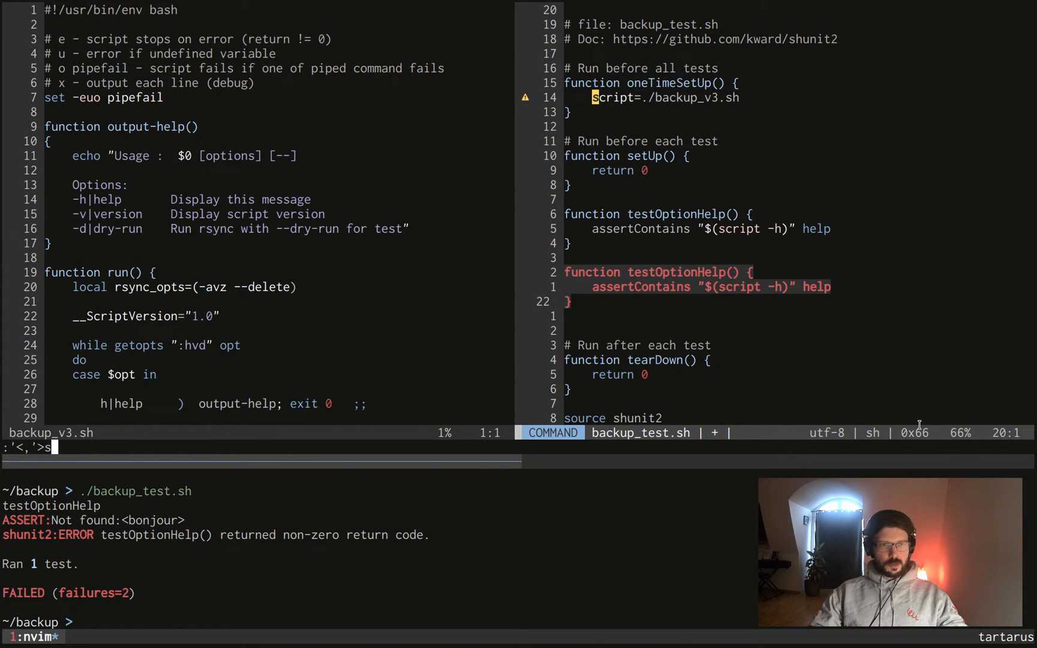
pyautogui.write('/')
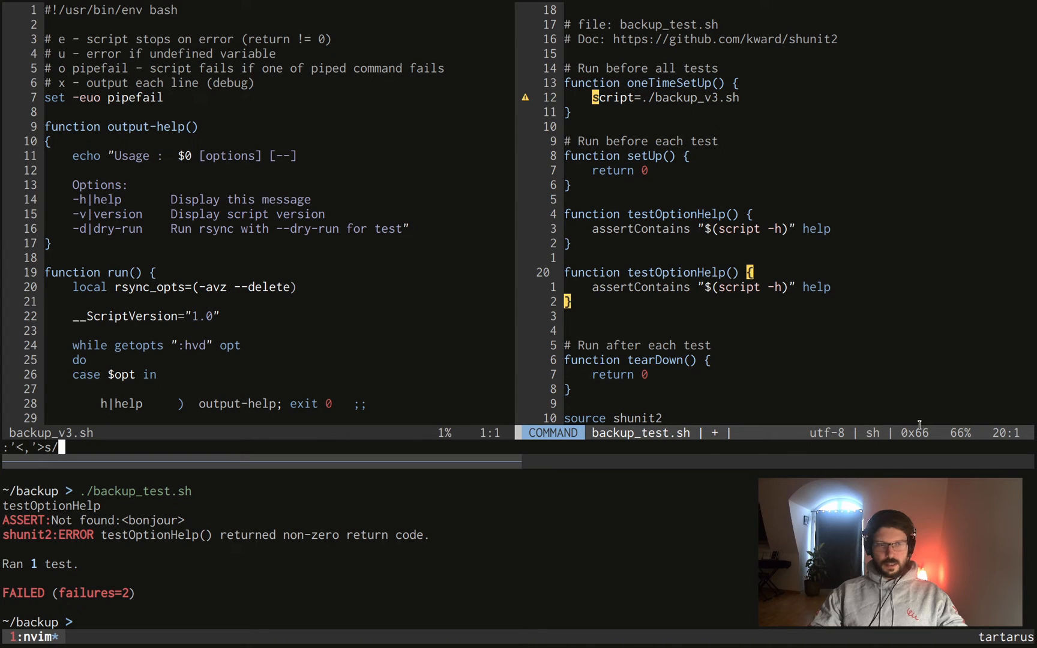
pyautogui.write('S')
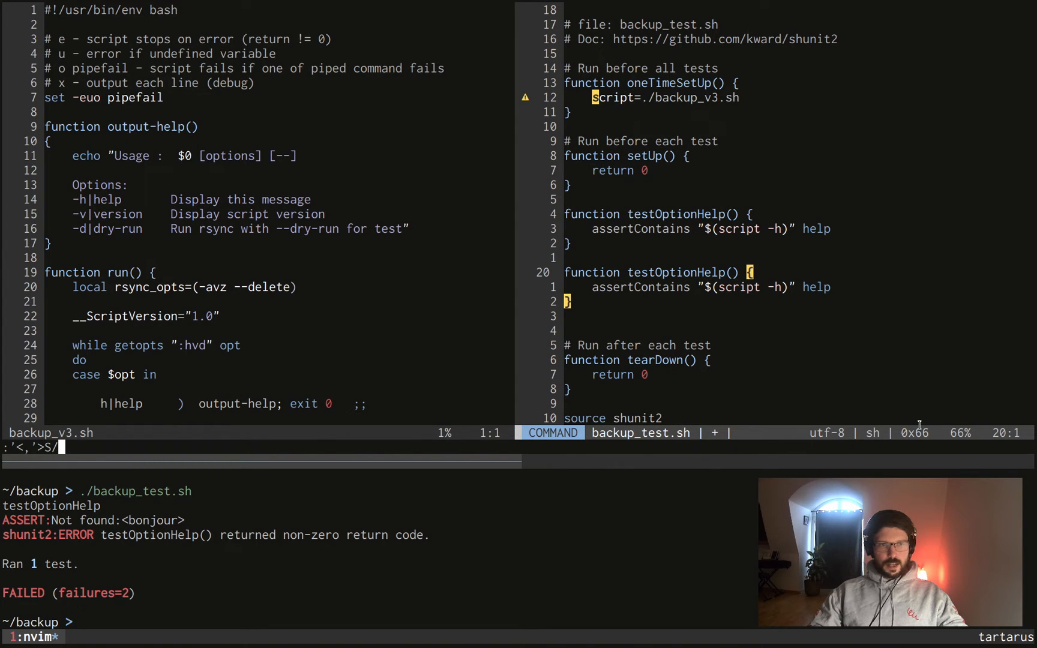
pyautogui.write('help/bv')
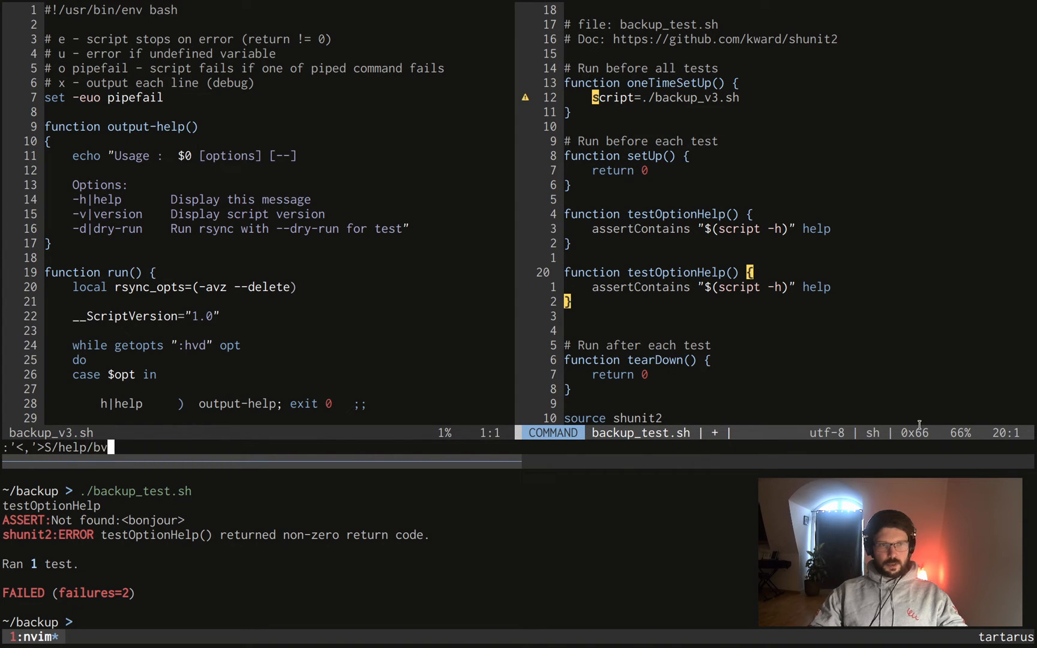
pyautogui.write('ersion')
pyautogui.click(259, 622)
pyautogui.write('./backup_v3.sh -v')
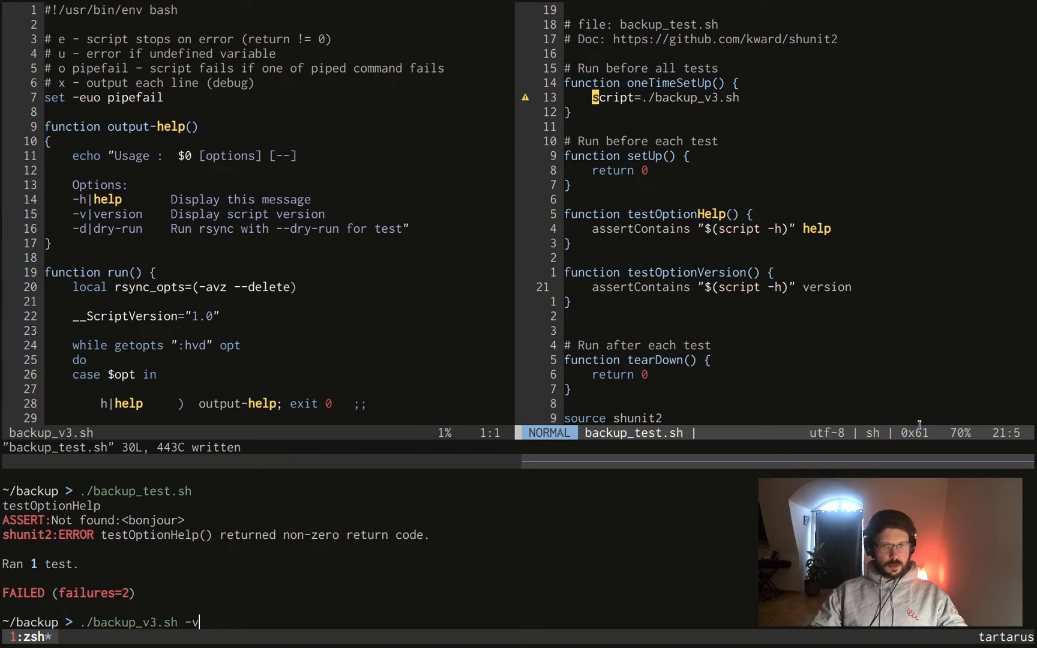
# Step: Check the script's version output, then make the version test expect 'Version 1.0' and rerun
pyautogui.press('Return')
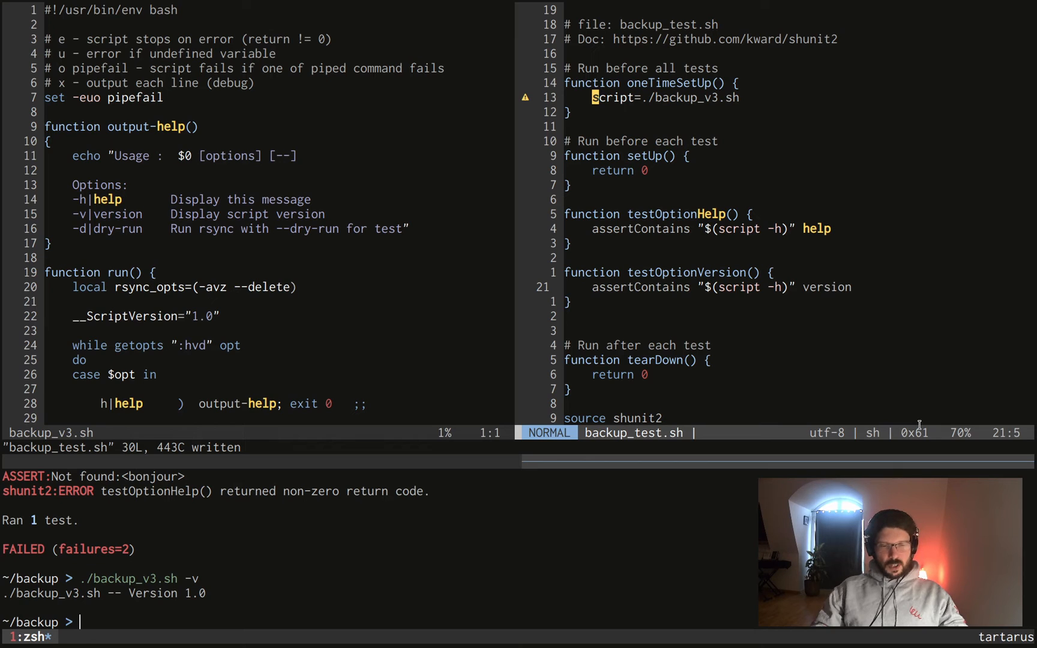
pyautogui.write('./backup_test.sh')
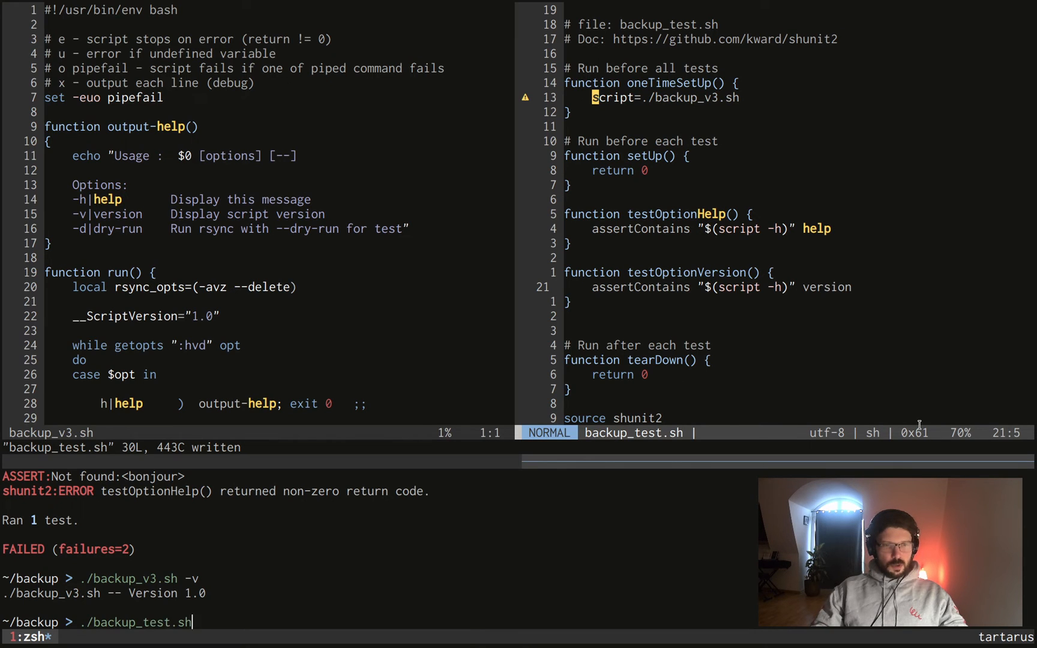
pyautogui.press('Return')
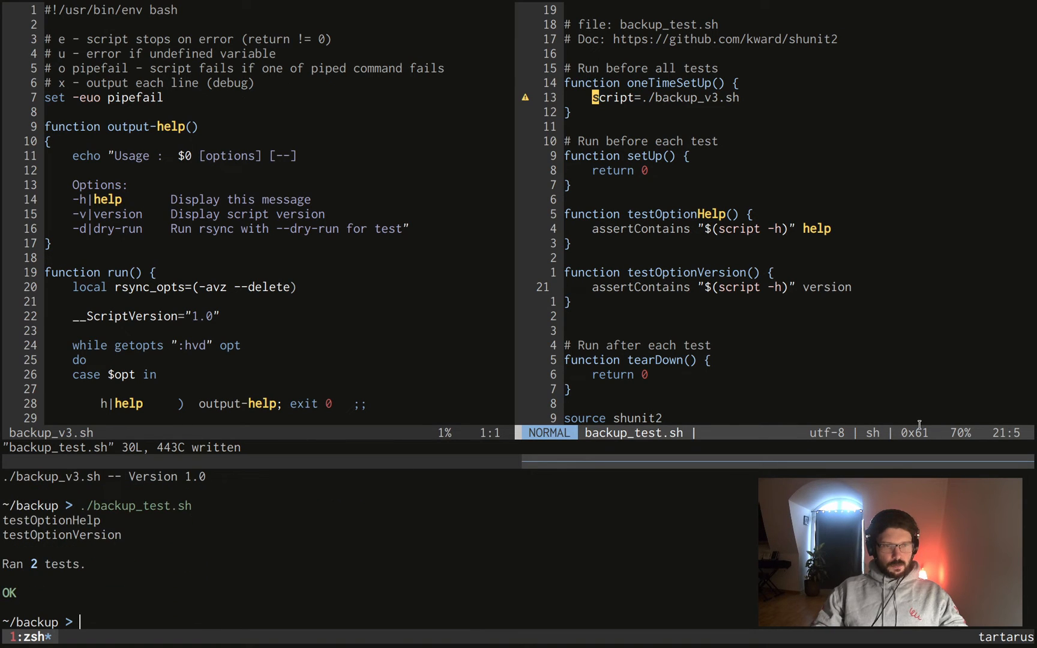
pyautogui.write('./backup_test.sh')
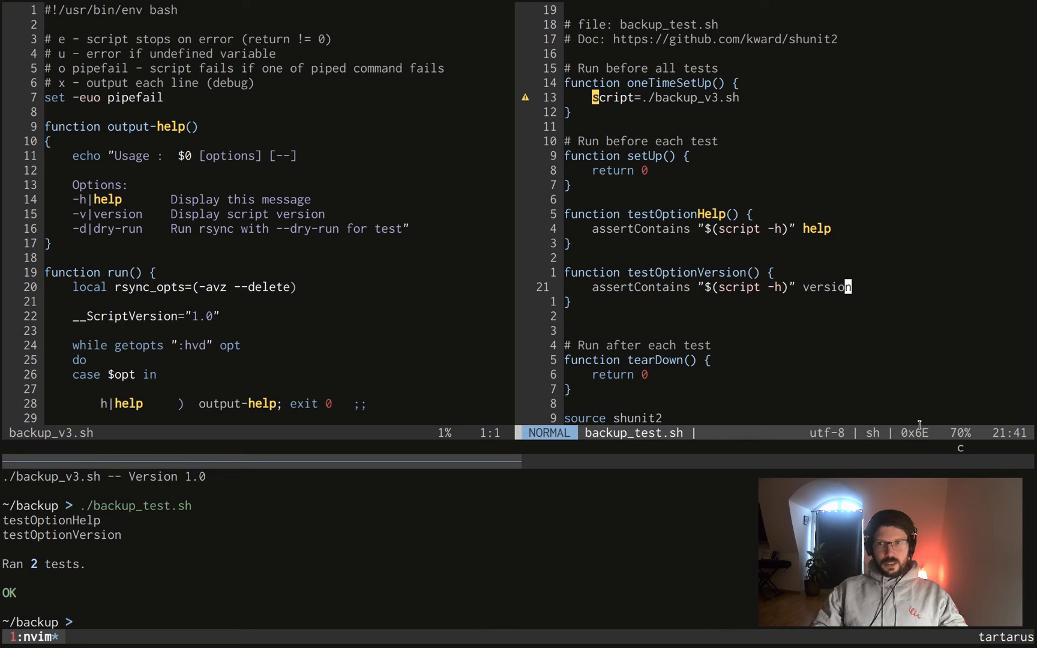
pyautogui.write('V')
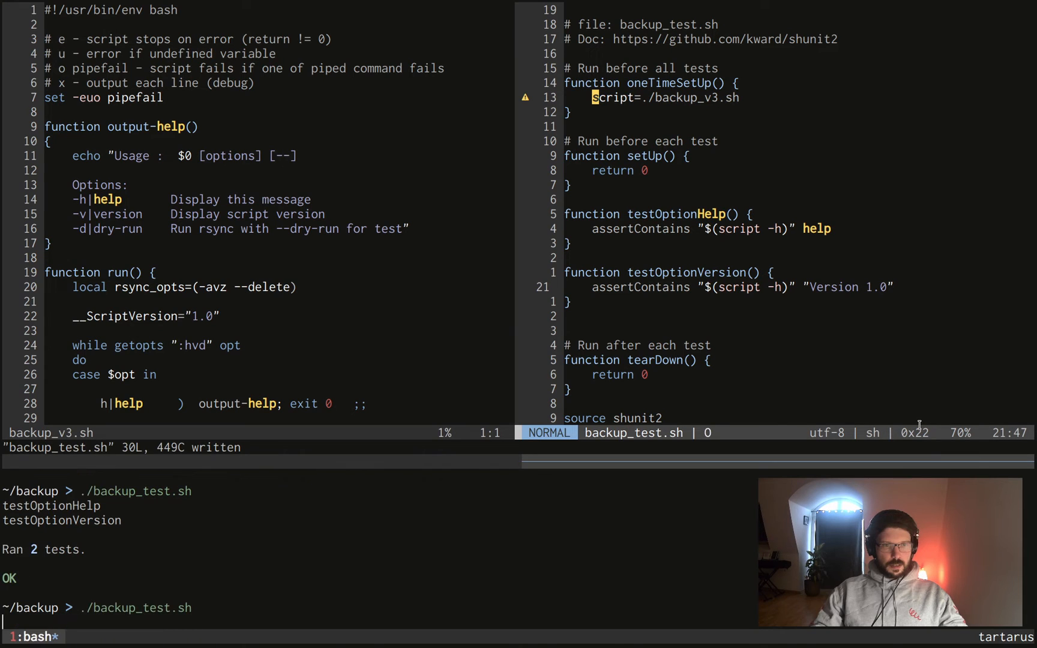
pyautogui.press('Return')
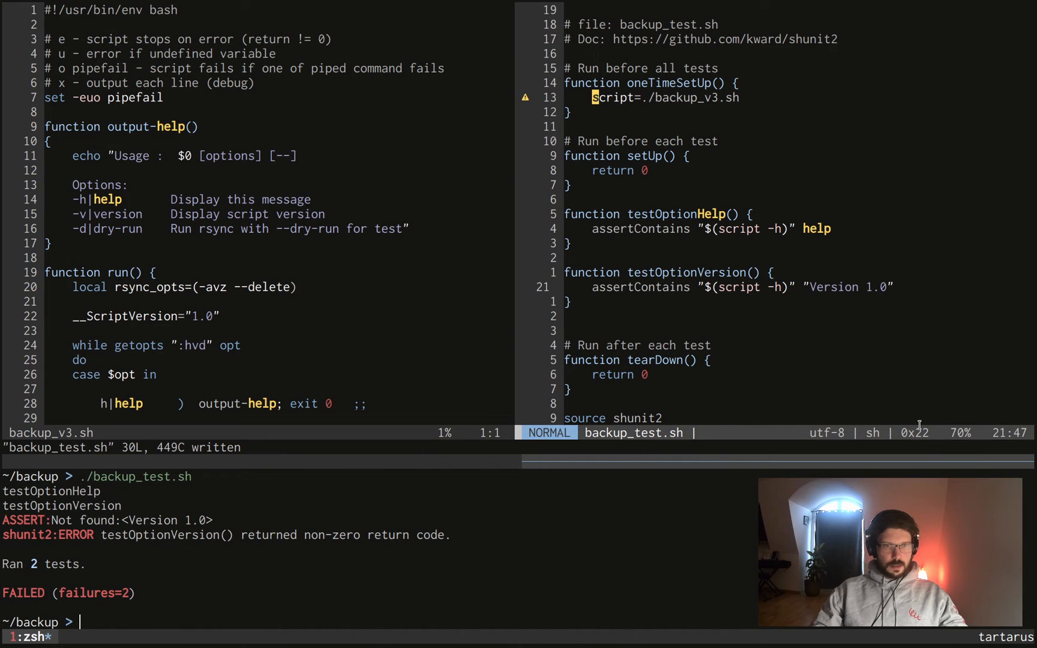
# Step: Switch the version test to call the script with -v, rerun, and recheck ./backup_v3.sh -v
pyautogui.write('./backup_v3.sh -v')
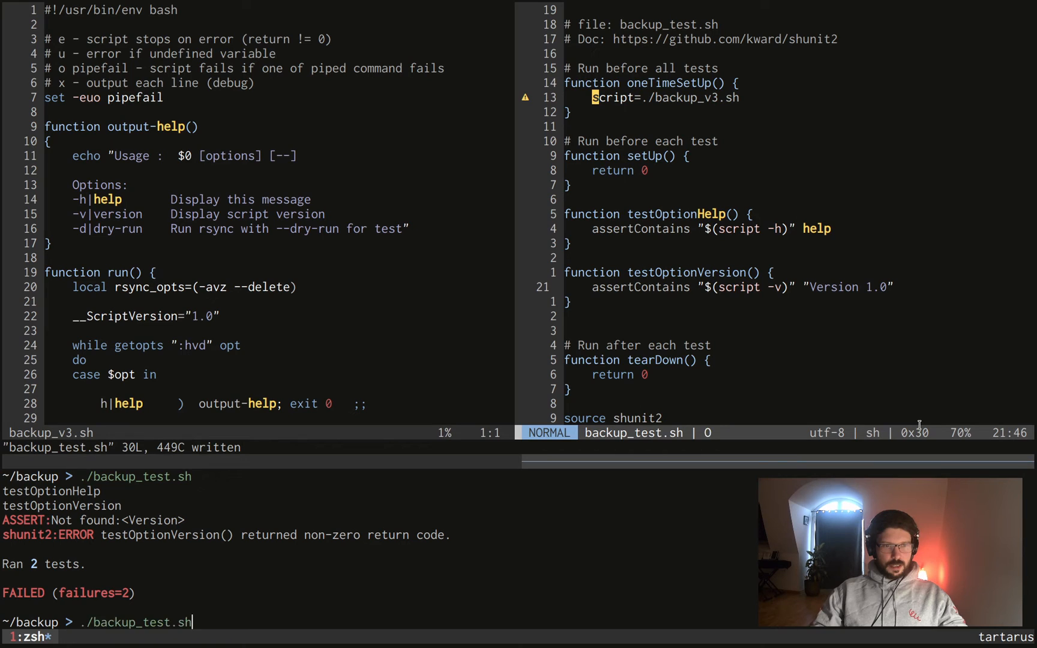
pyautogui.press('Return')
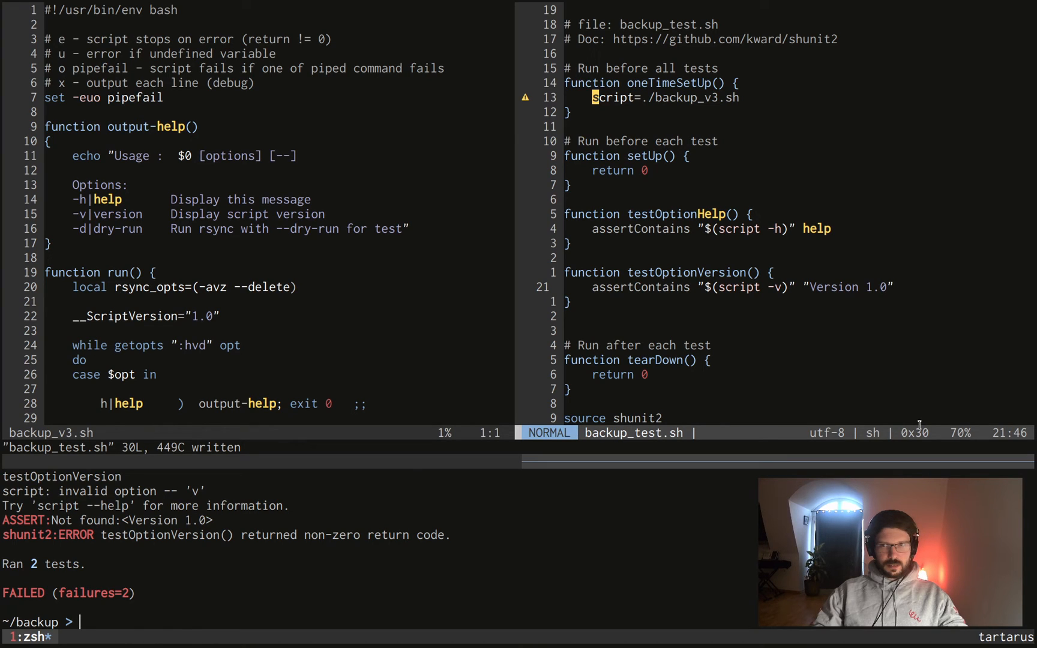
pyautogui.write('./backup_v3.sh -v')
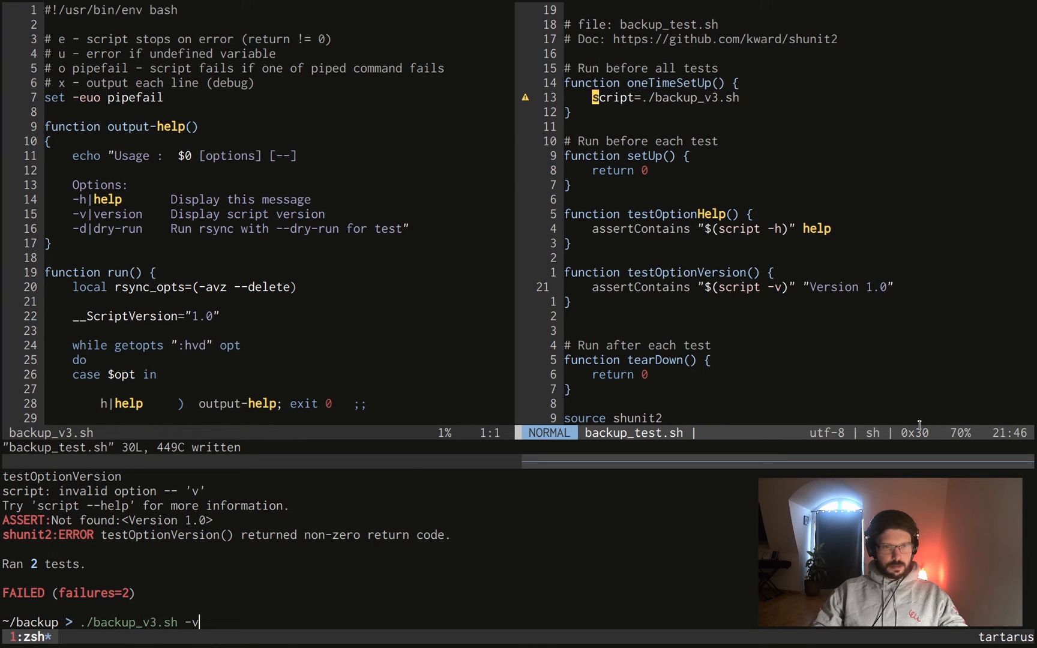
pyautogui.press('Return')
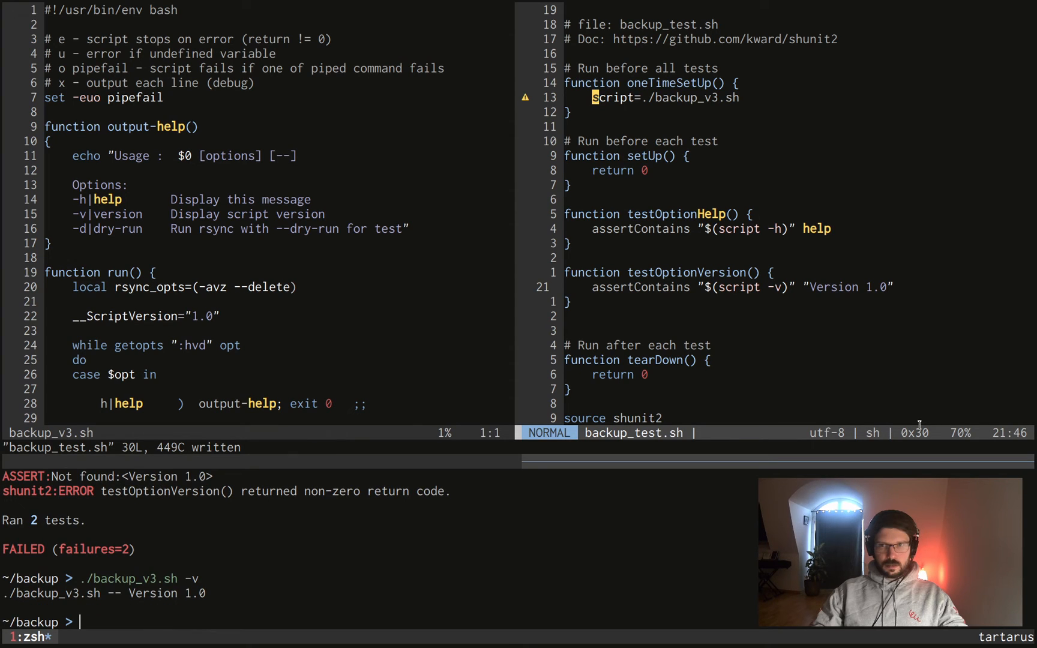
pyautogui.write('./backup_v3.sh -v')
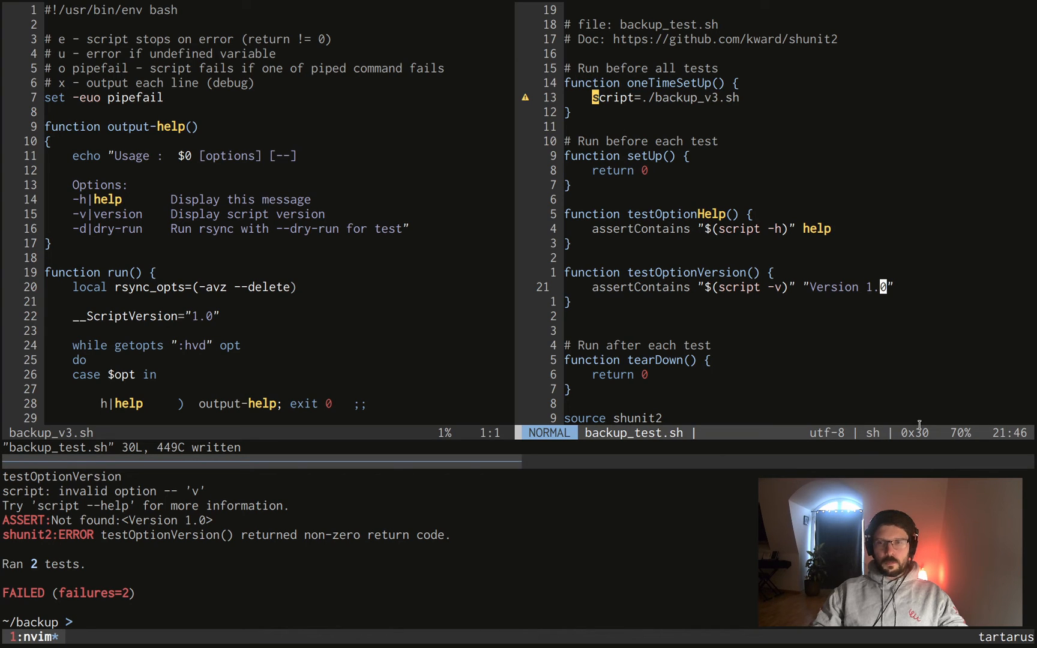
pyautogui.moveTo(823, 287)
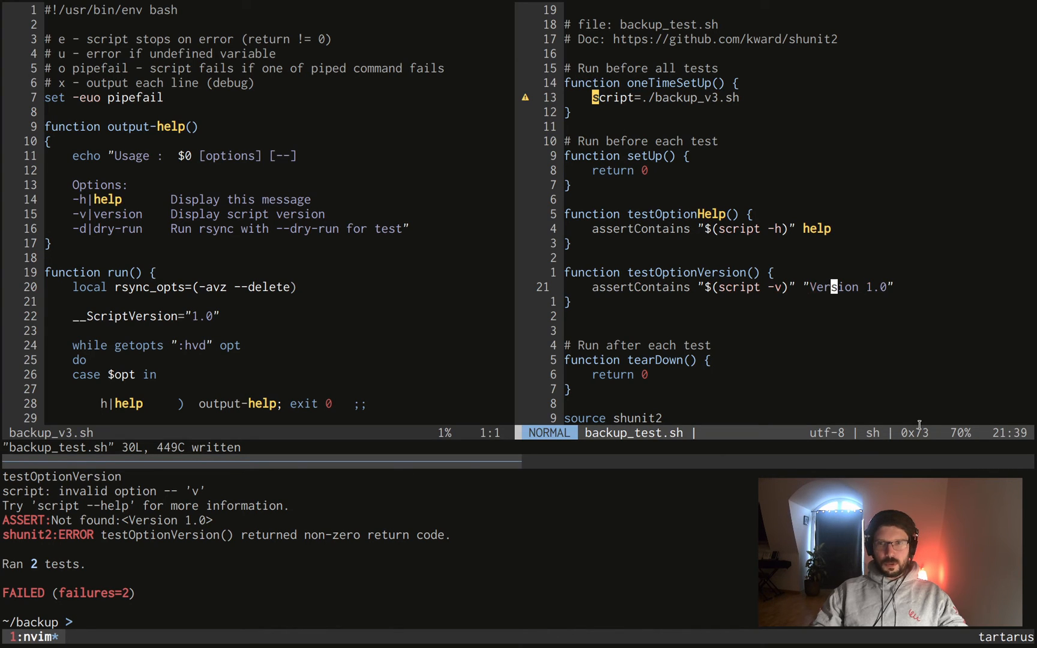
# Step: Add $ before script in the version and help assertions and save
pyautogui.press('i')
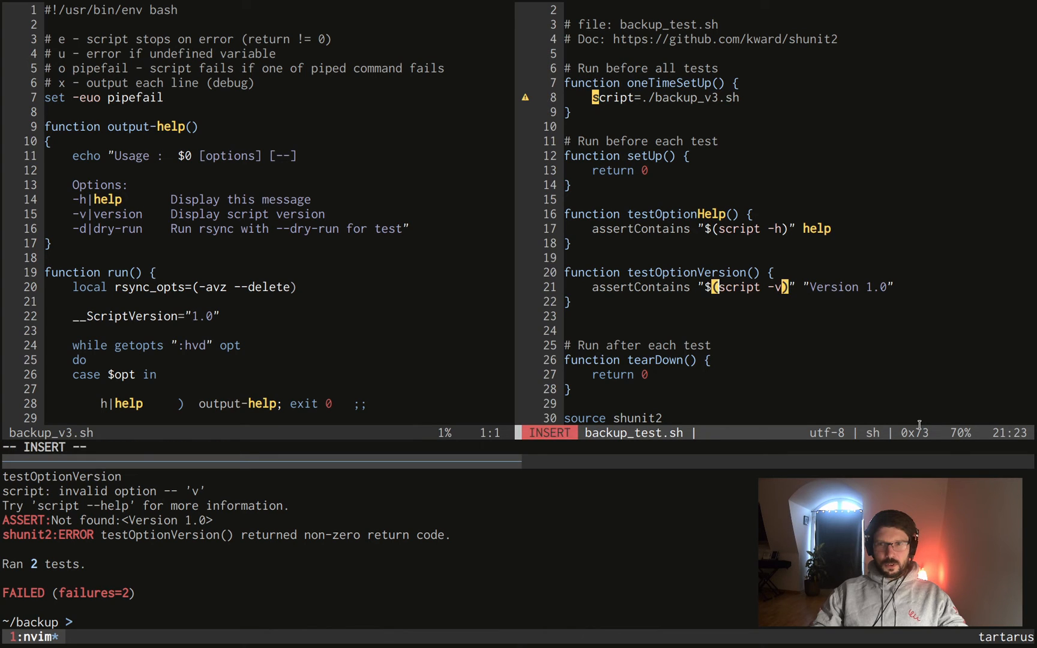
pyautogui.press('Escape')
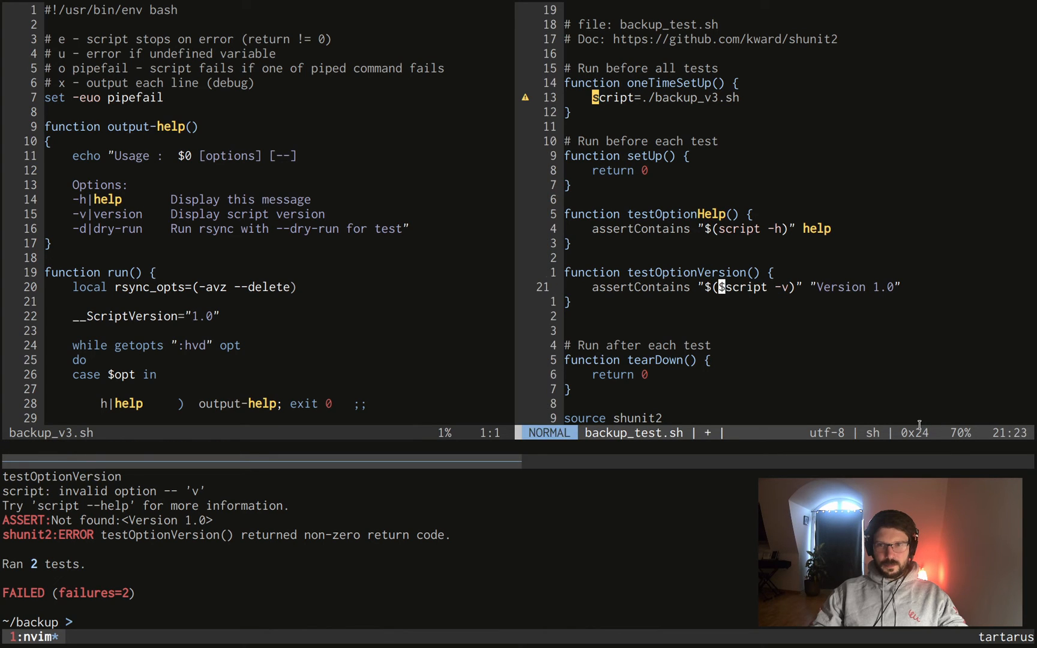
pyautogui.press('j')
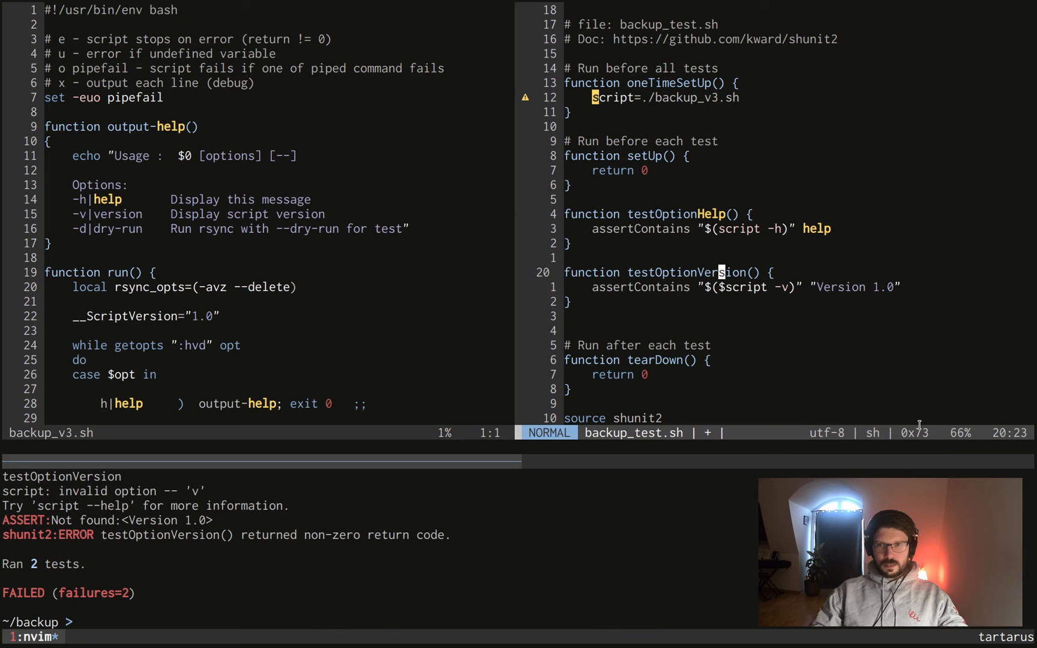
pyautogui.press('k')
pyautogui.write('#')
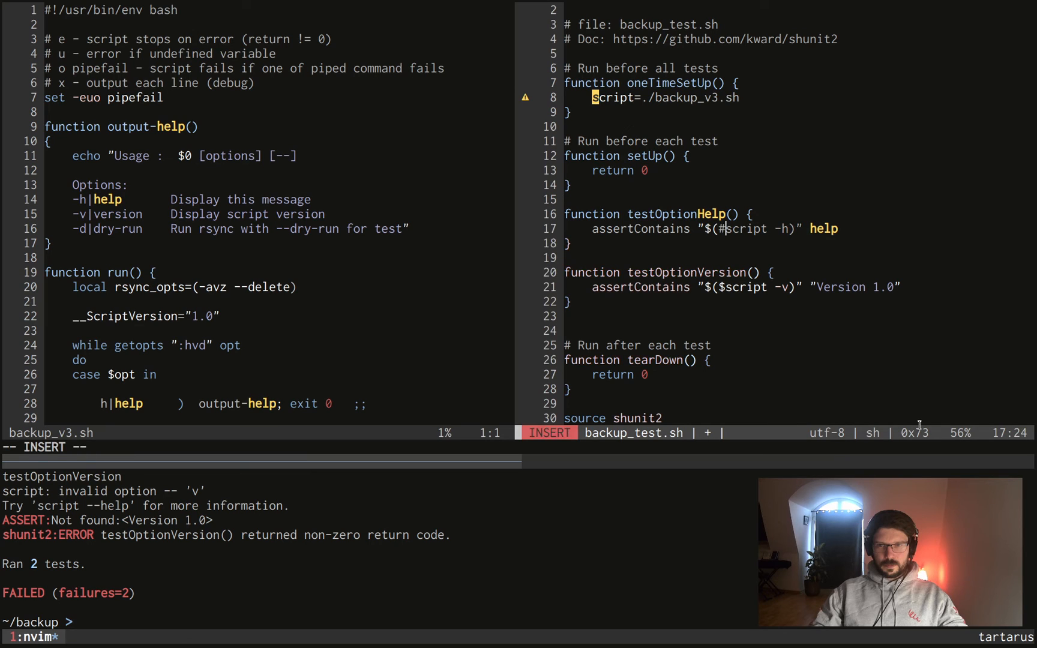
pyautogui.press('Escape')
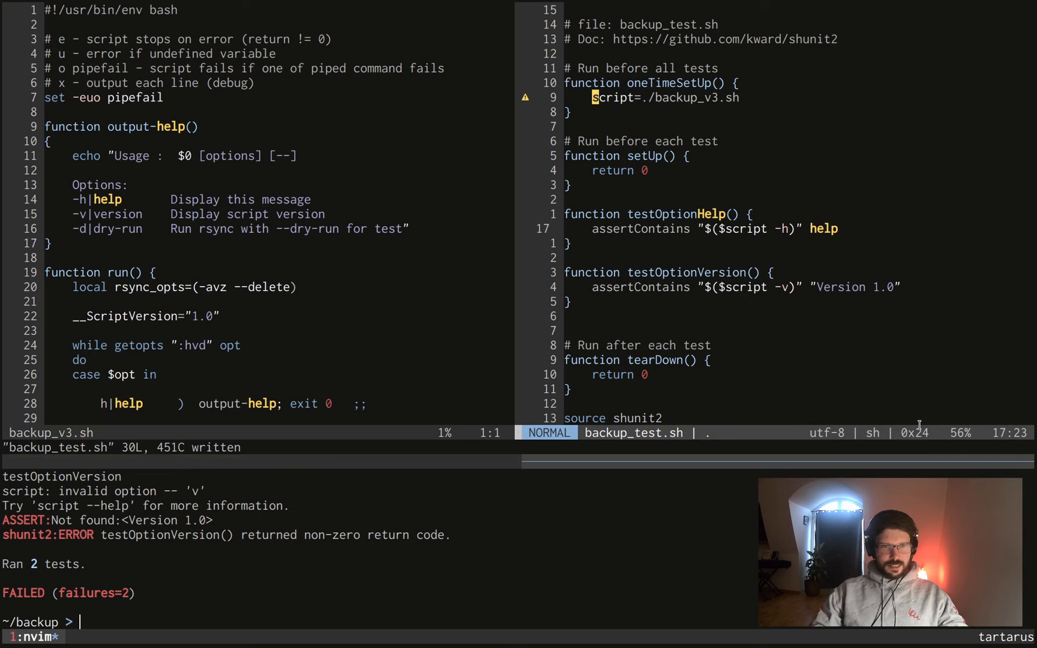
# Step: Run the suite, chmod 755 backup_test.sh, and rerun it to see both tests pass
pyautogui.write('./backup_test.sh')
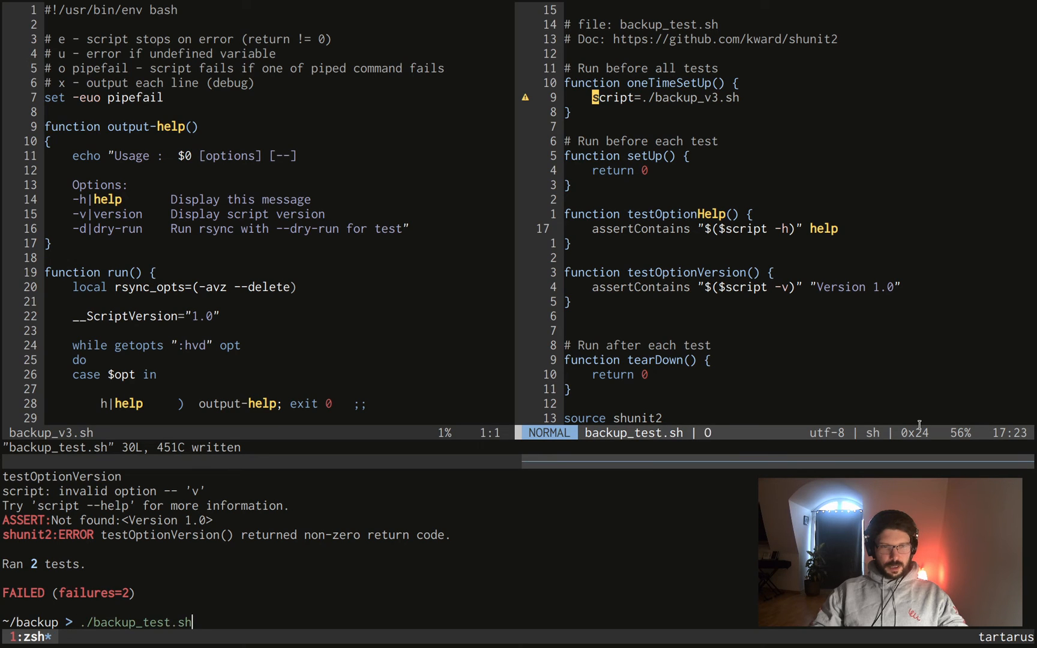
pyautogui.press('Return')
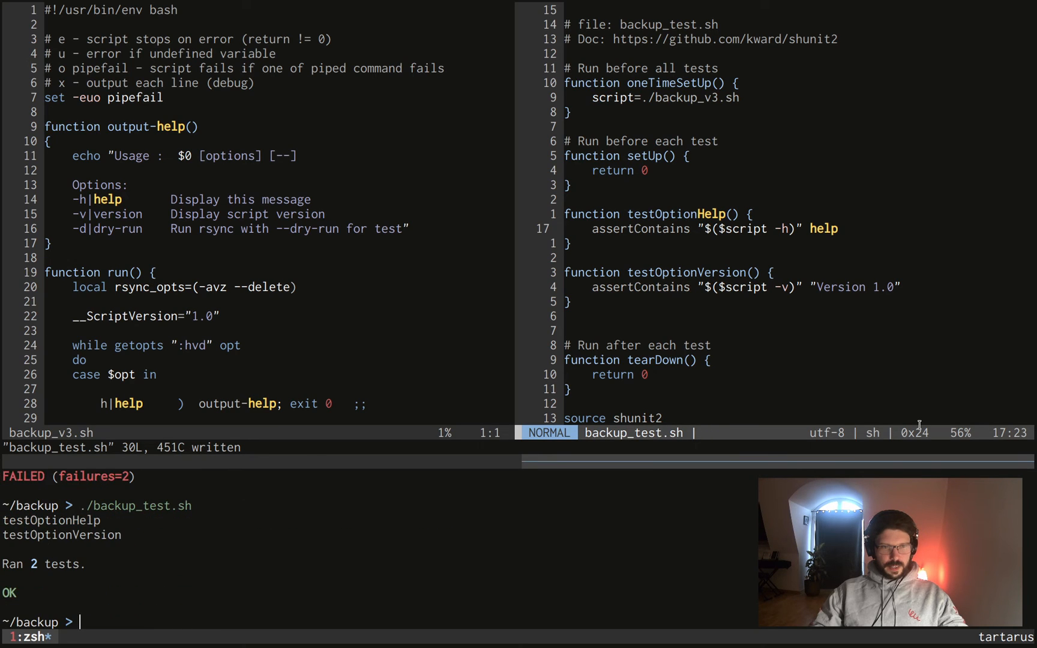
pyautogui.write('./backup_test.sh')
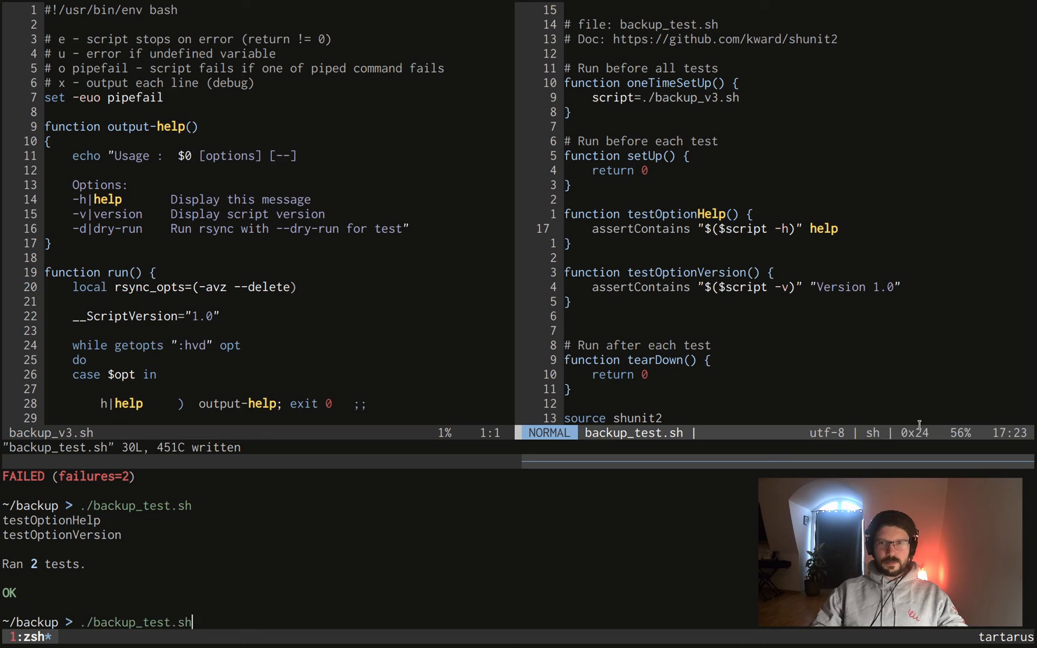
pyautogui.write('./backup_v3.sh -v')
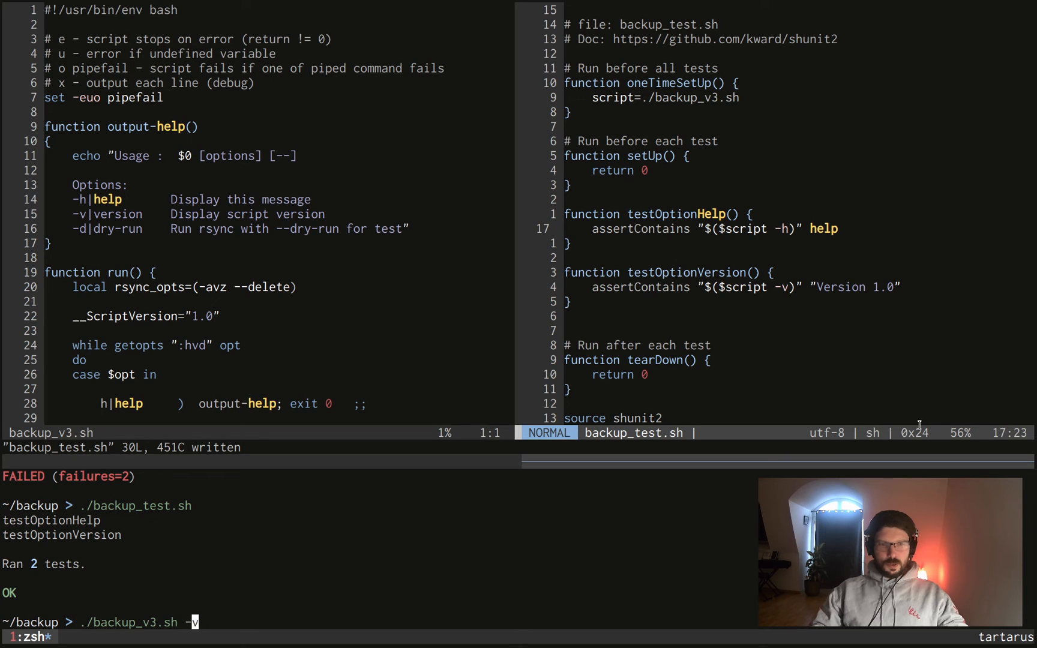
pyautogui.write('chmod 755 backup_test.sh')
pyautogui.write('./backup_test.sh')
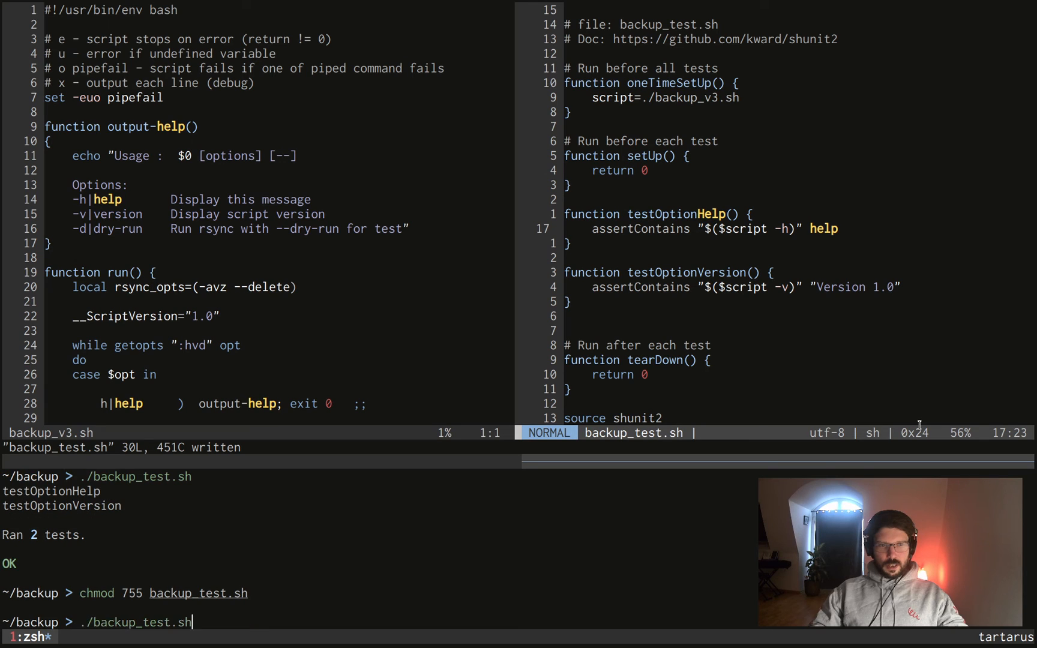
pyautogui.press('Return')
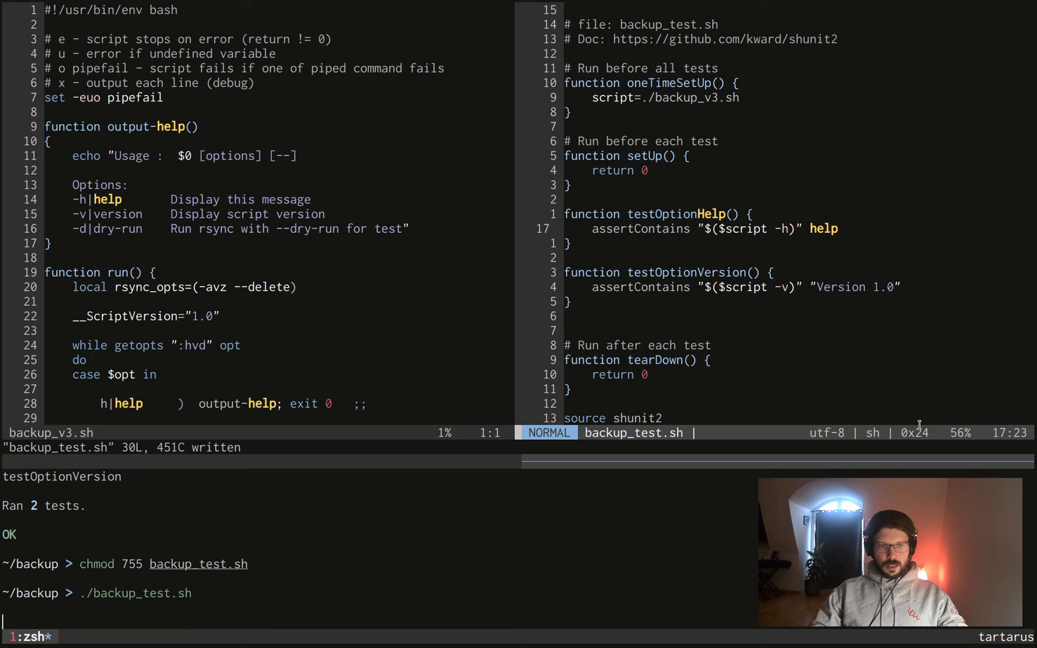
# Step: Expect lowercase 'version 1.0', watch testOptionVersion fail, then restore 'Version 1.0'
pyautogui.press('j')
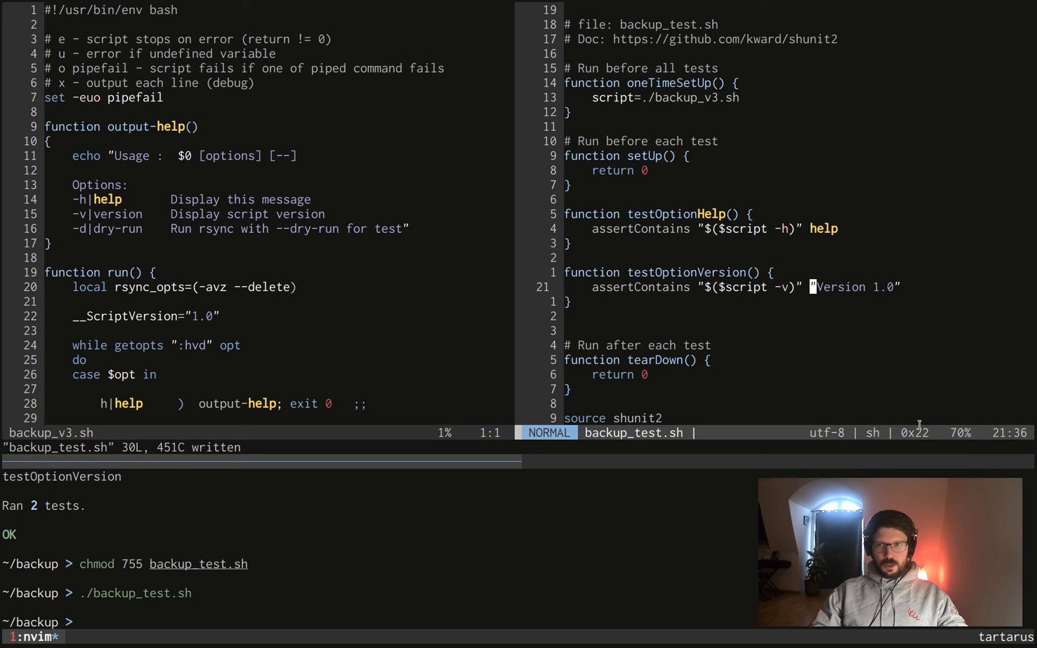
pyautogui.press(':')
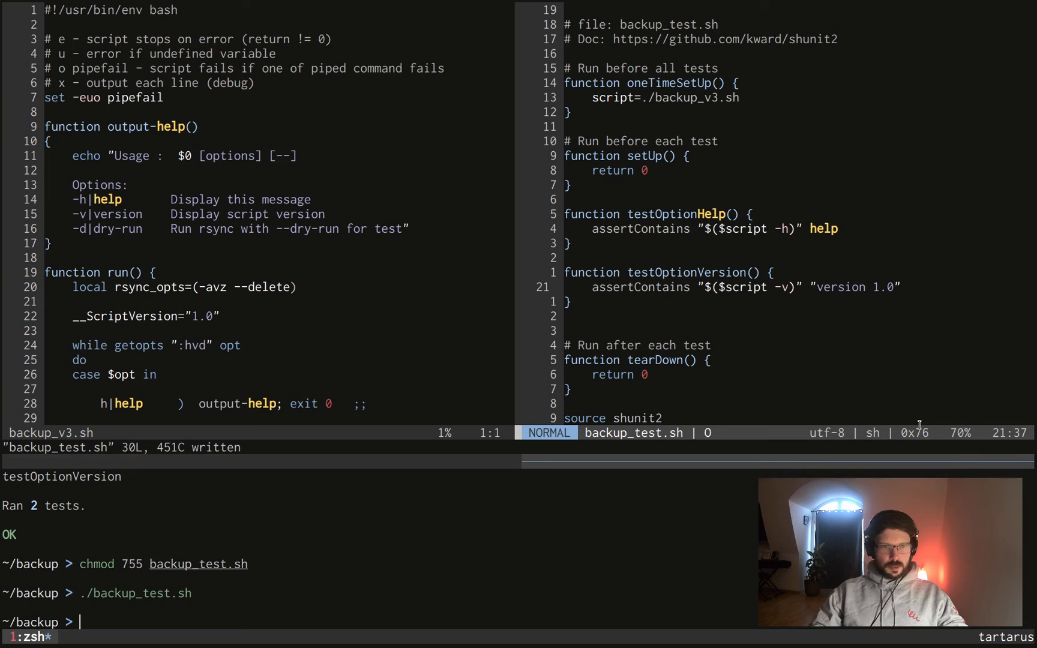
pyautogui.write('./backup_test.sh')
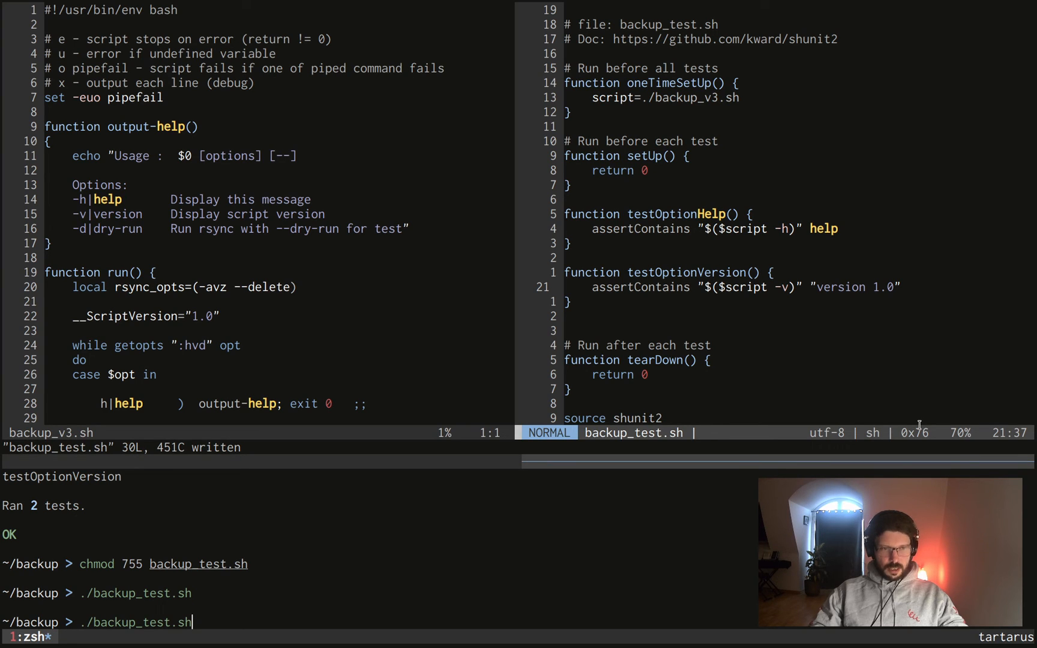
pyautogui.press('Return')
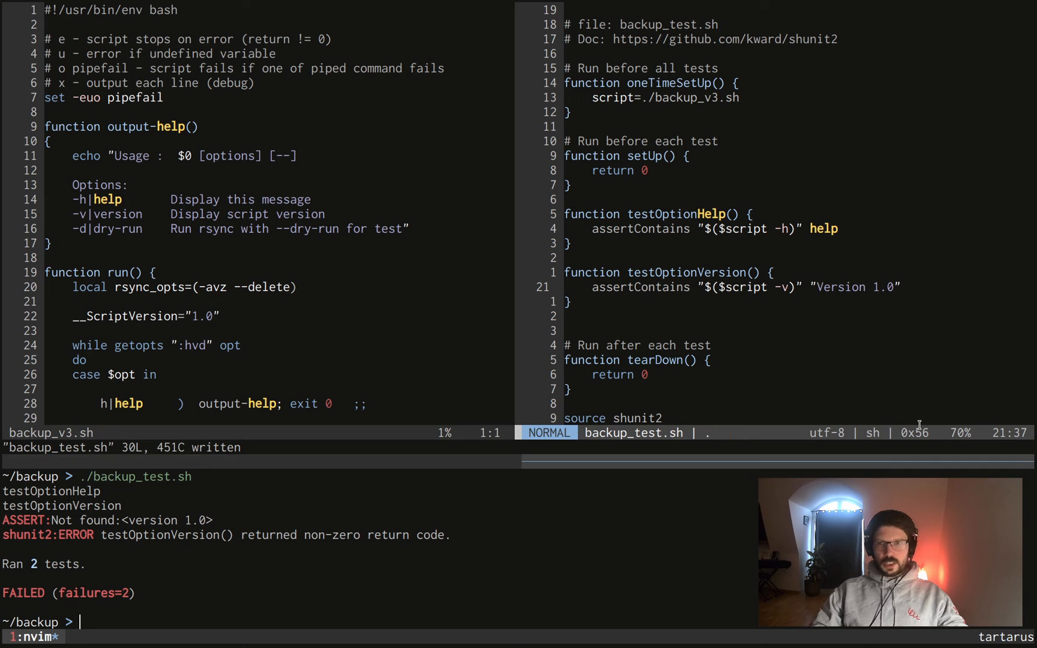
pyautogui.press('o')
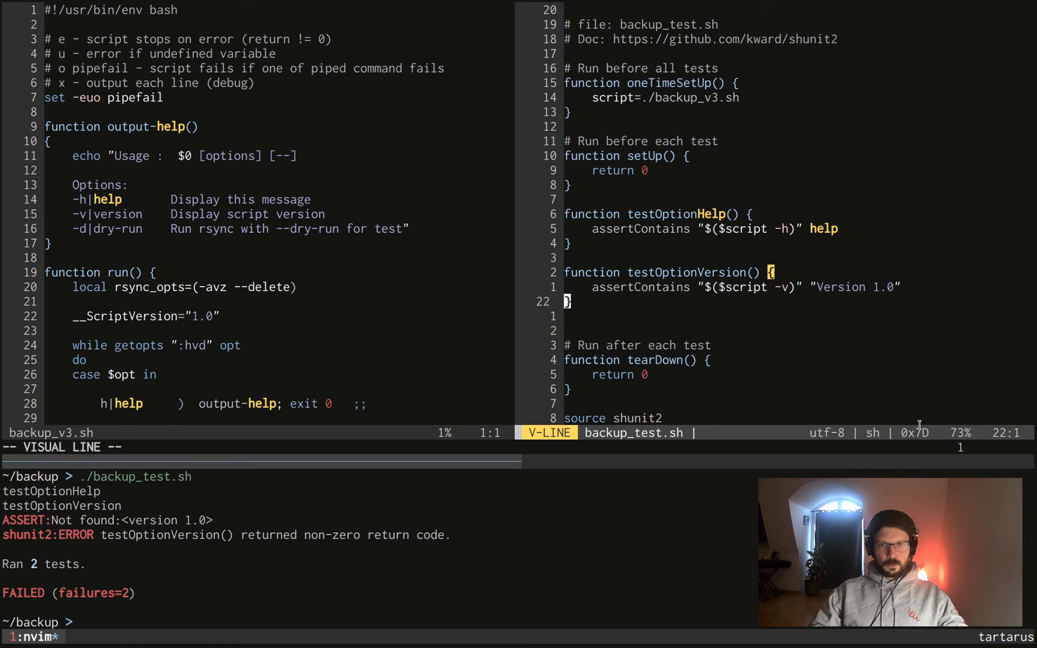
# Step: Copy the version test as testOptionsDryRun expecting '(DRY RUN)' and save
pyautogui.press('y')
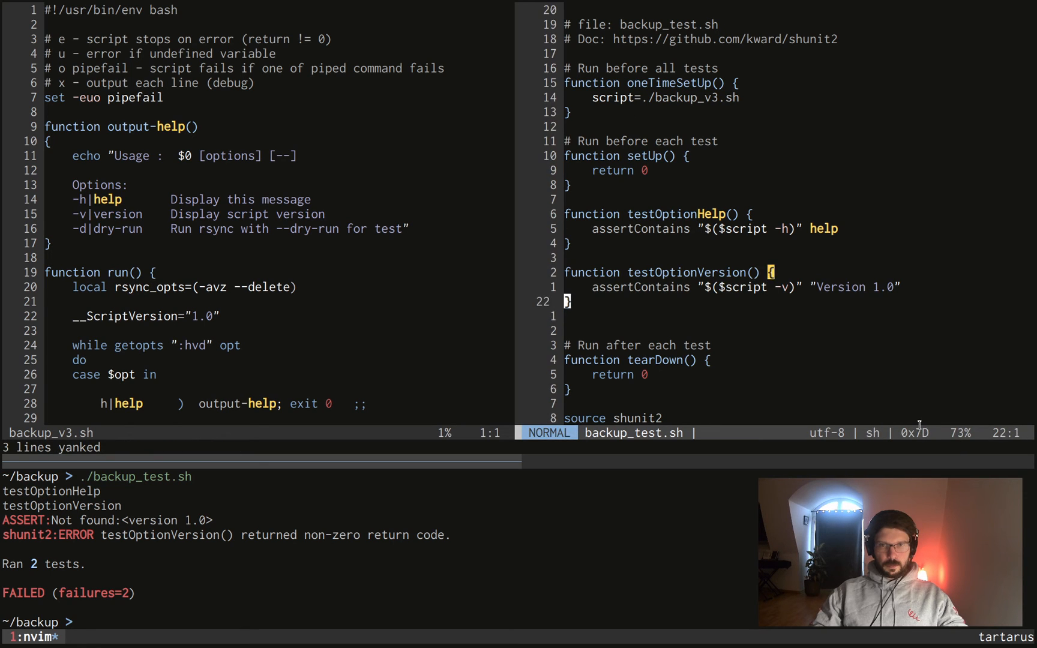
pyautogui.press('p')
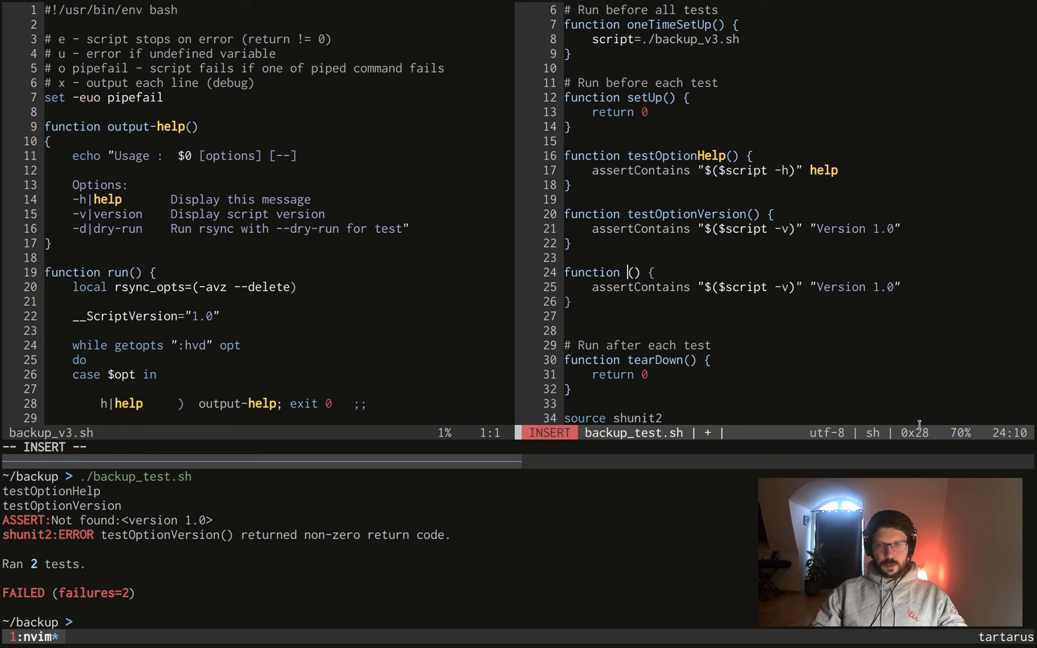
pyautogui.write('testOptions')
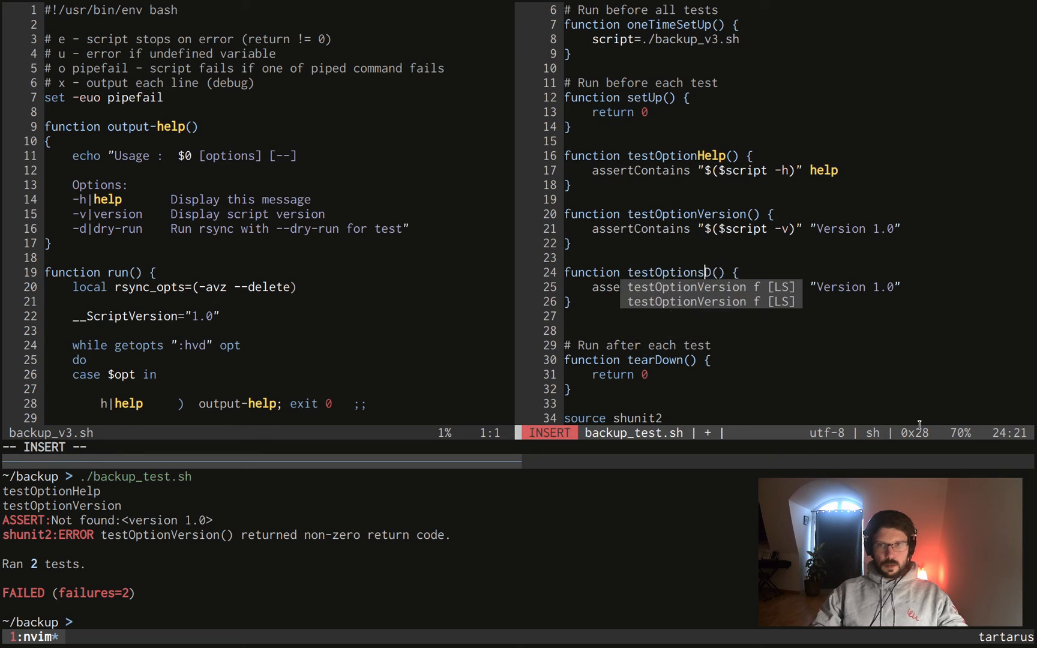
pyautogui.write('DryRun')
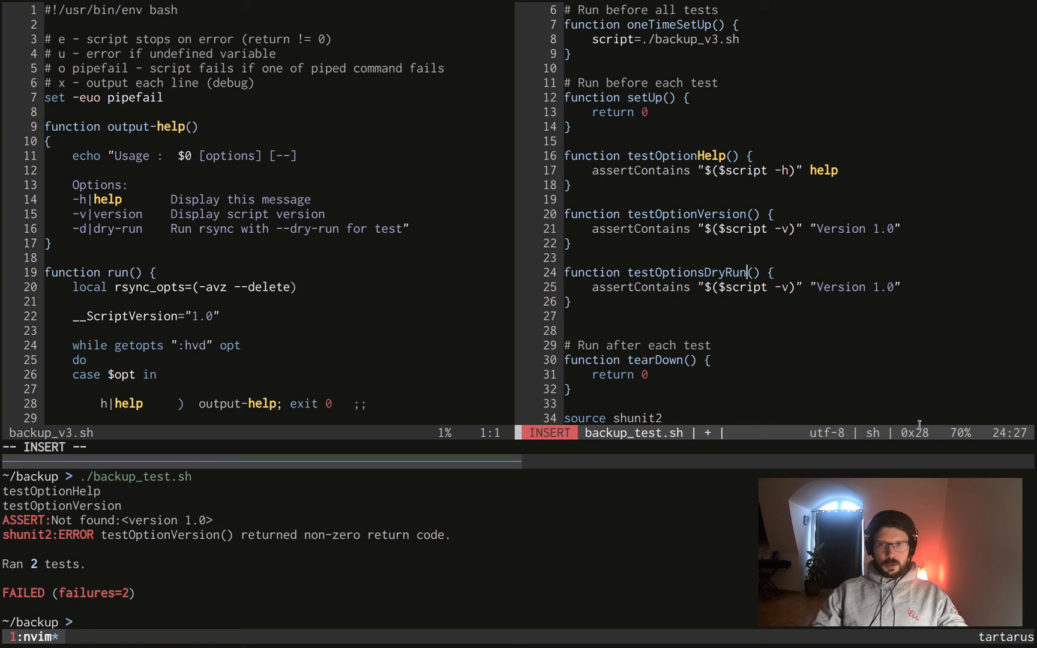
pyautogui.press('Escape')
pyautogui.write('d')
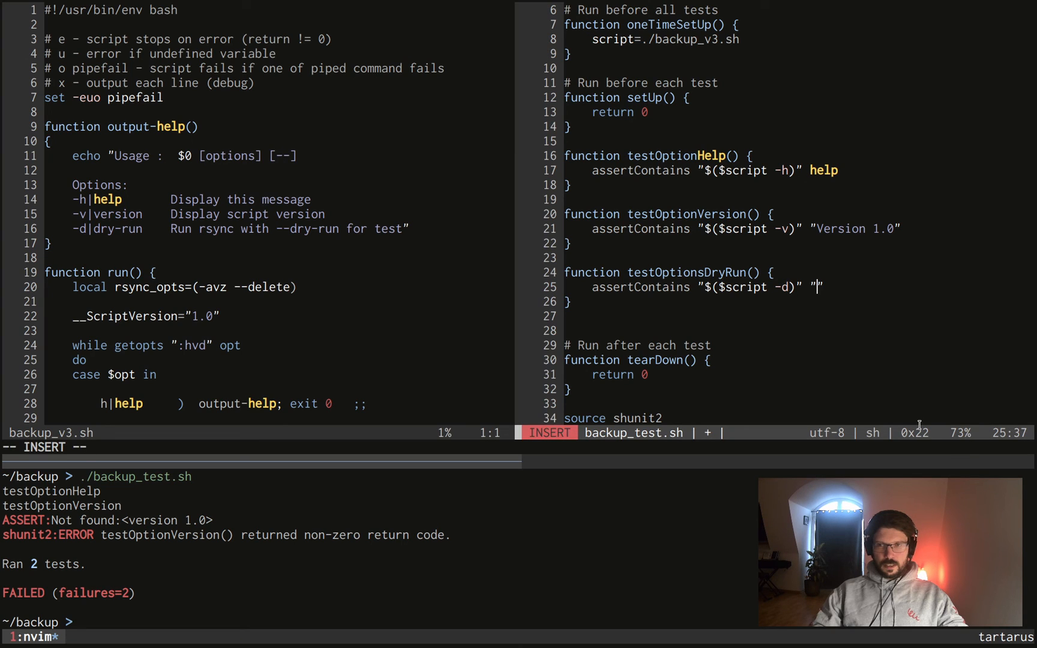
pyautogui.write('(')
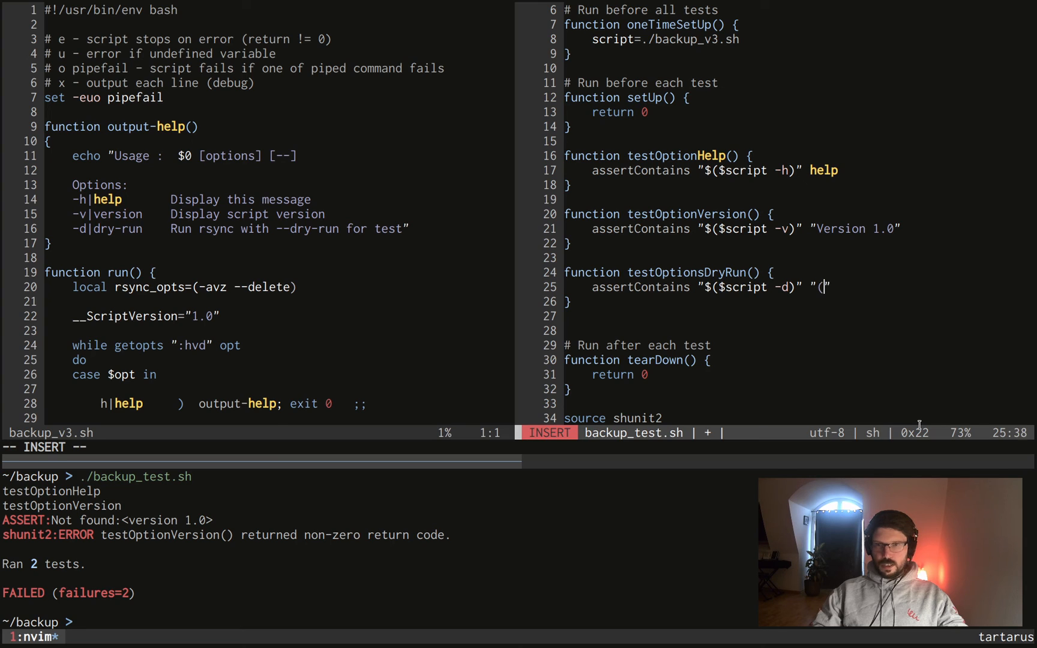
pyautogui.write('DRY RUN)')
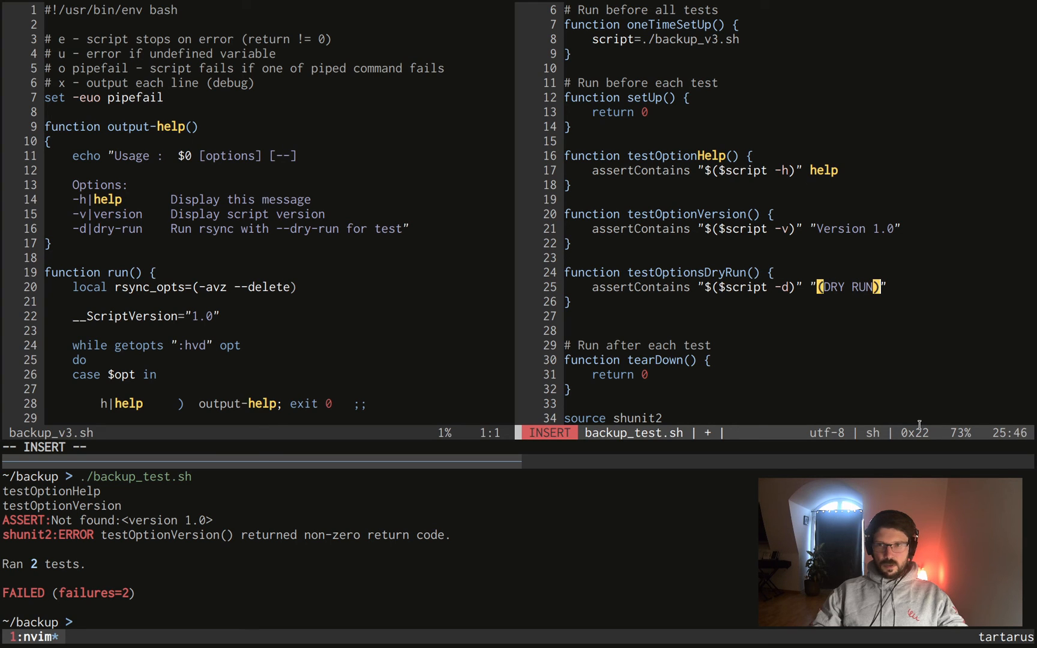
pyautogui.press('Escape')
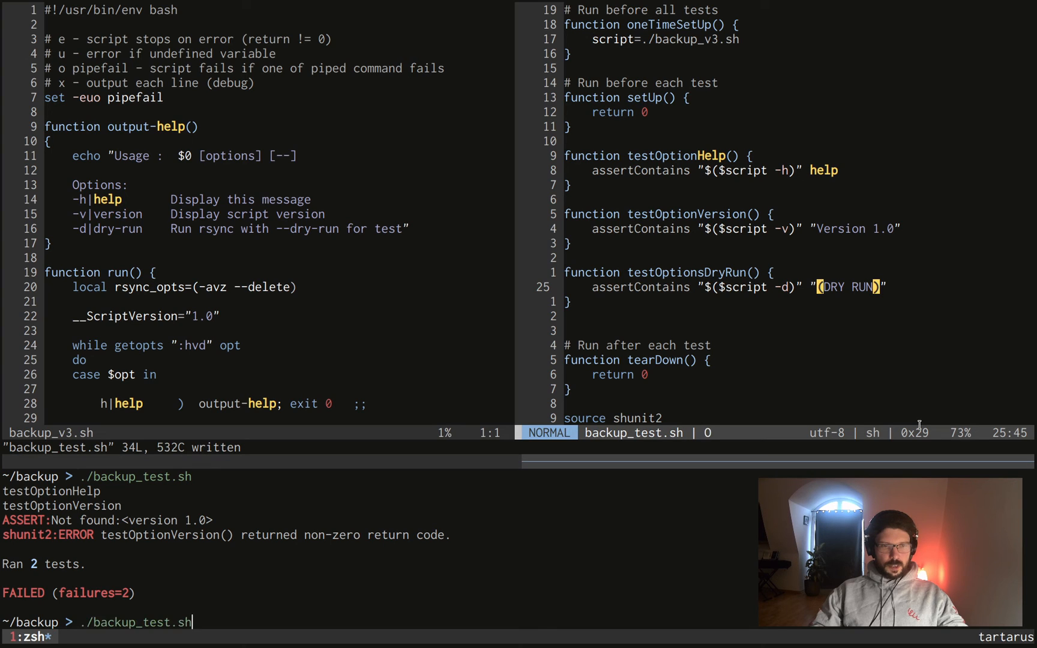
# Step: Try ./backup_v3.sh -h and -d, then run the test suite, which fails
pyautogui.write('./backup_v3.sh -h')
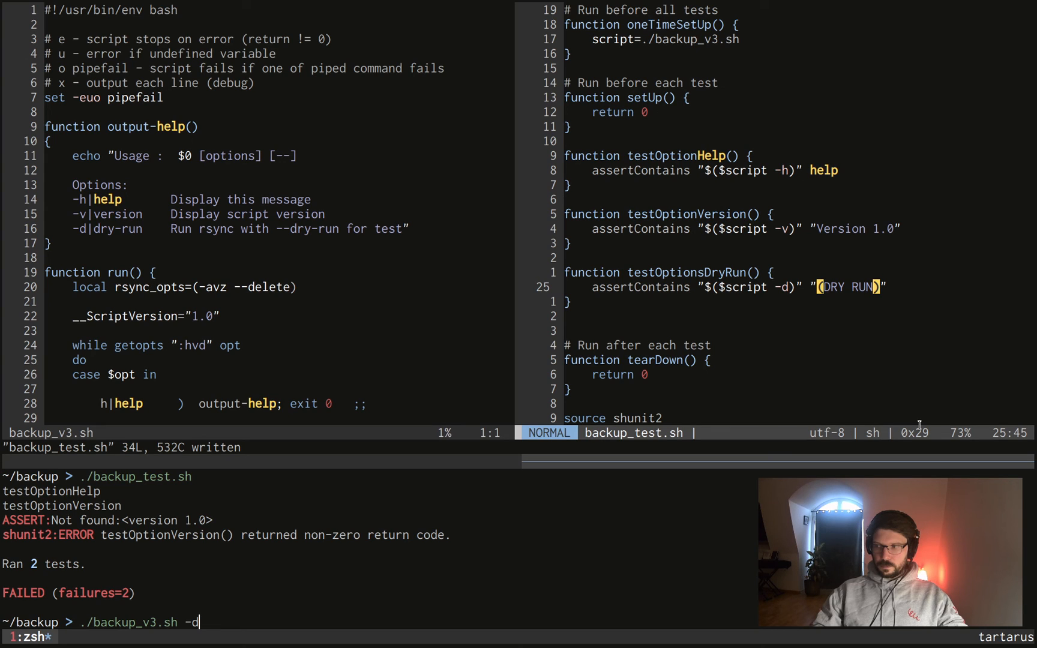
pyautogui.press('Return')
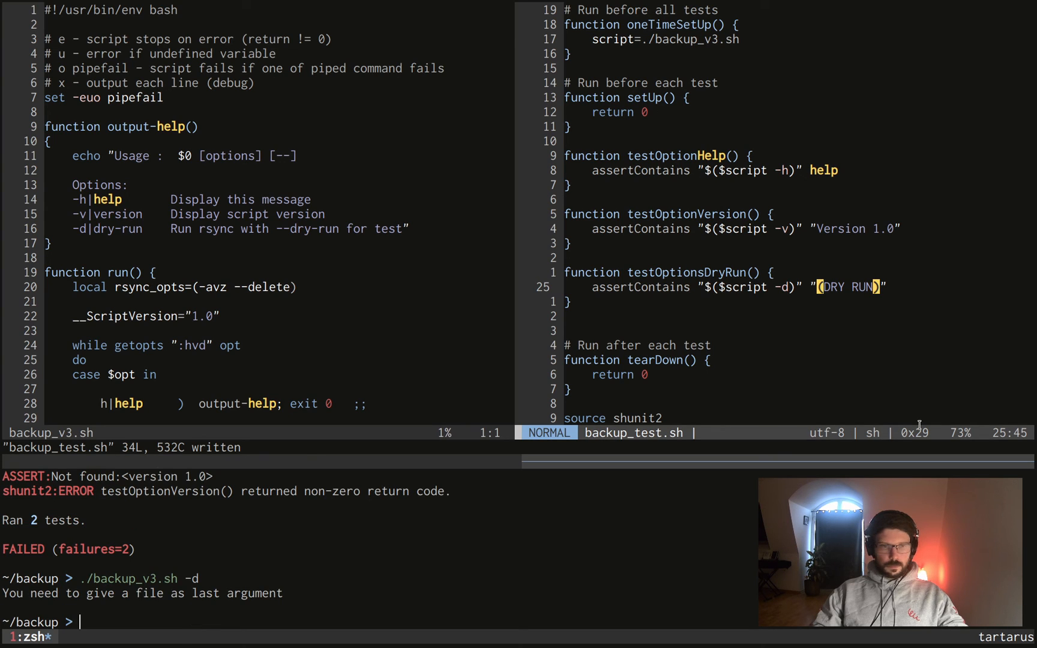
pyautogui.write('./backup_v3.sh -d')
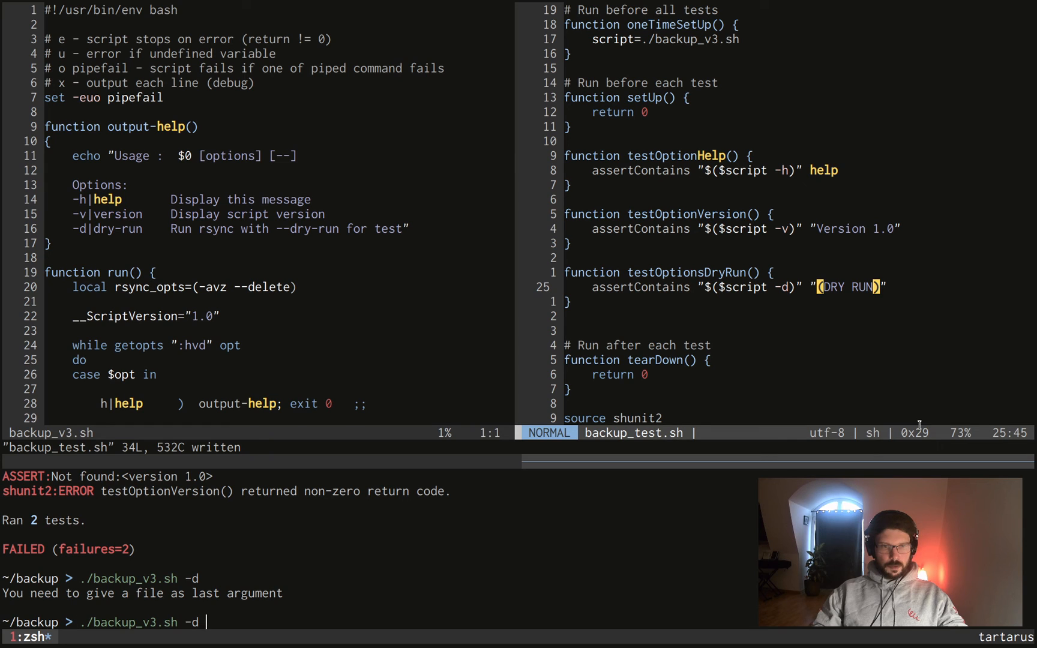
pyautogui.press('Return')
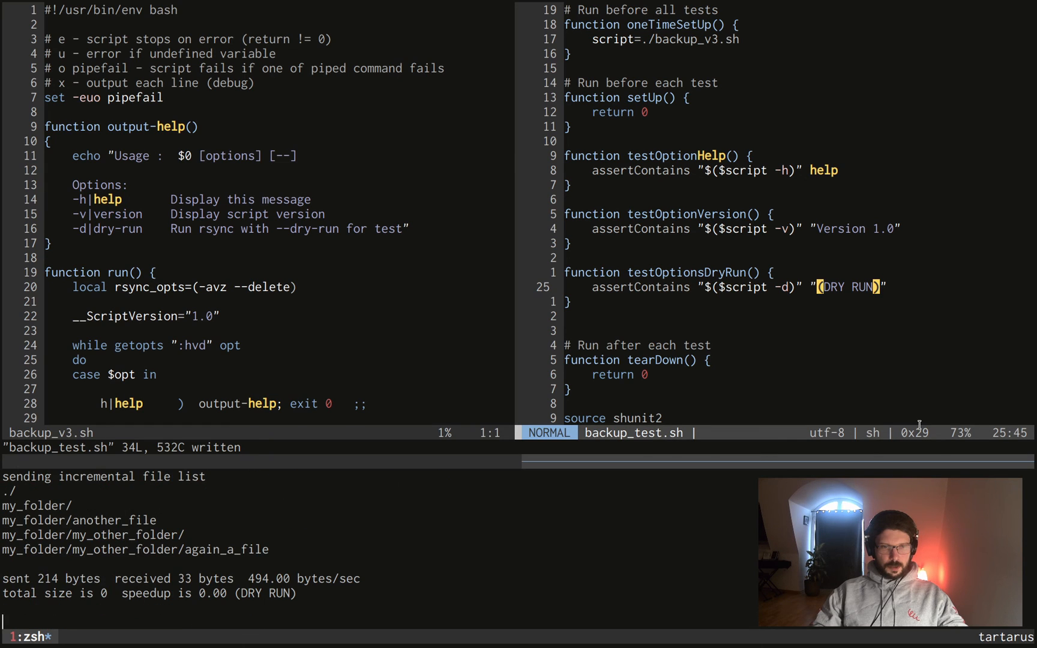
pyautogui.press('Return')
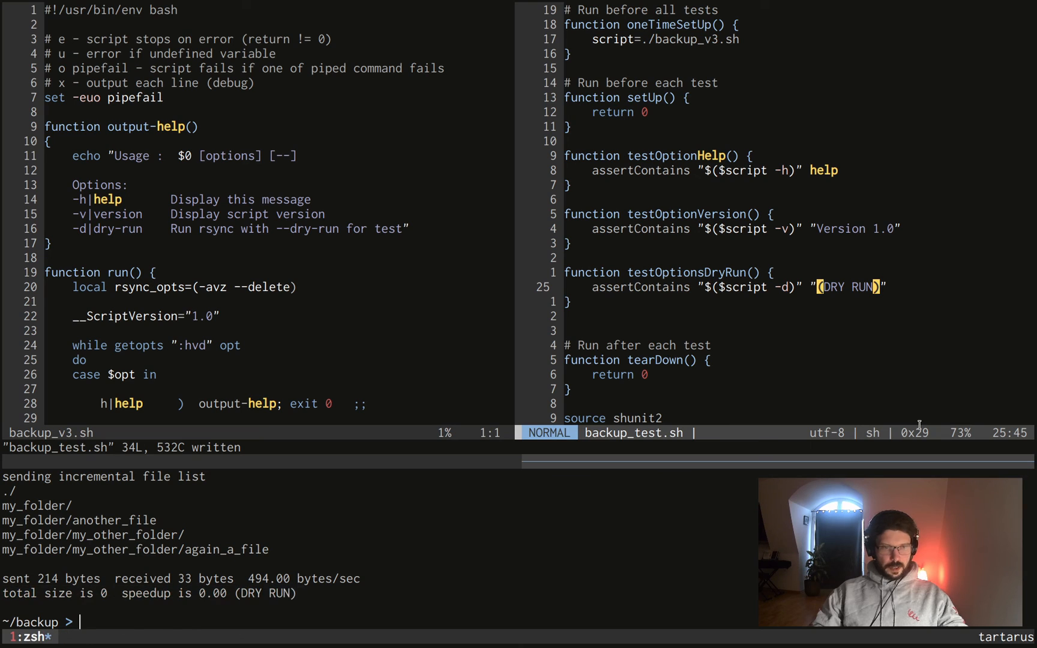
pyautogui.write('./backup_test.sh')
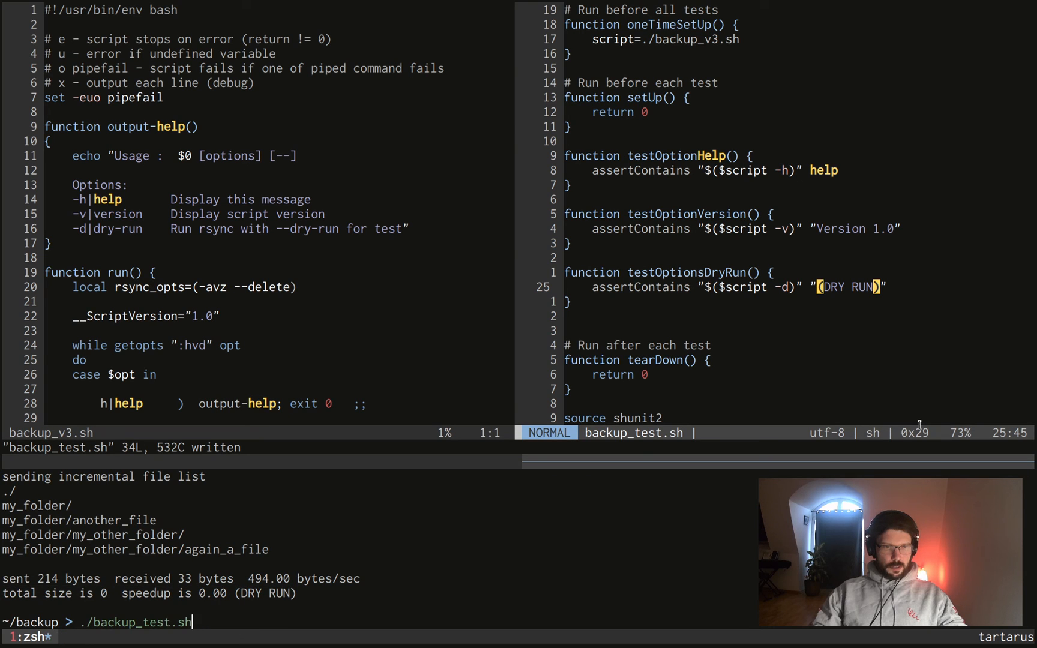
pyautogui.press('Return')
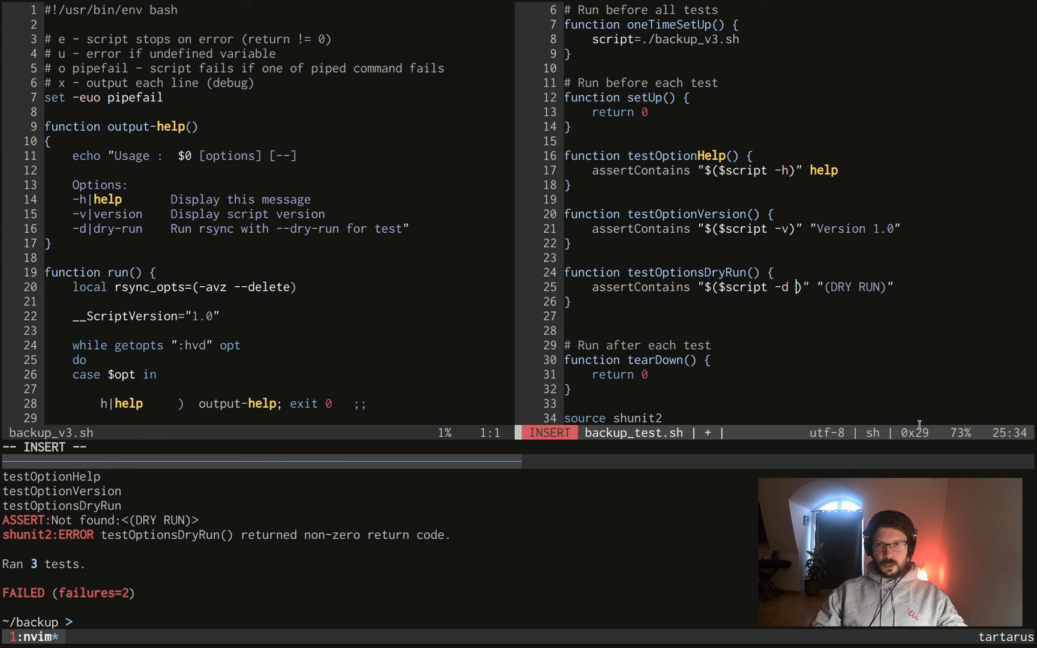
# Step: Add dirs=./dir.csv to oneTimeSetUp and save the test file
pyautogui.press('Escape')
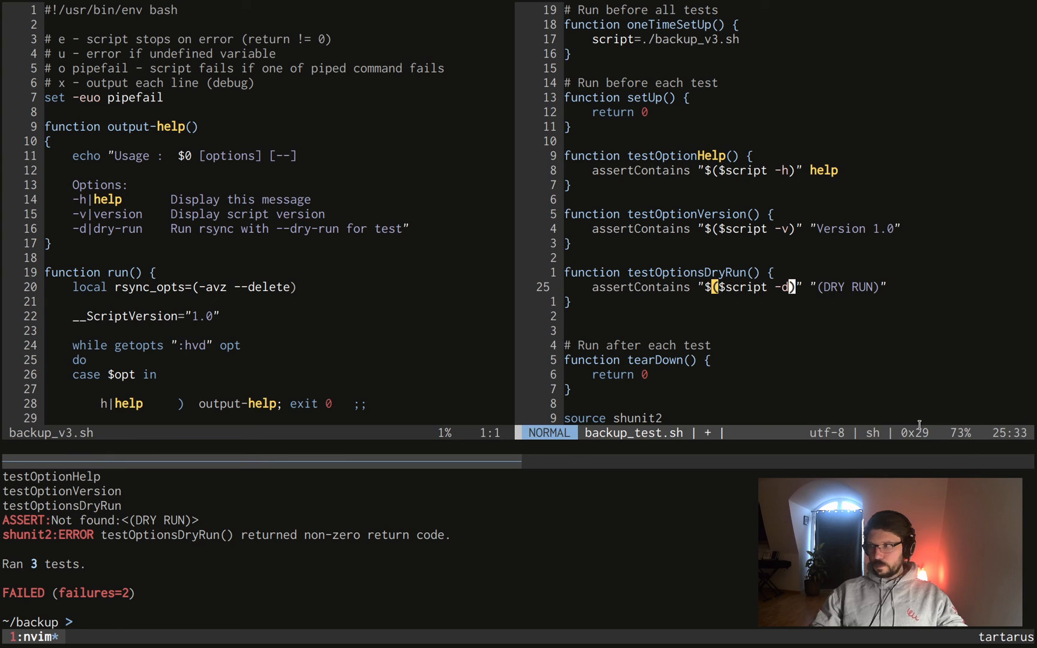
pyautogui.press('gg')
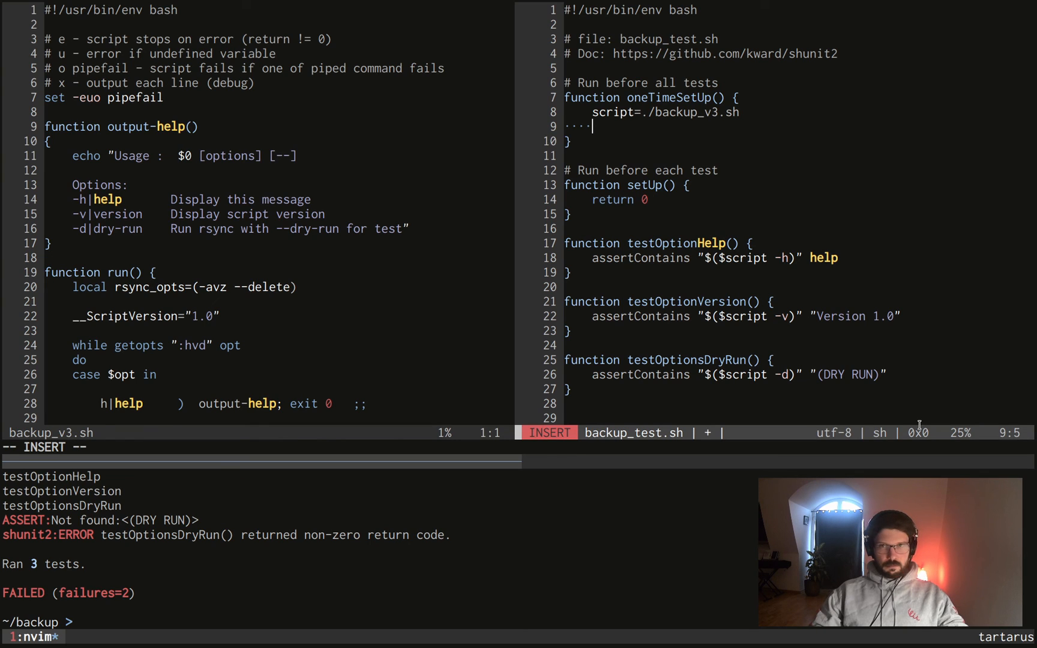
pyautogui.write('d')
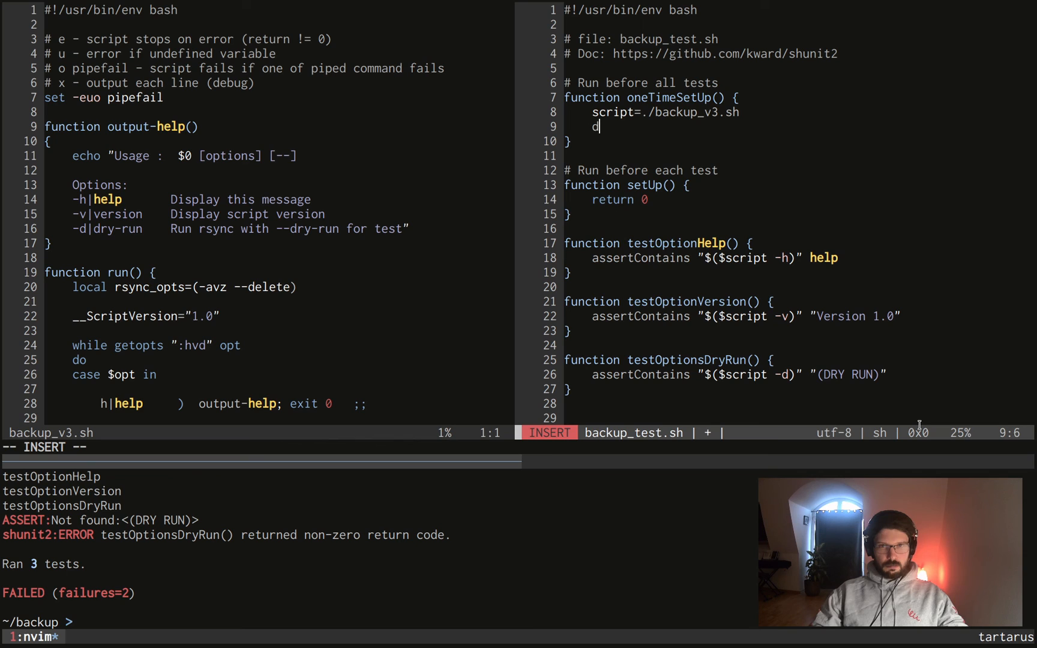
pyautogui.write('irs=')
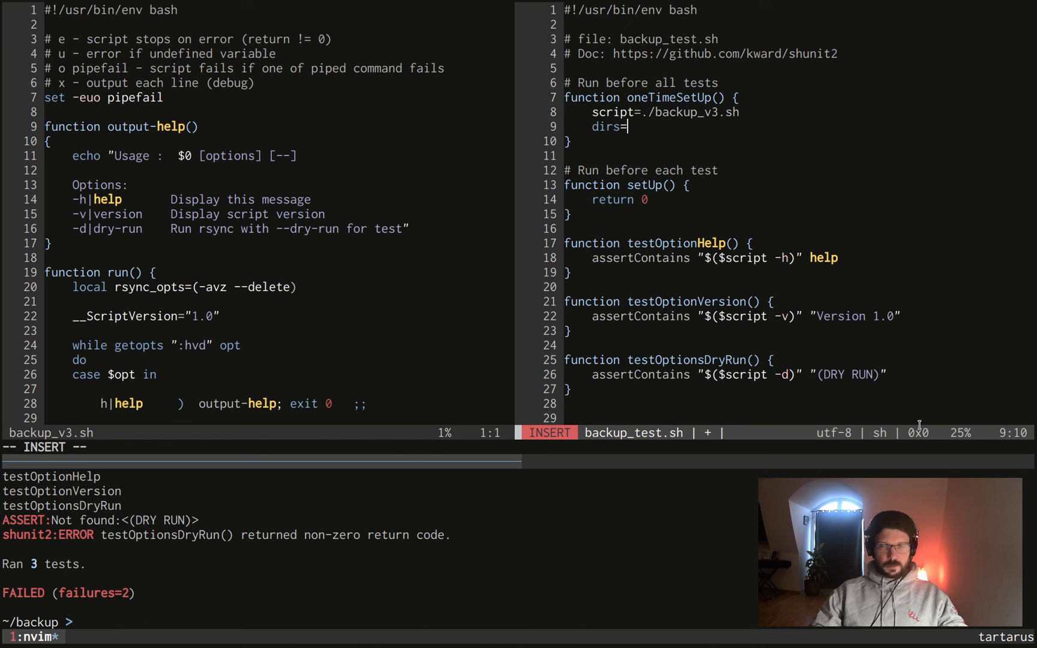
pyautogui.write('./dir.csv')
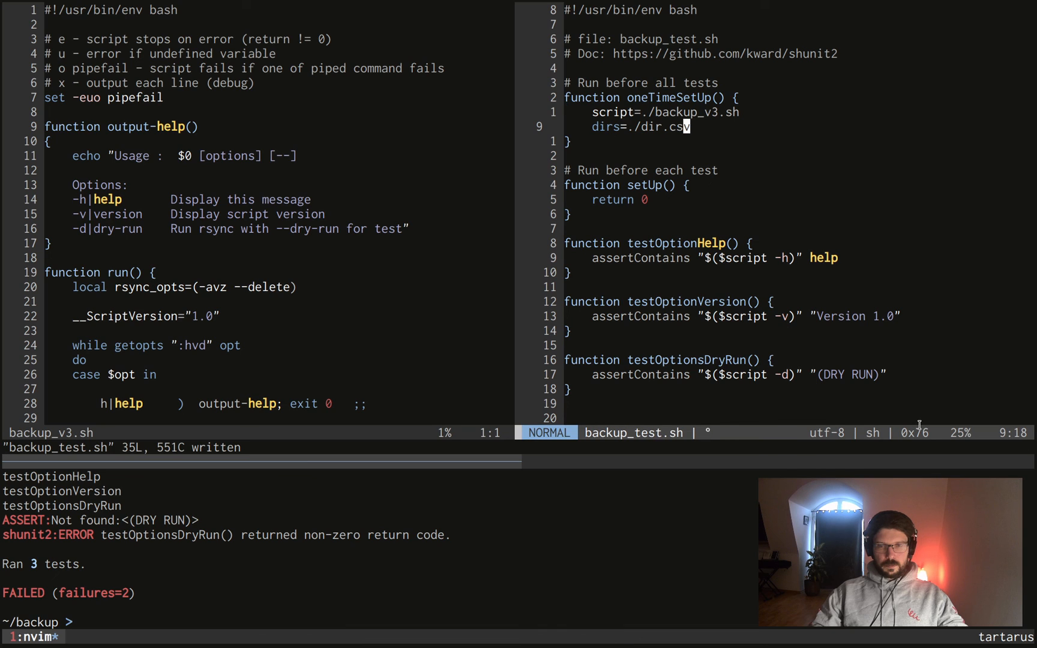
pyautogui.press('G')
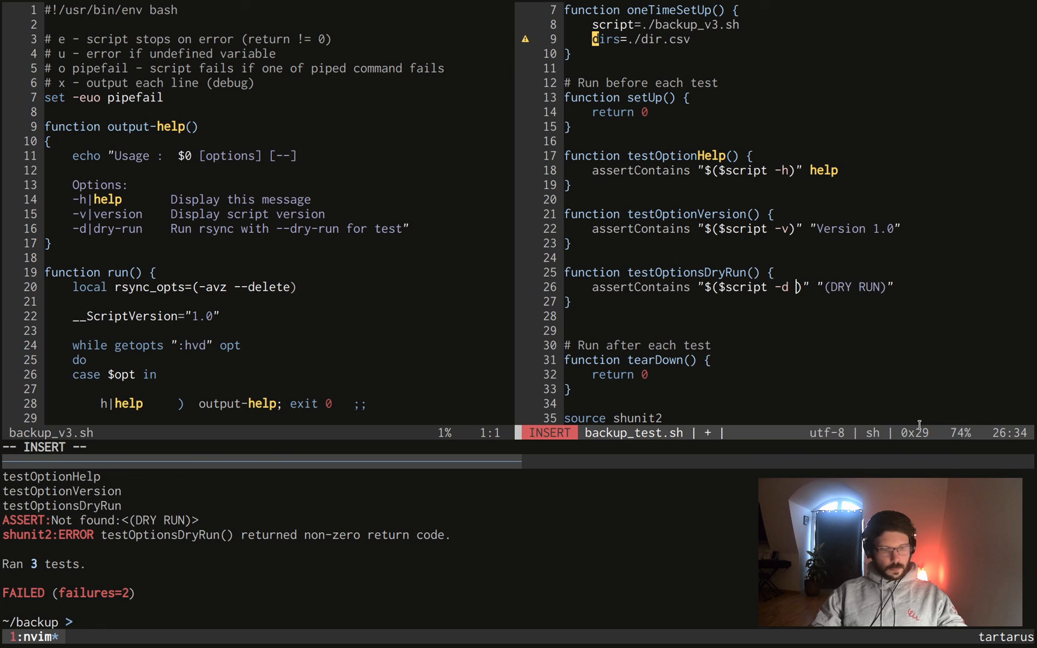
# Step: Pass $dirs after -d in the dry-run assertion and run ./backup_test.sh
pyautogui.write('$d')
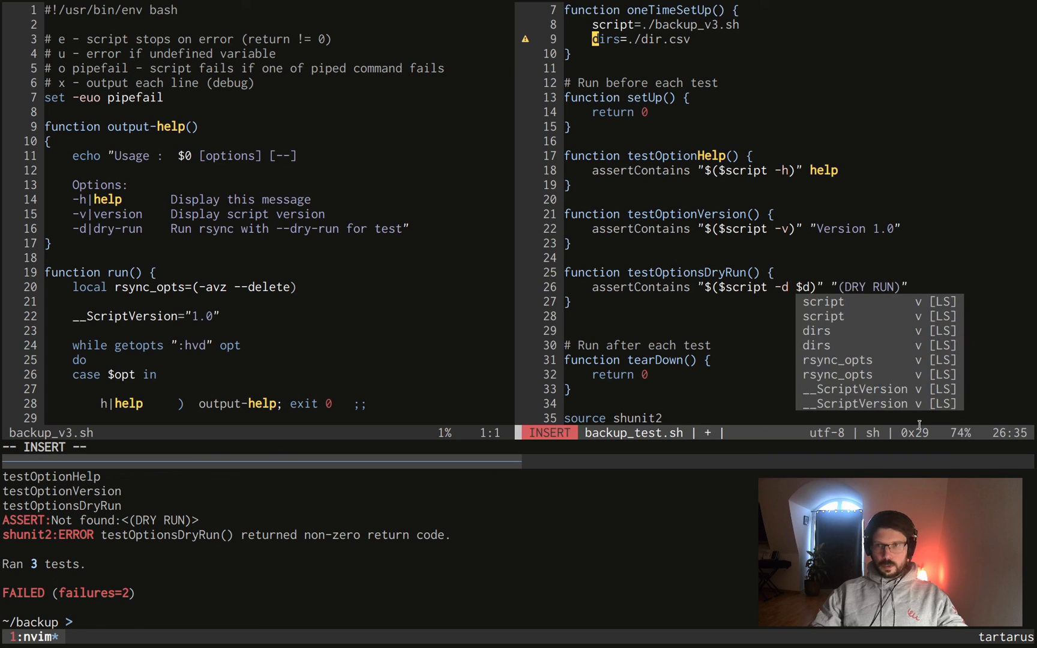
pyautogui.press('Escape')
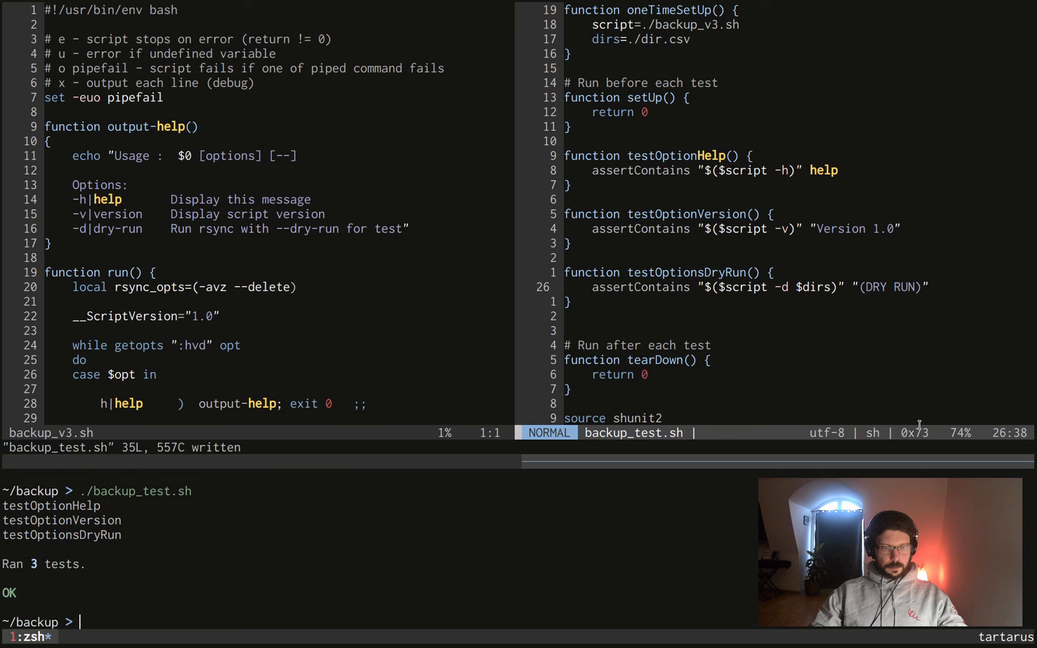
pyautogui.write('./backup_test.sh')
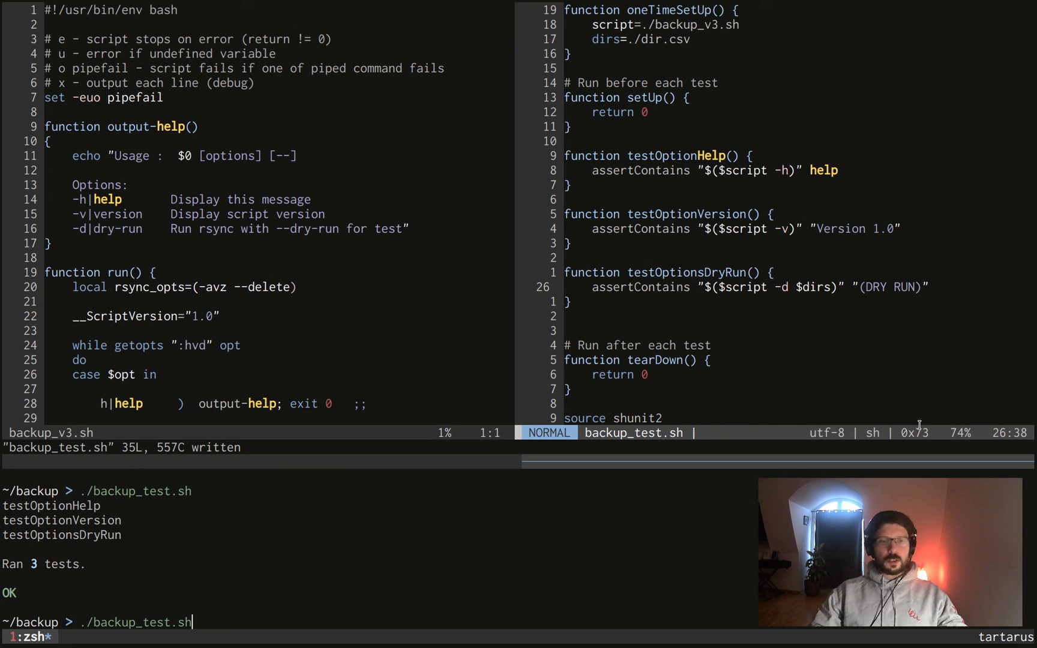